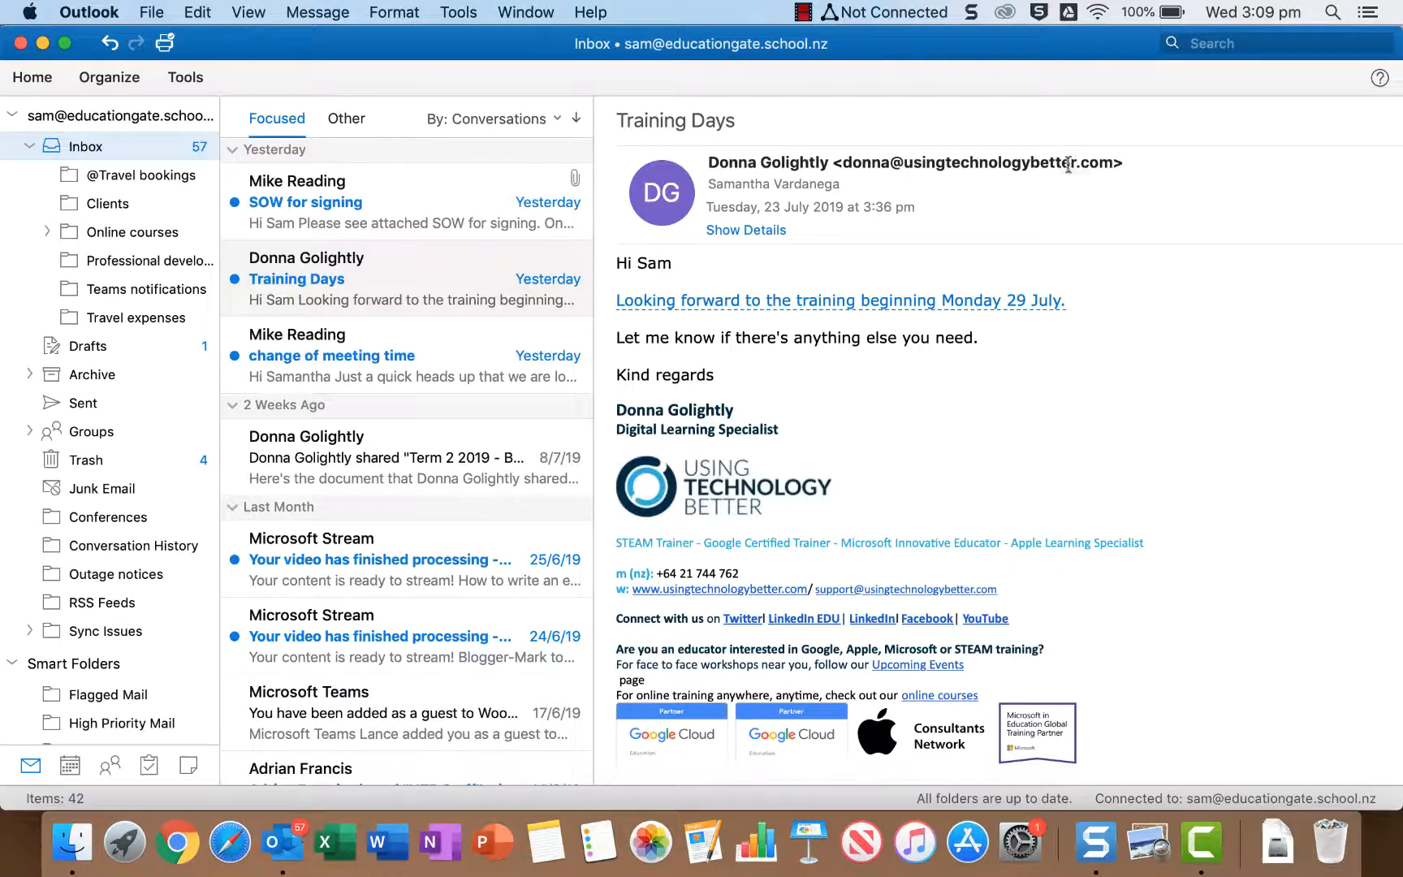
{"action": "mouse_move", "coordinate": [1173, 67]}
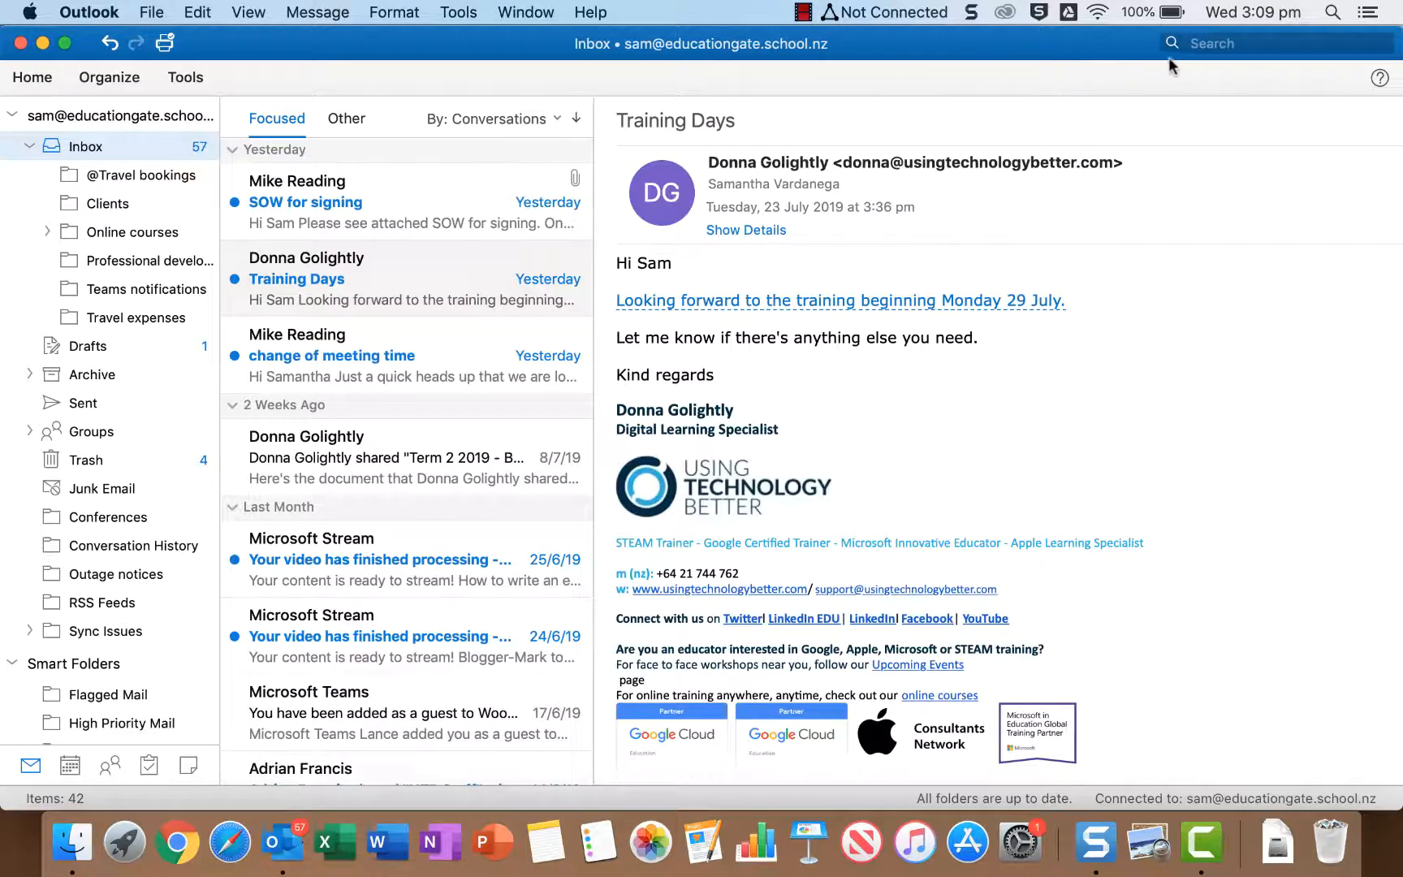
Activate the Search box so the Search ribbon and recent searches appear.
{"action": "left_click", "coordinate": [1252, 42]}
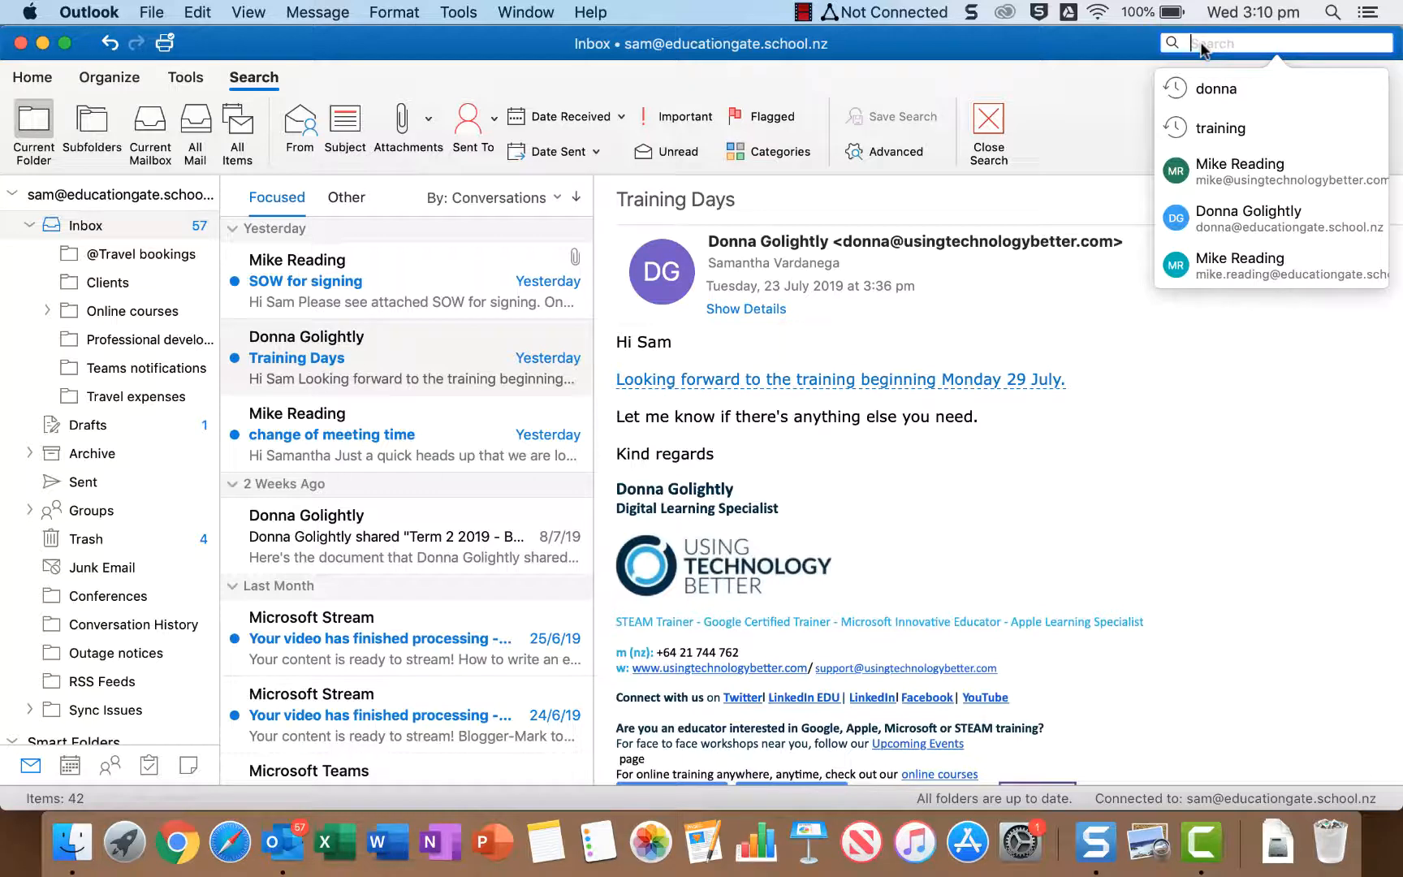
{"action": "mouse_move", "coordinate": [1195, 67]}
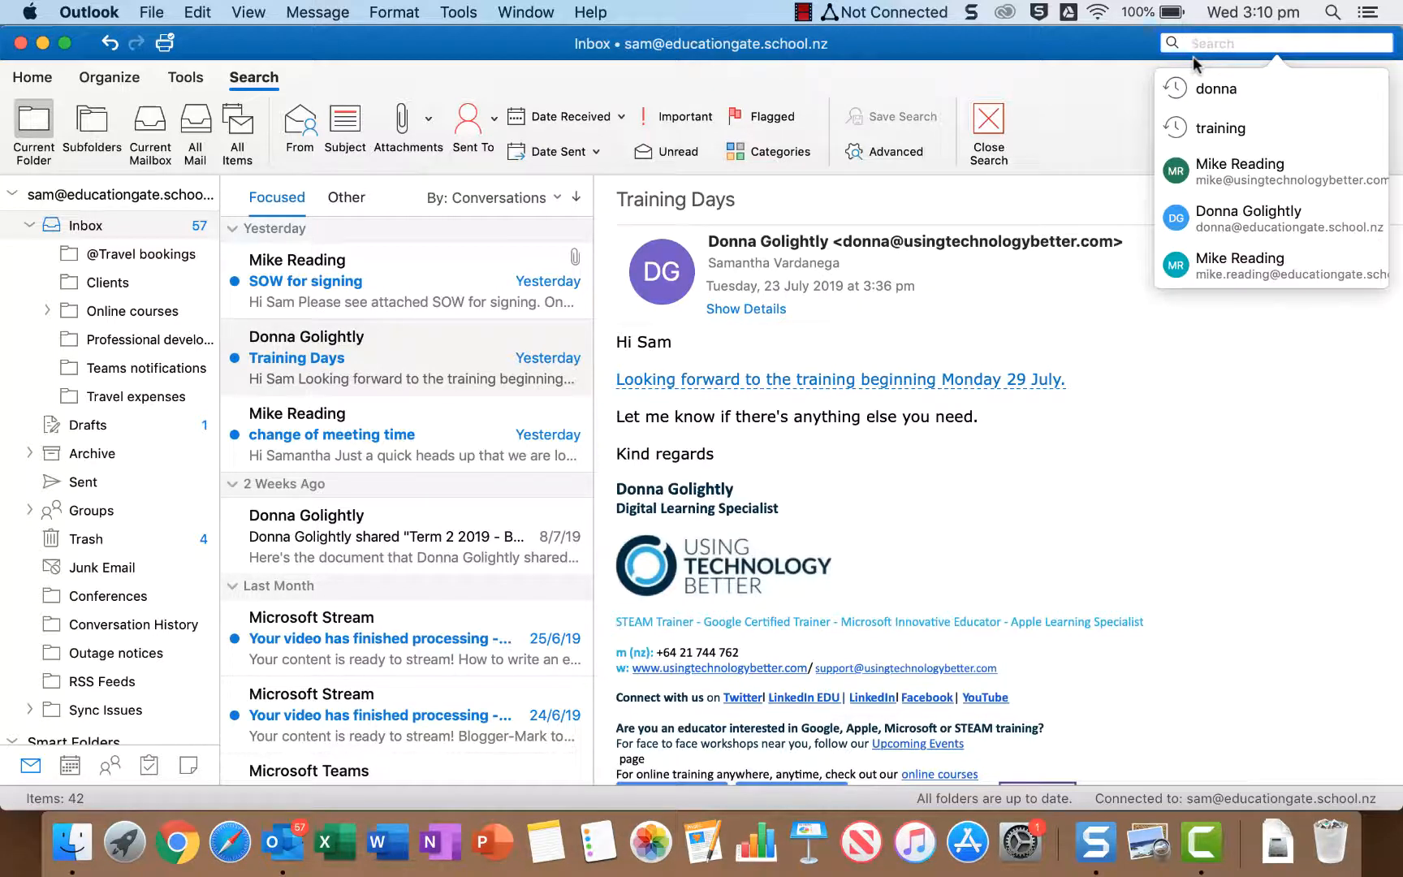
{"action": "mouse_move", "coordinate": [568, 50]}
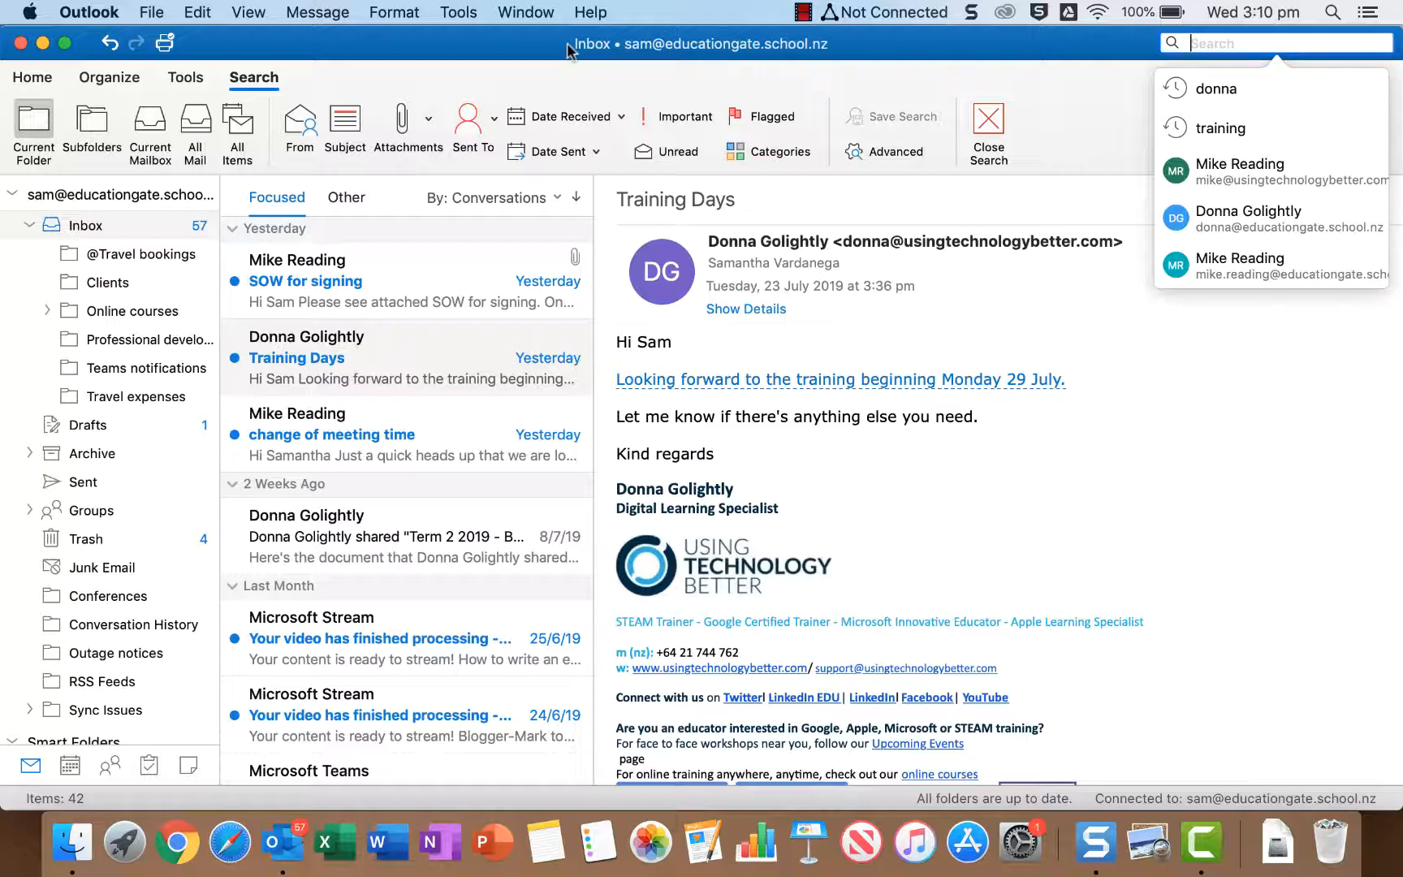
{"action": "mouse_move", "coordinate": [242, 70]}
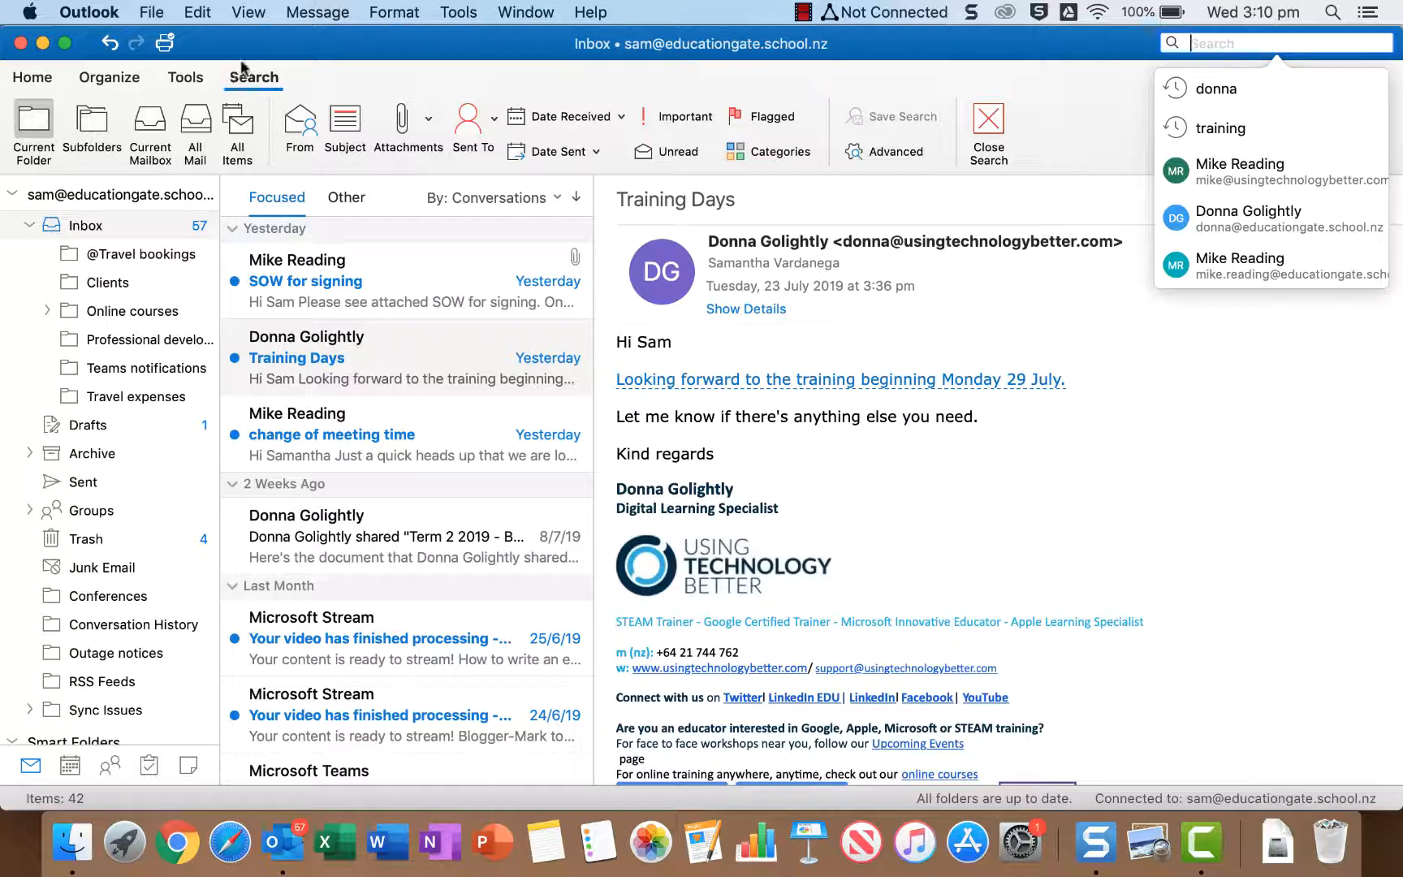
{"action": "mouse_move", "coordinate": [275, 67]}
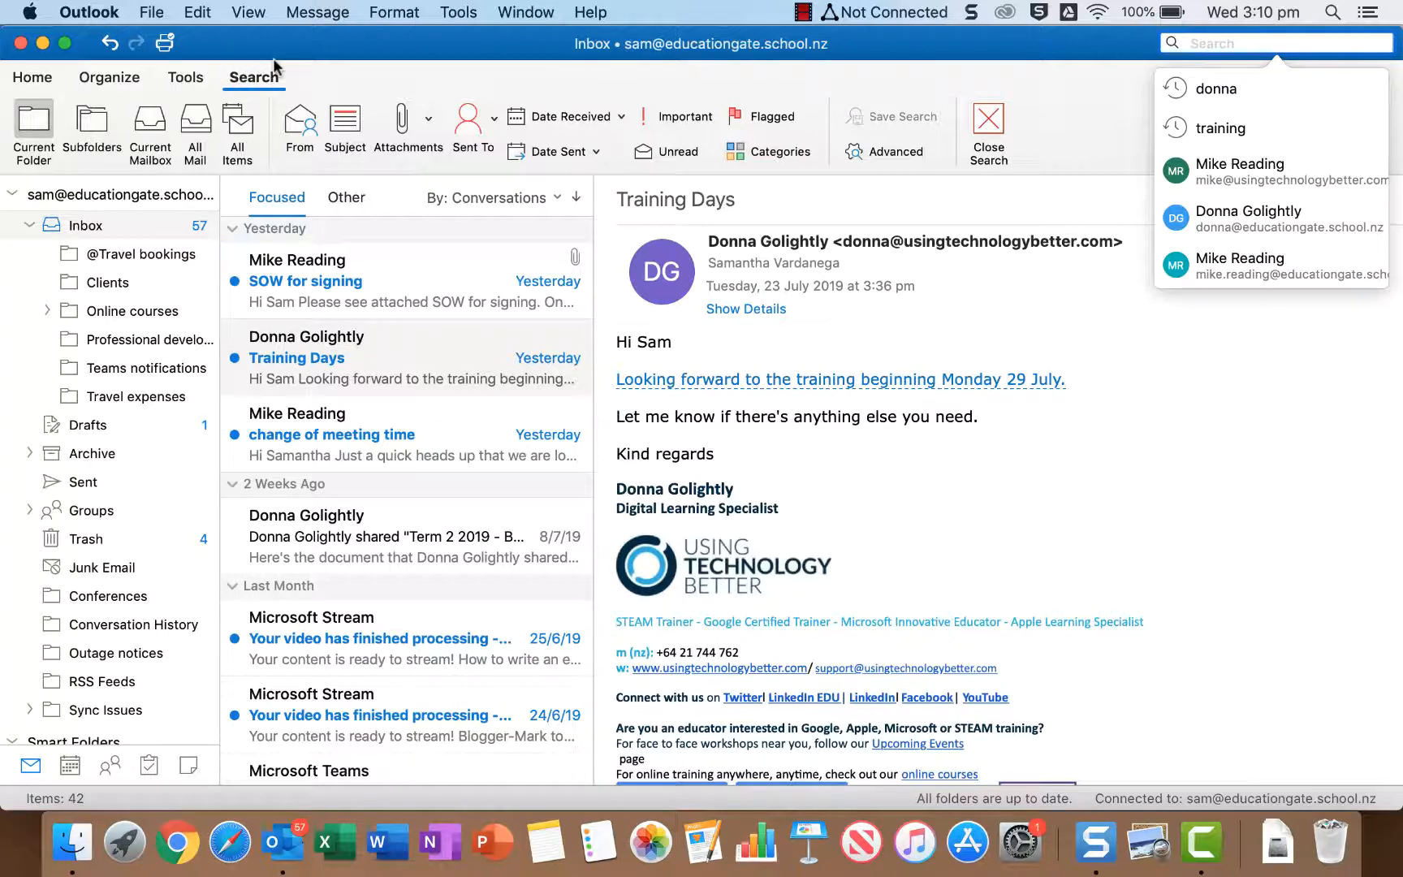
{"action": "mouse_move", "coordinate": [1065, 83]}
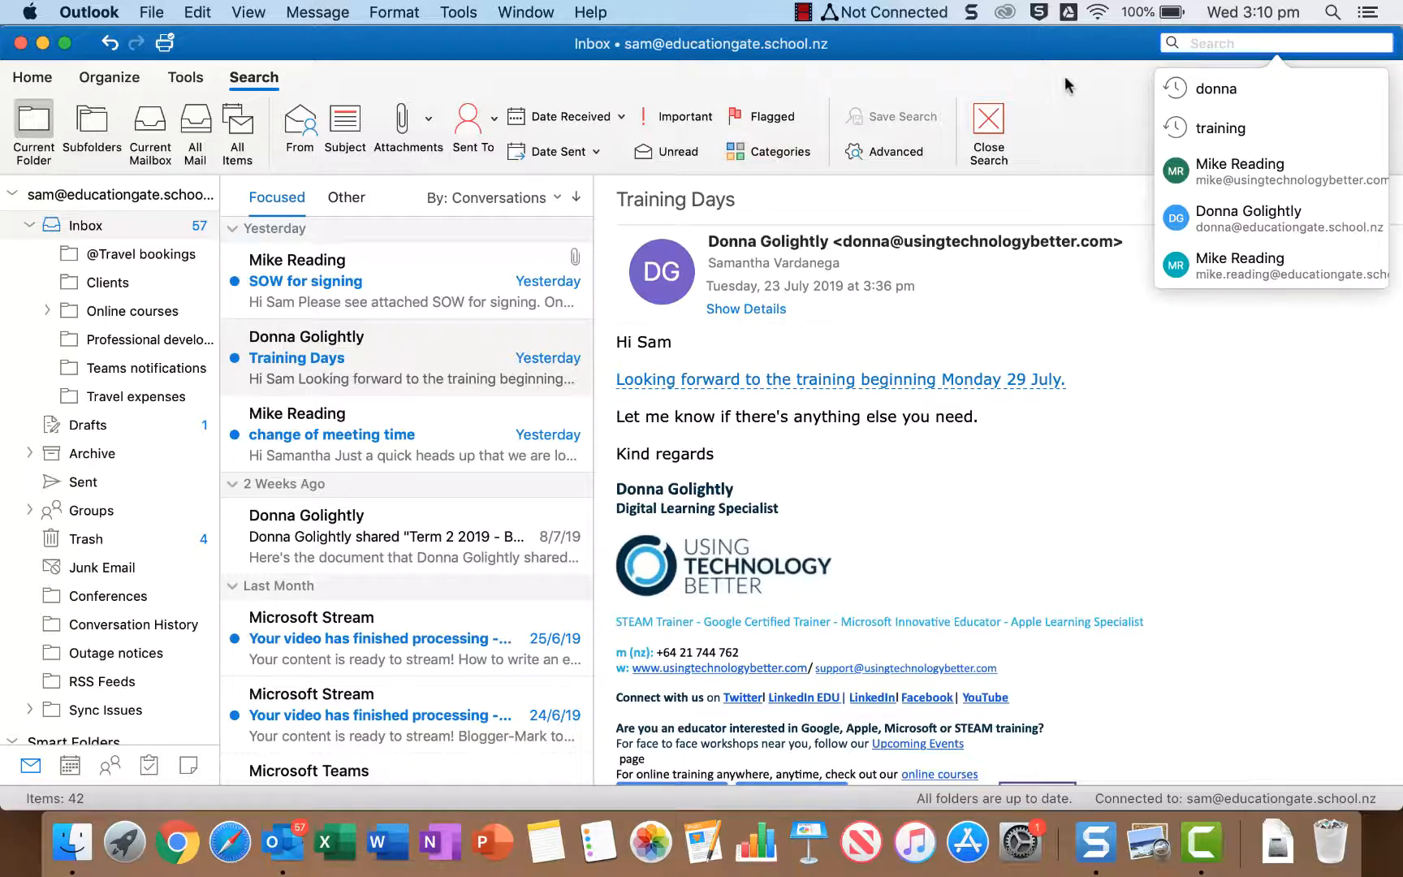
{"action": "mouse_move", "coordinate": [1221, 128]}
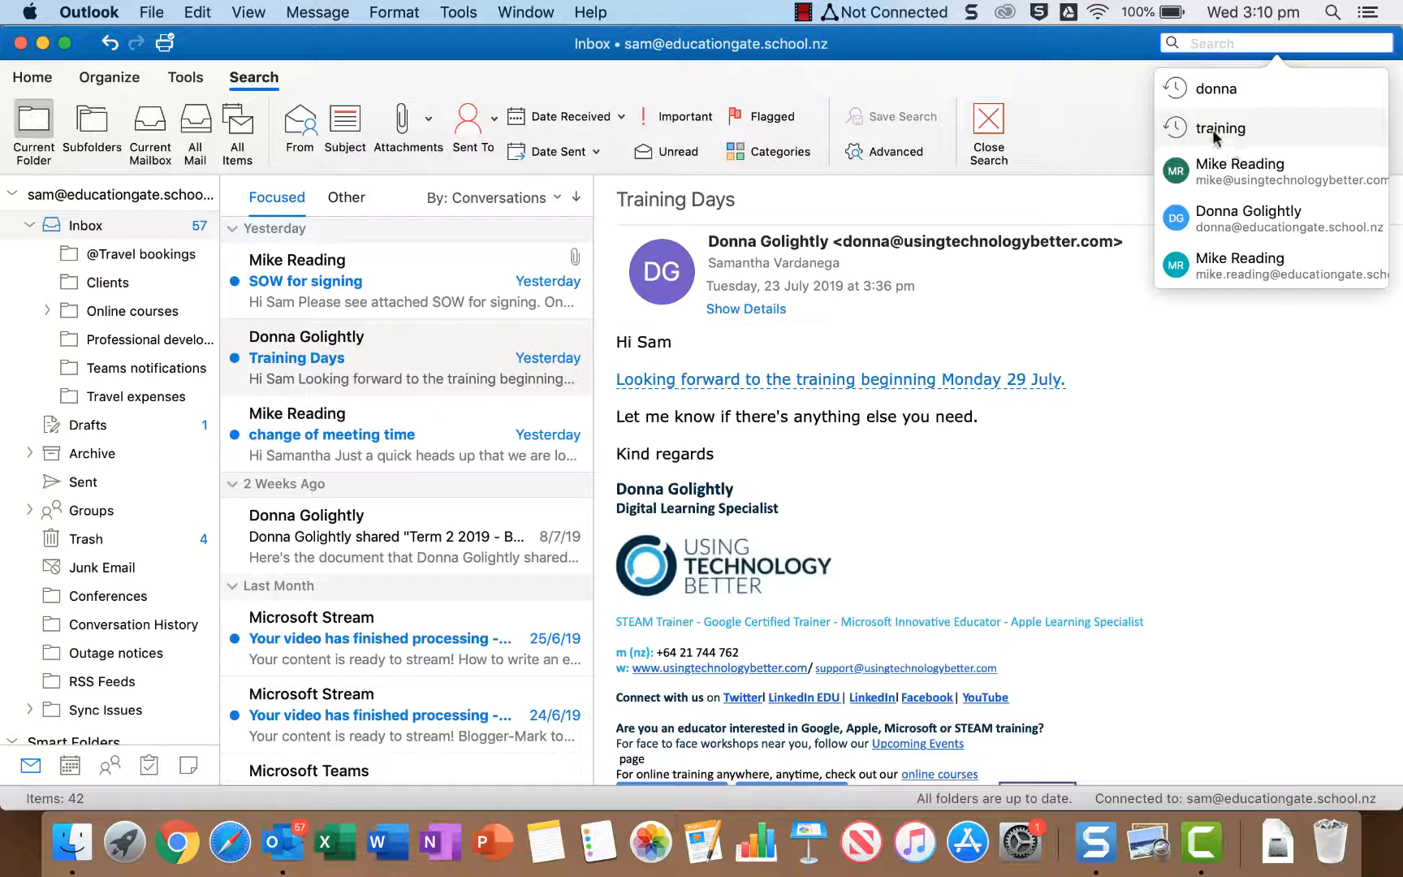
Rerun the recent 'training' search on the Inbox, returning 8 messages.
{"action": "left_click", "coordinate": [1220, 128]}
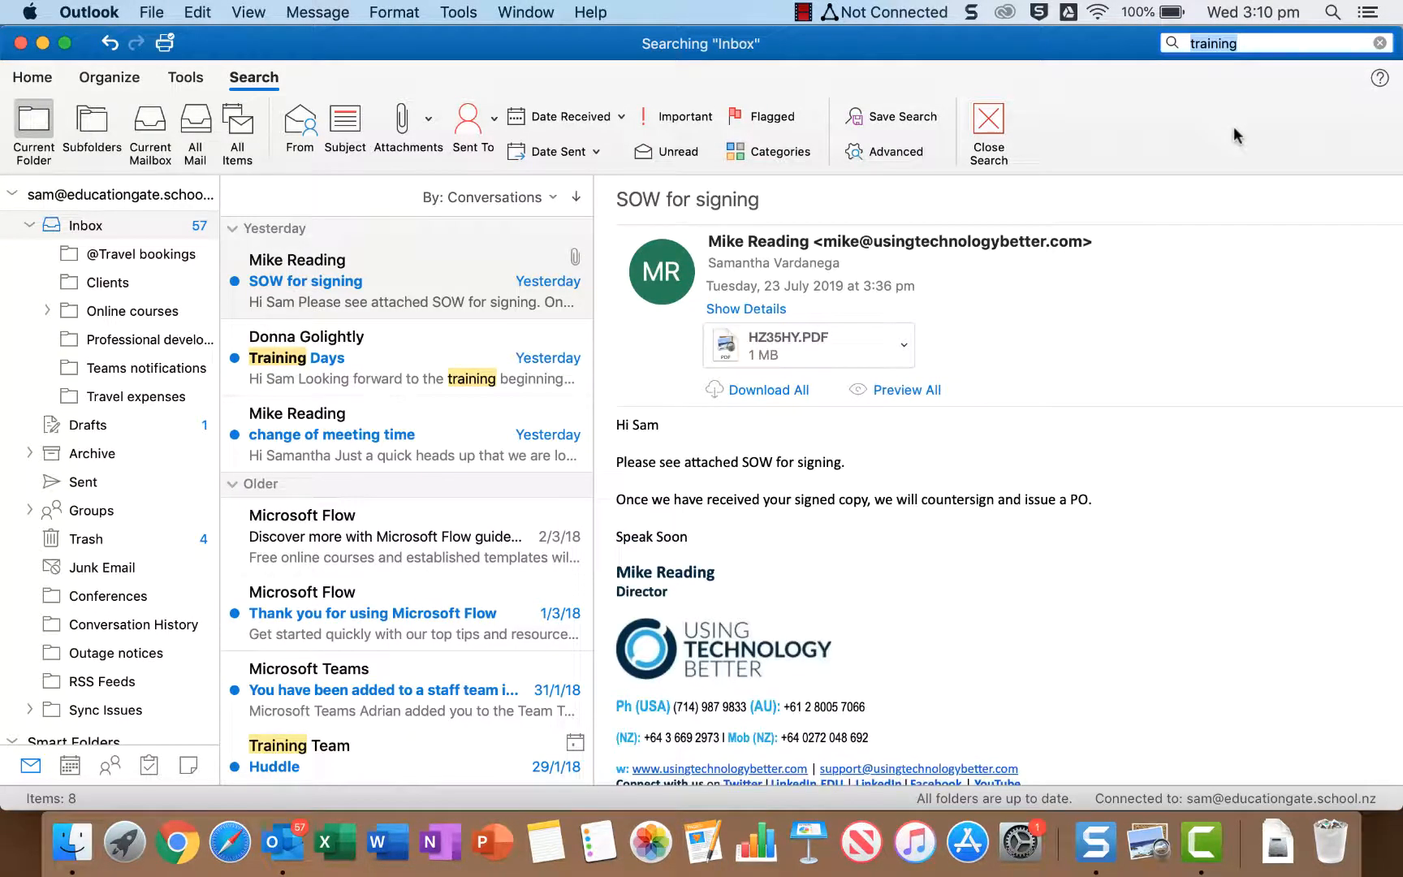
{"action": "mouse_move", "coordinate": [635, 255]}
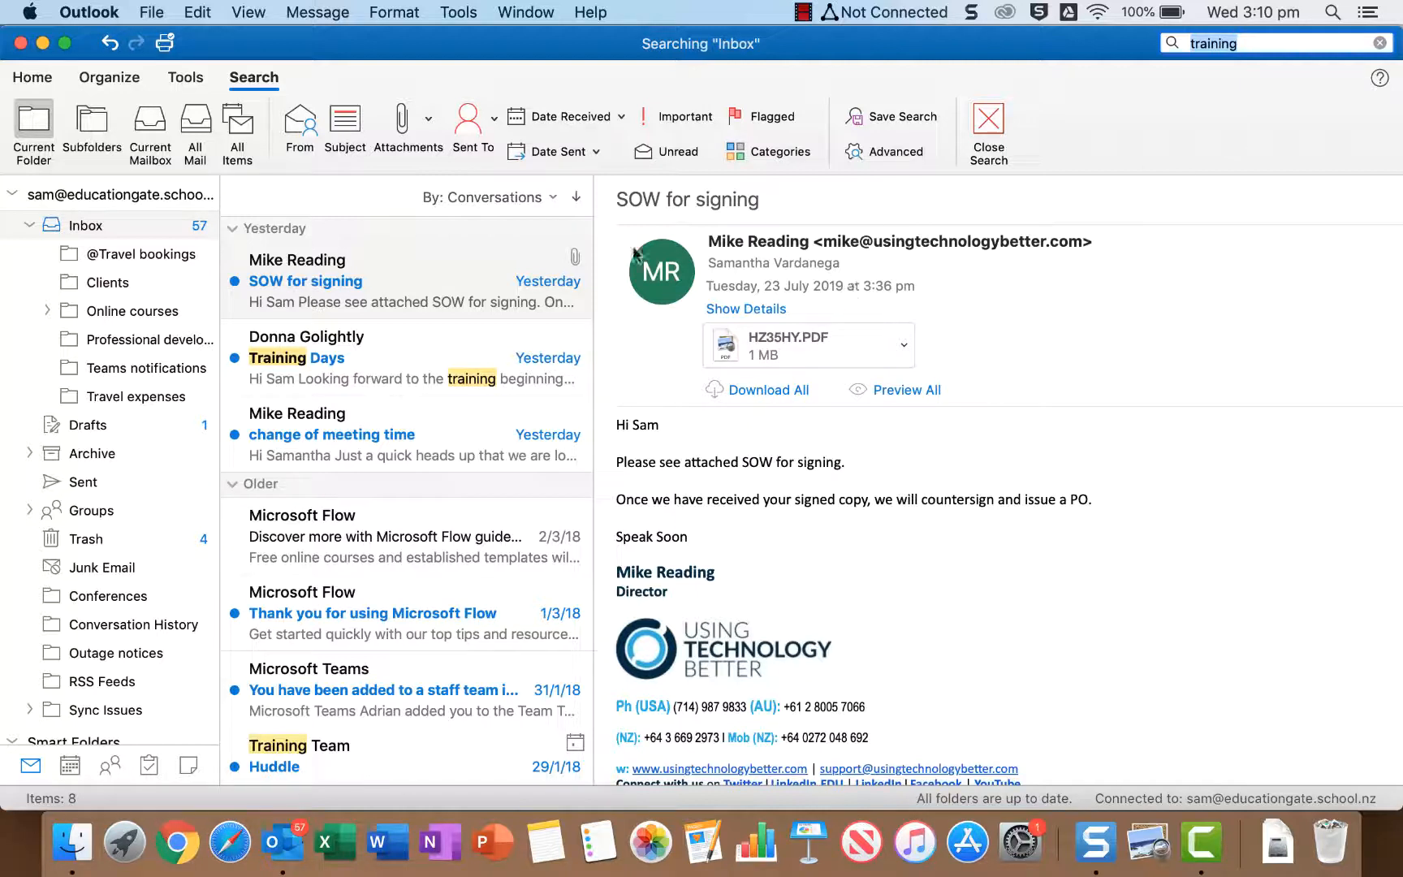
{"action": "mouse_move", "coordinate": [308, 718]}
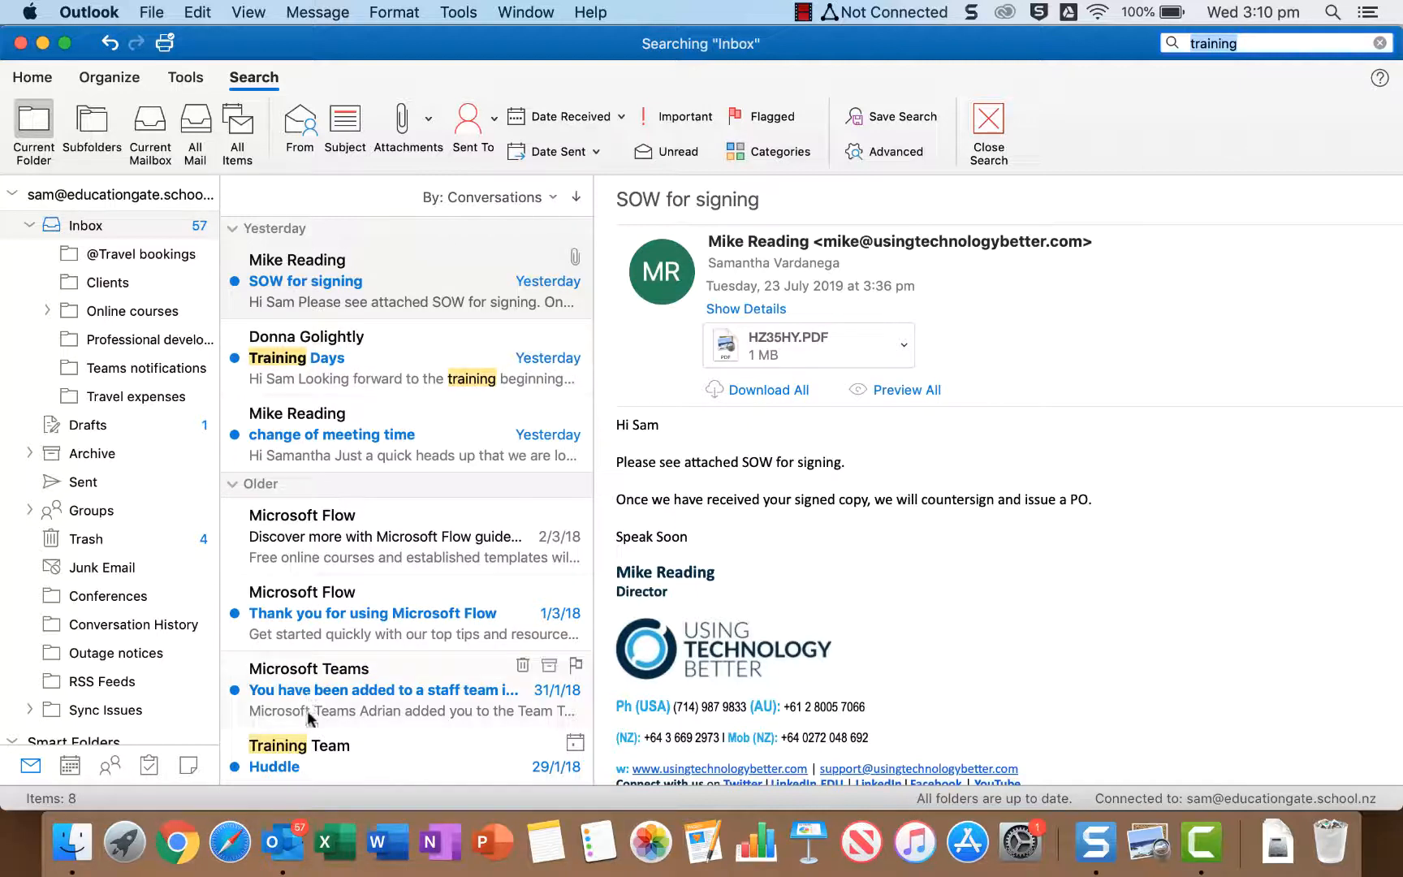
{"action": "mouse_move", "coordinate": [926, 189]}
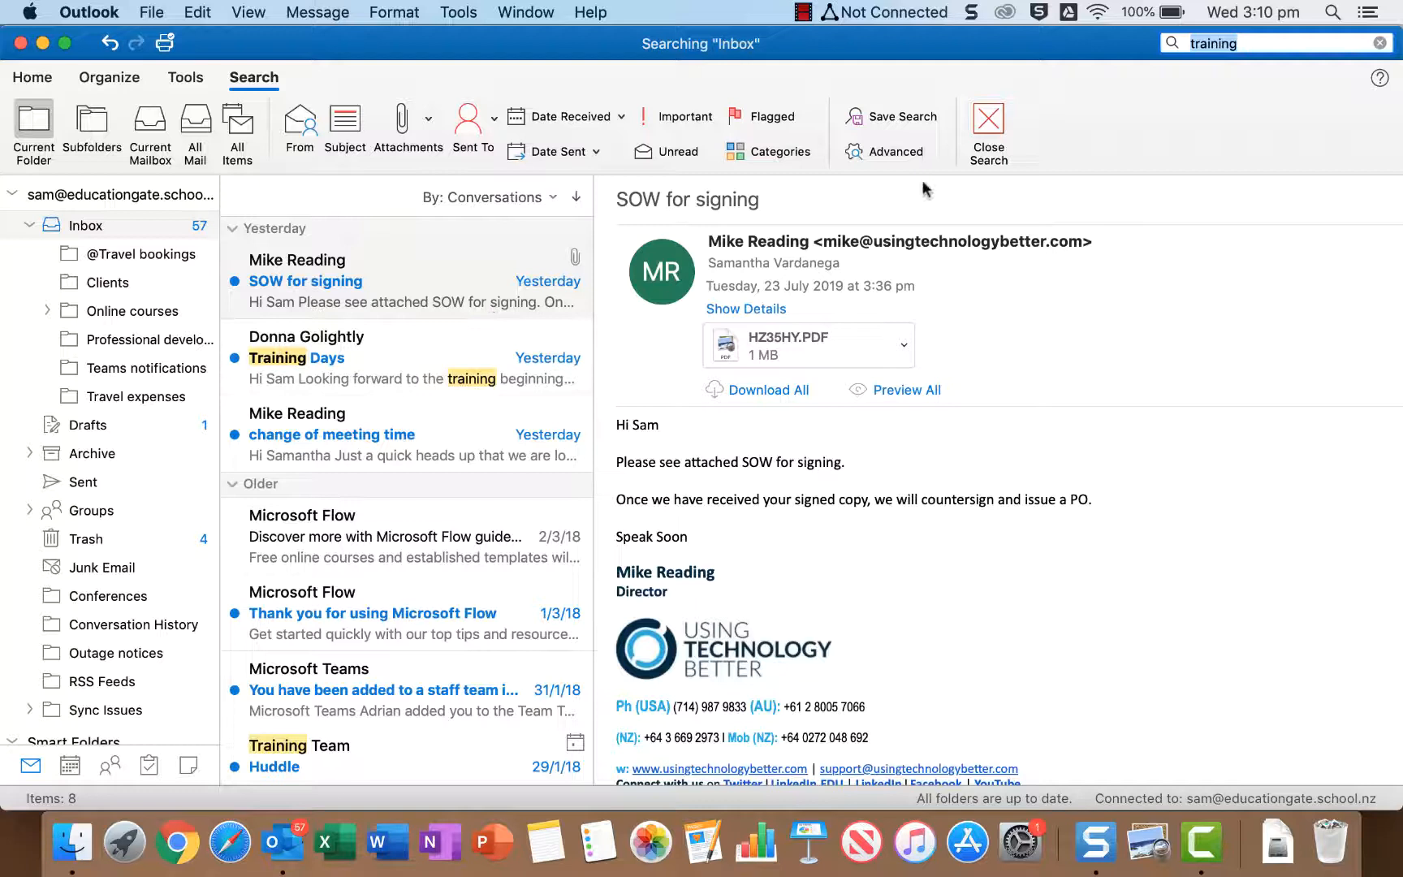
{"action": "mouse_move", "coordinate": [1150, 144]}
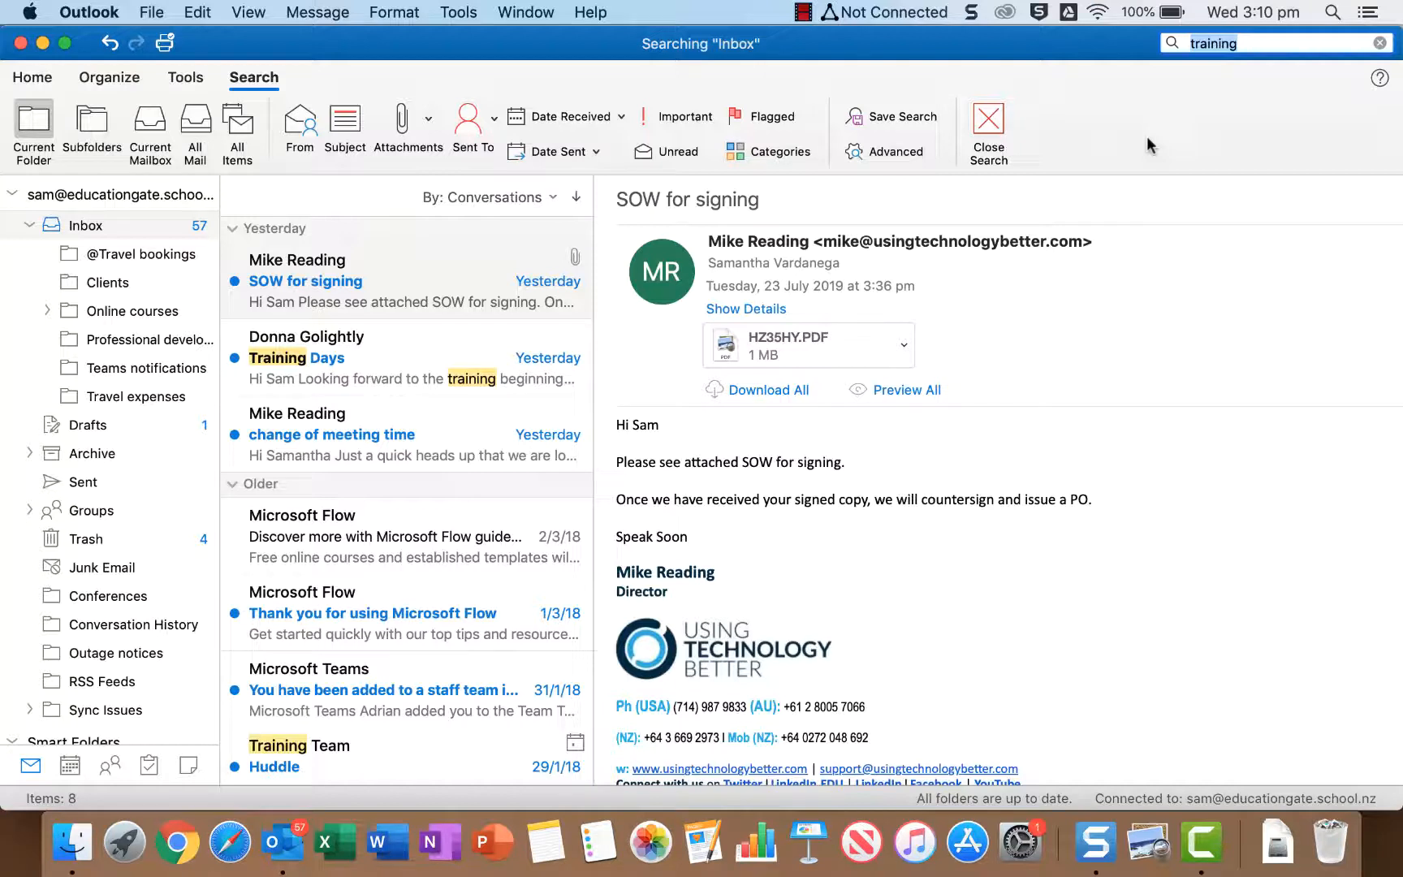
{"action": "mouse_move", "coordinate": [336, 81]}
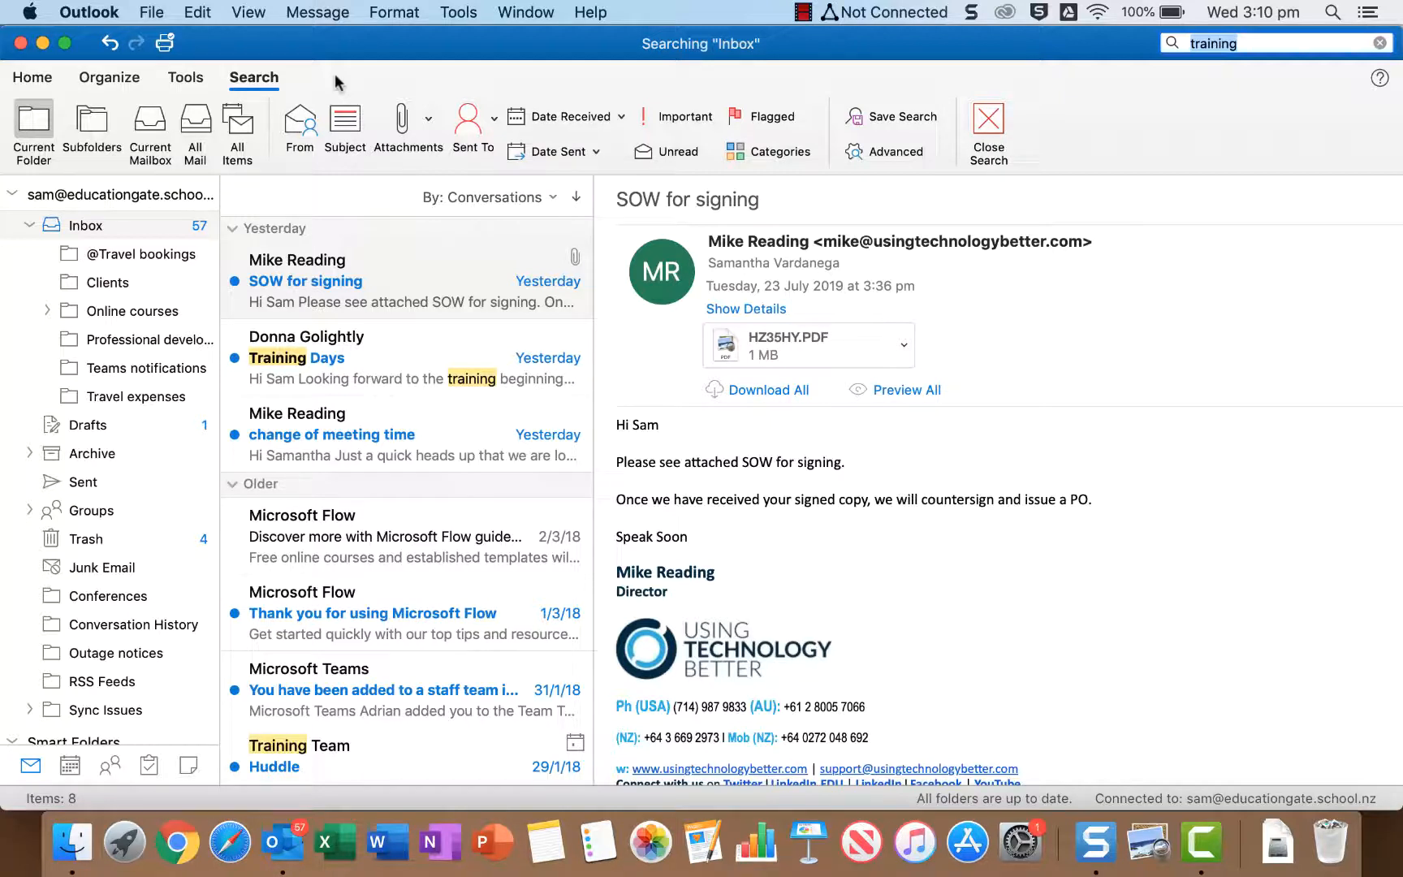
{"action": "mouse_move", "coordinate": [296, 72]}
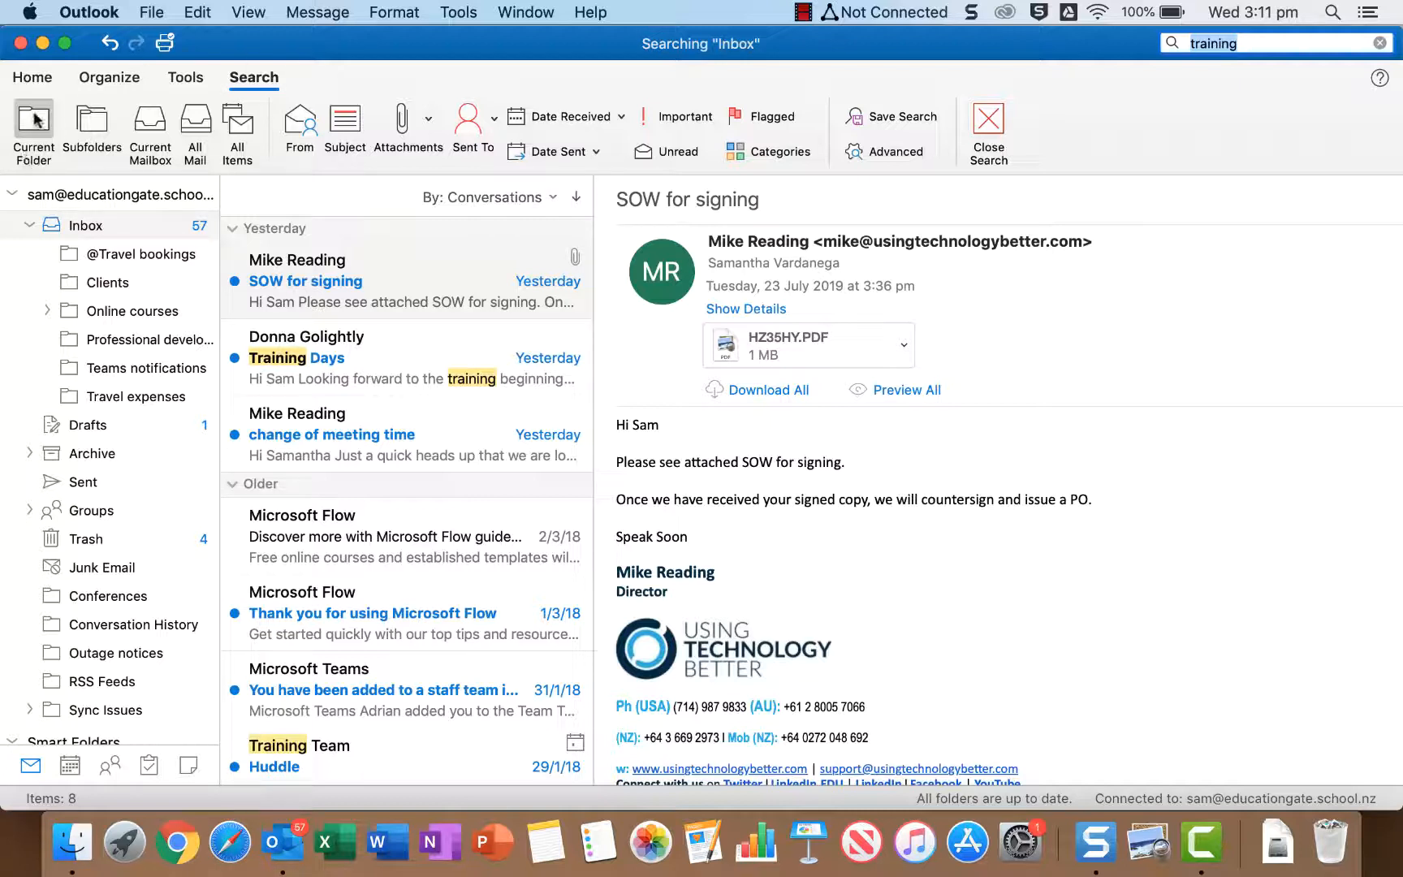
{"action": "mouse_move", "coordinate": [33, 135]}
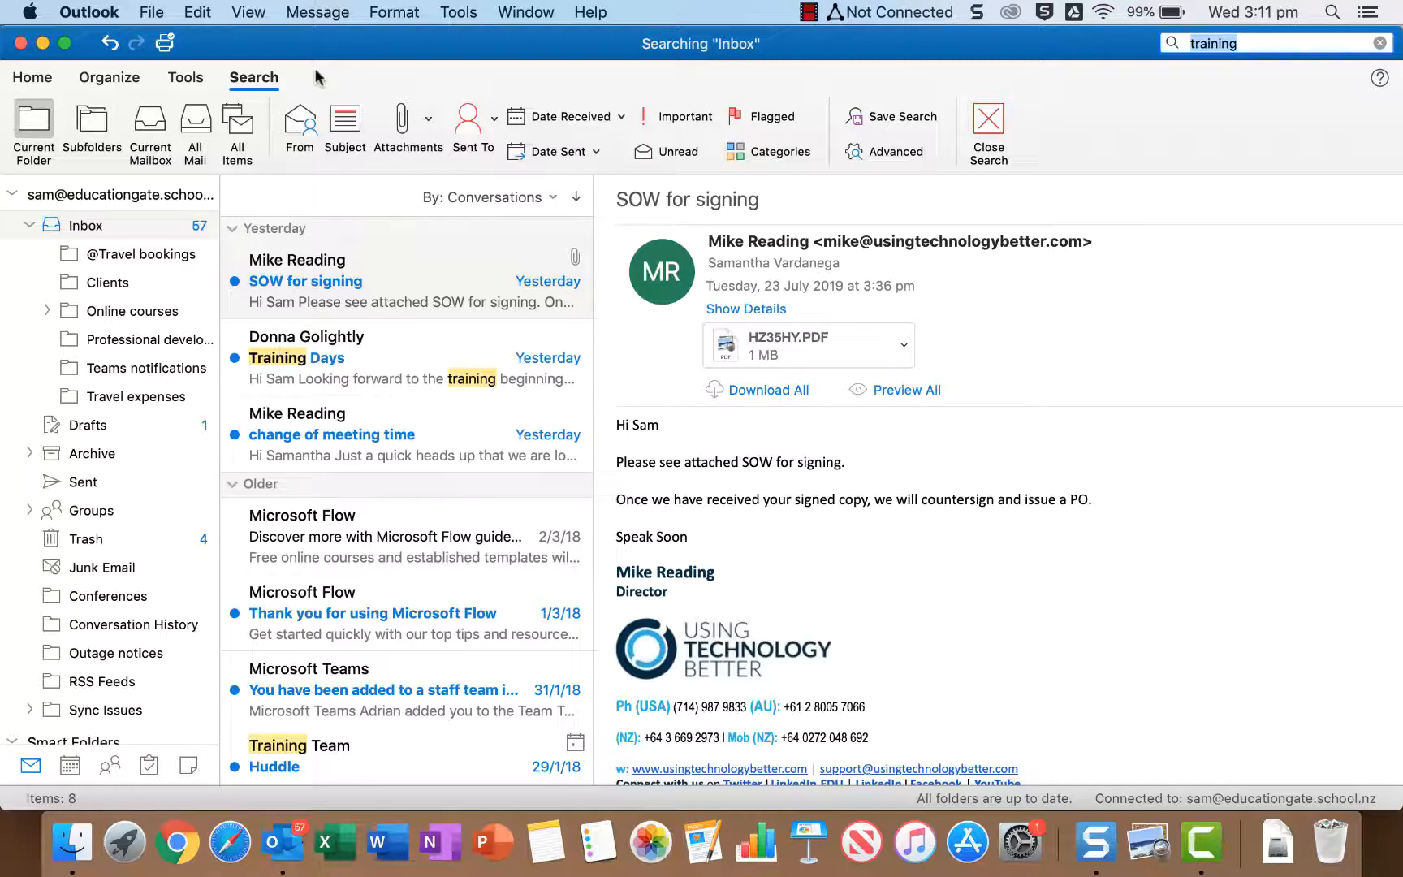
{"action": "mouse_move", "coordinate": [86, 224]}
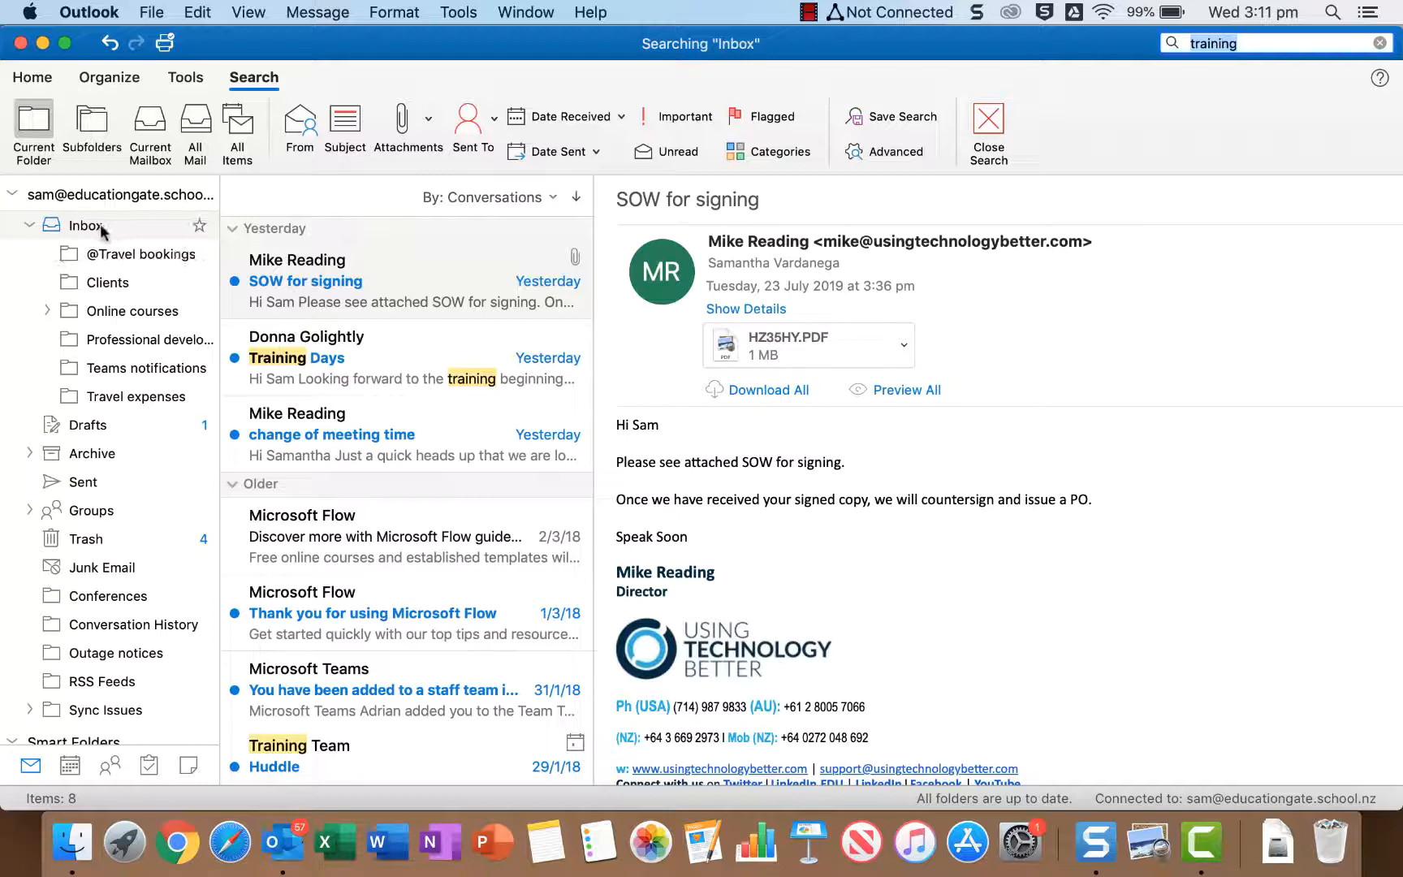
{"action": "mouse_move", "coordinate": [121, 229]}
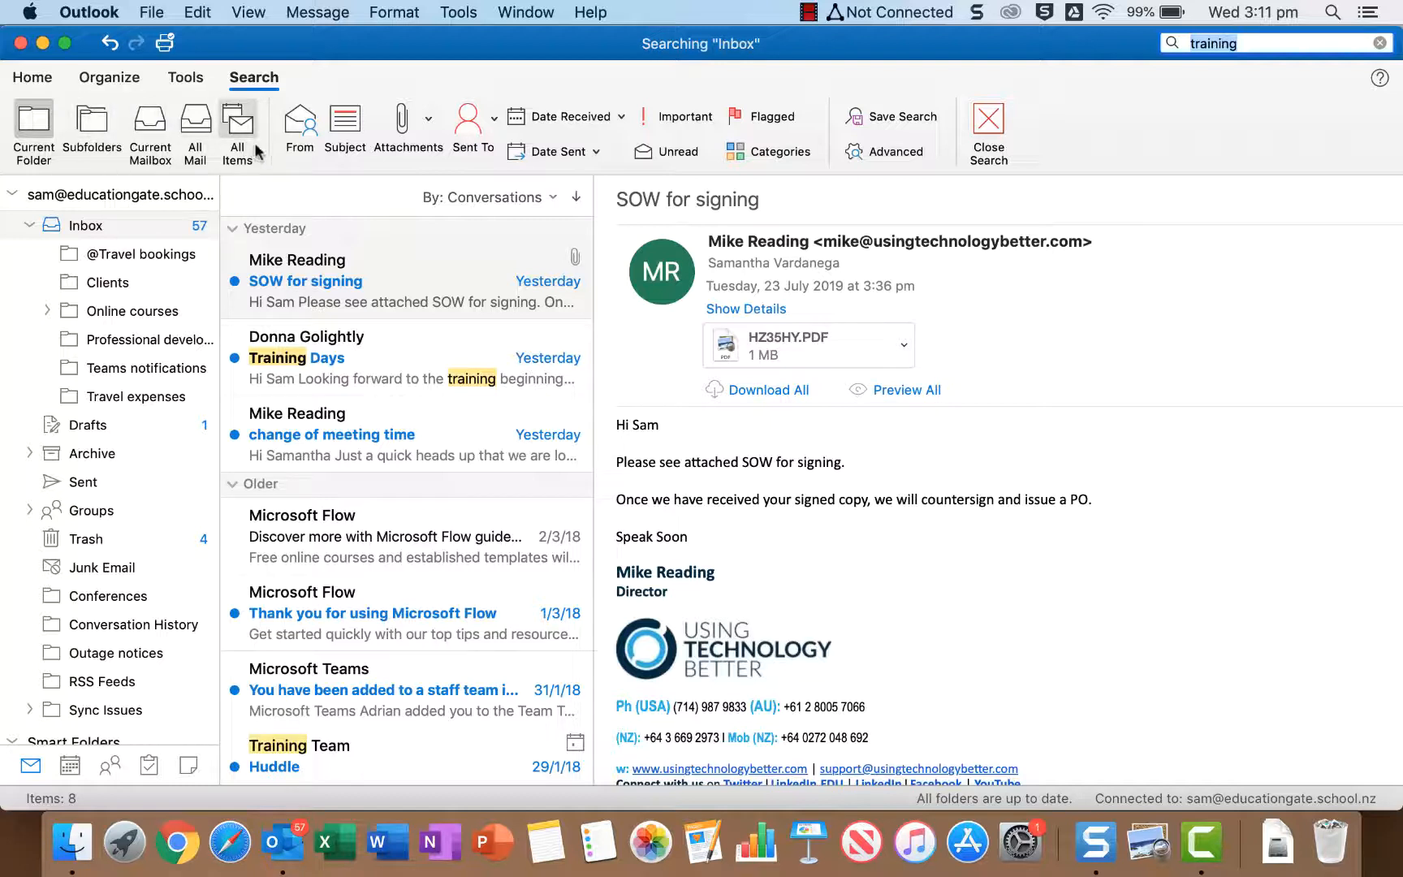
Widen the 'training' search to Subfolders, Current Mailbox, then All Mail (9 results).
{"action": "left_click", "coordinate": [91, 130]}
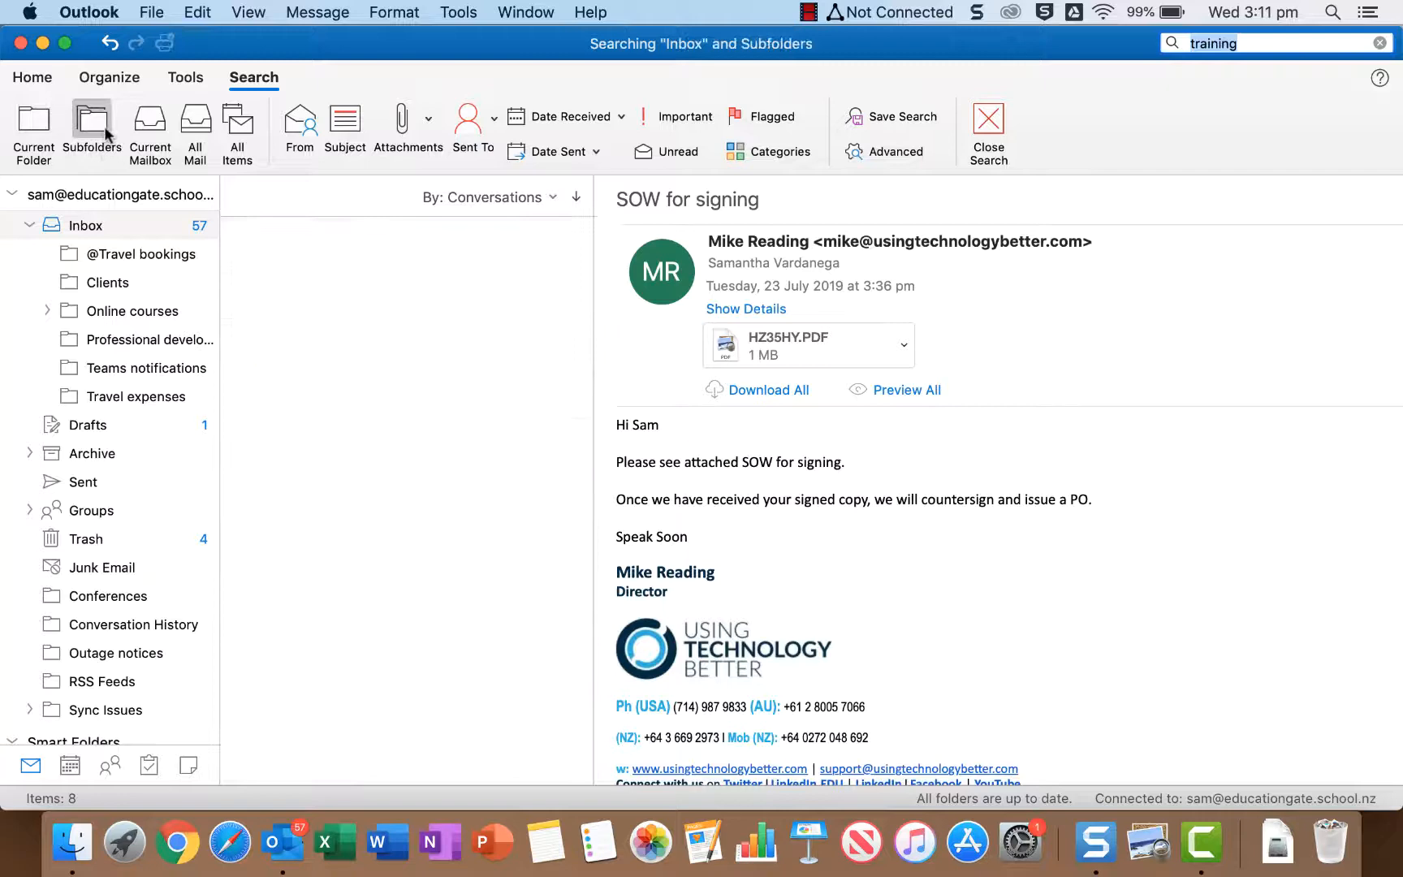
{"action": "left_click", "coordinate": [91, 125]}
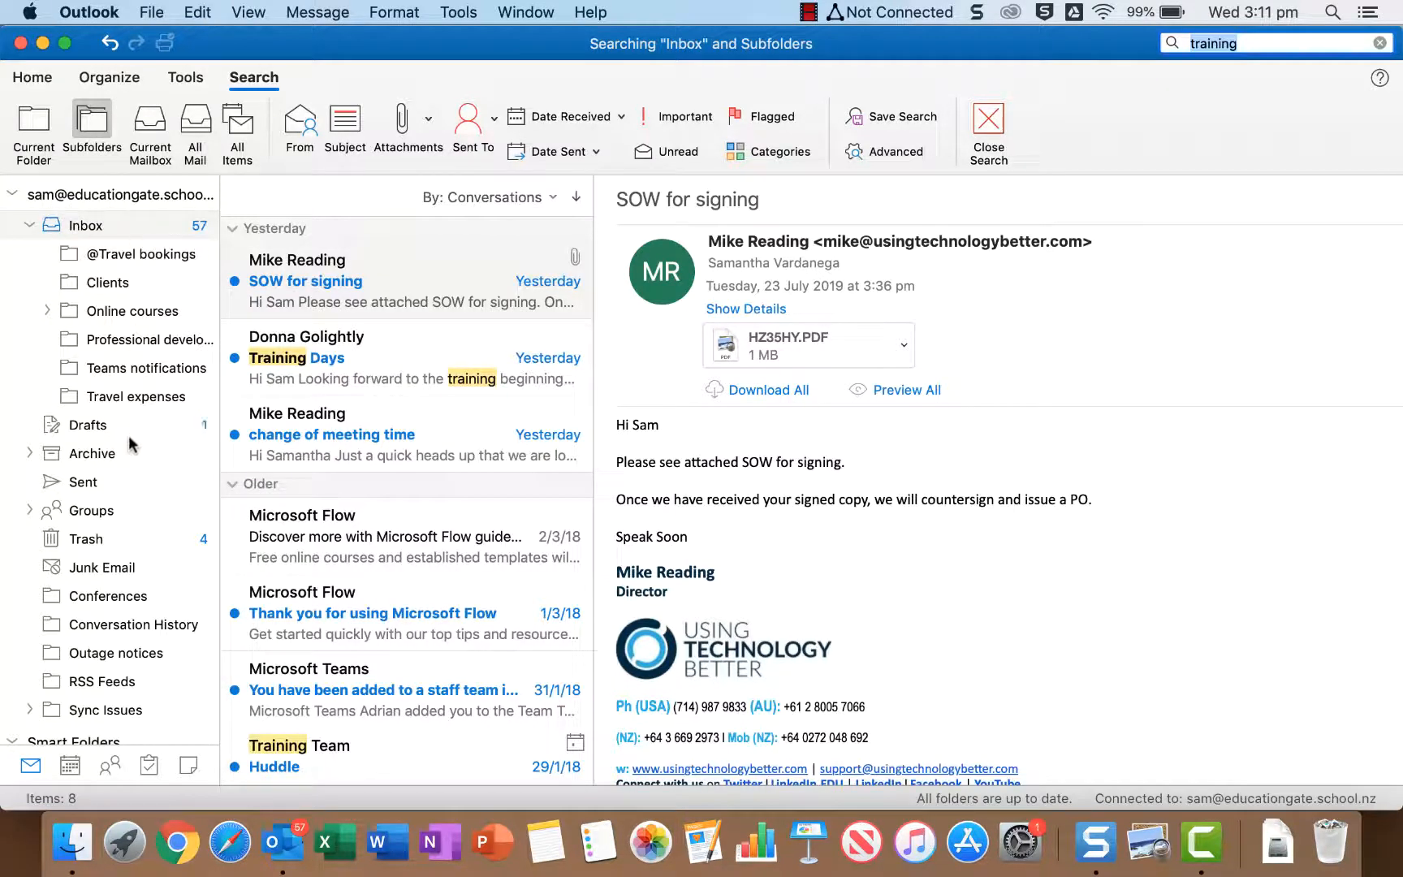
{"action": "mouse_move", "coordinate": [58, 224]}
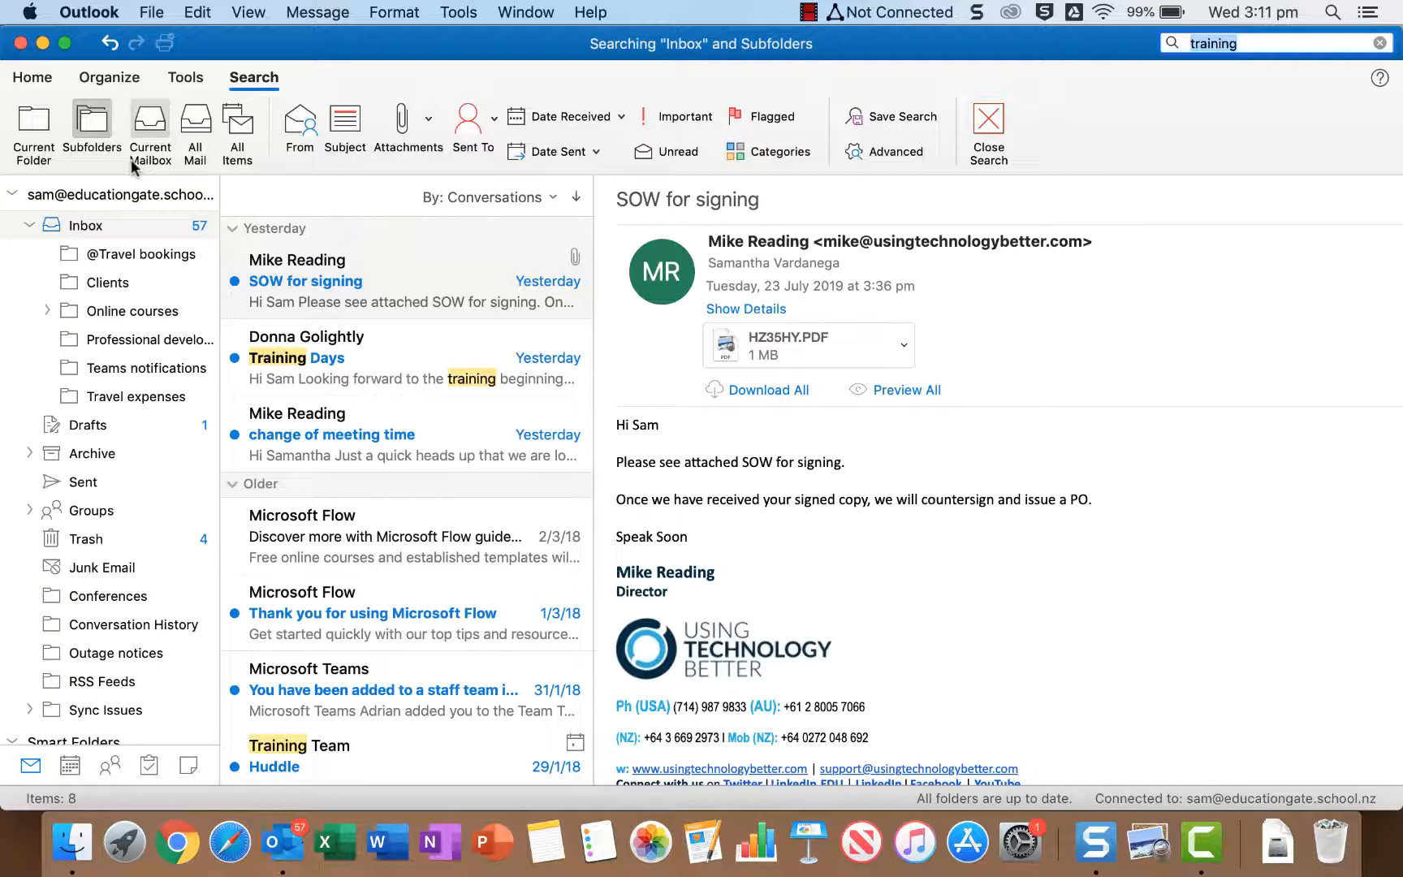
{"action": "left_click", "coordinate": [149, 130]}
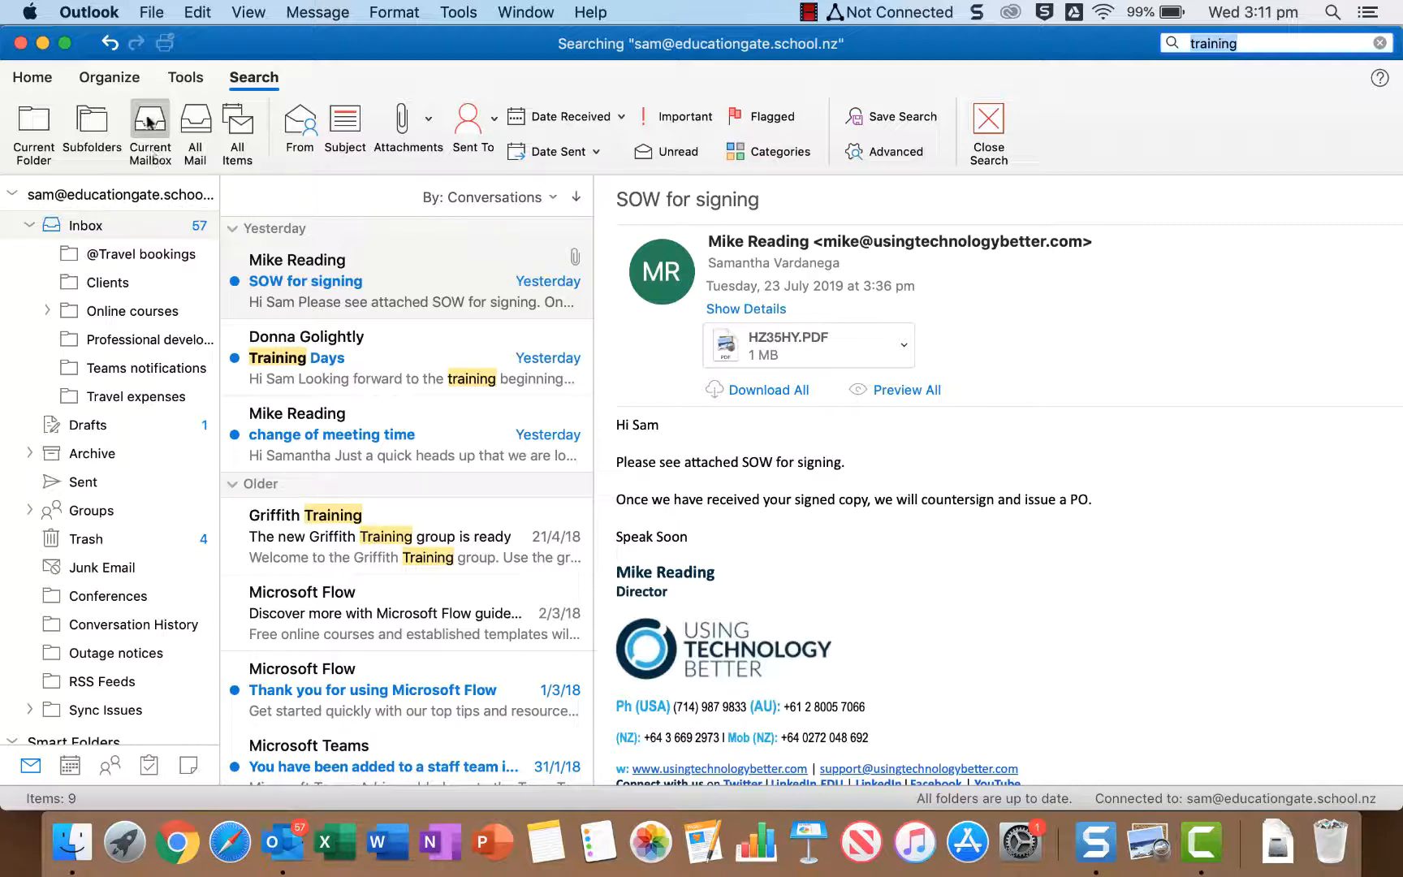
{"action": "mouse_move", "coordinate": [130, 102]}
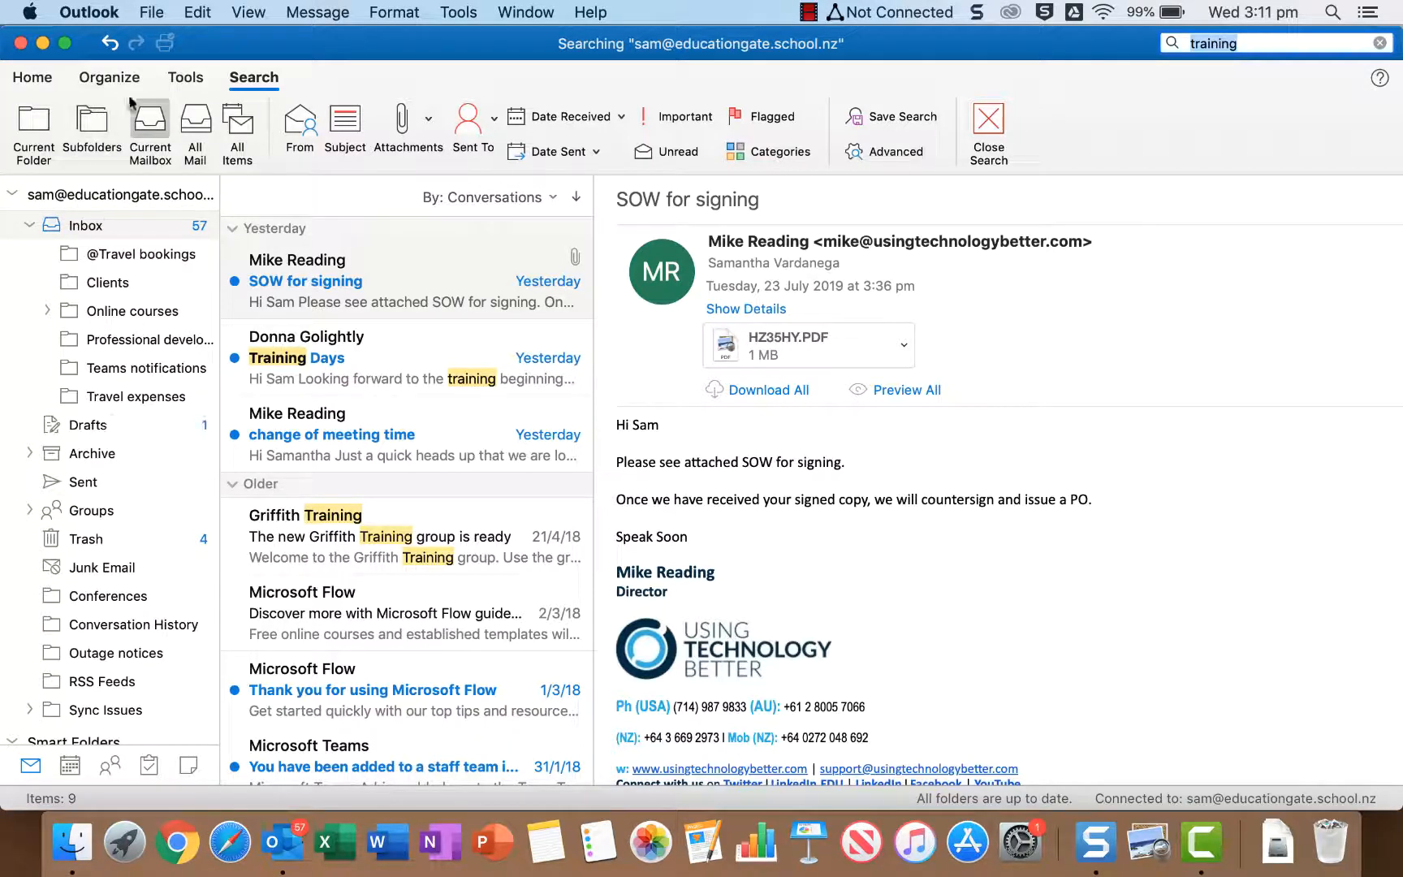
{"action": "mouse_move", "coordinate": [149, 125]}
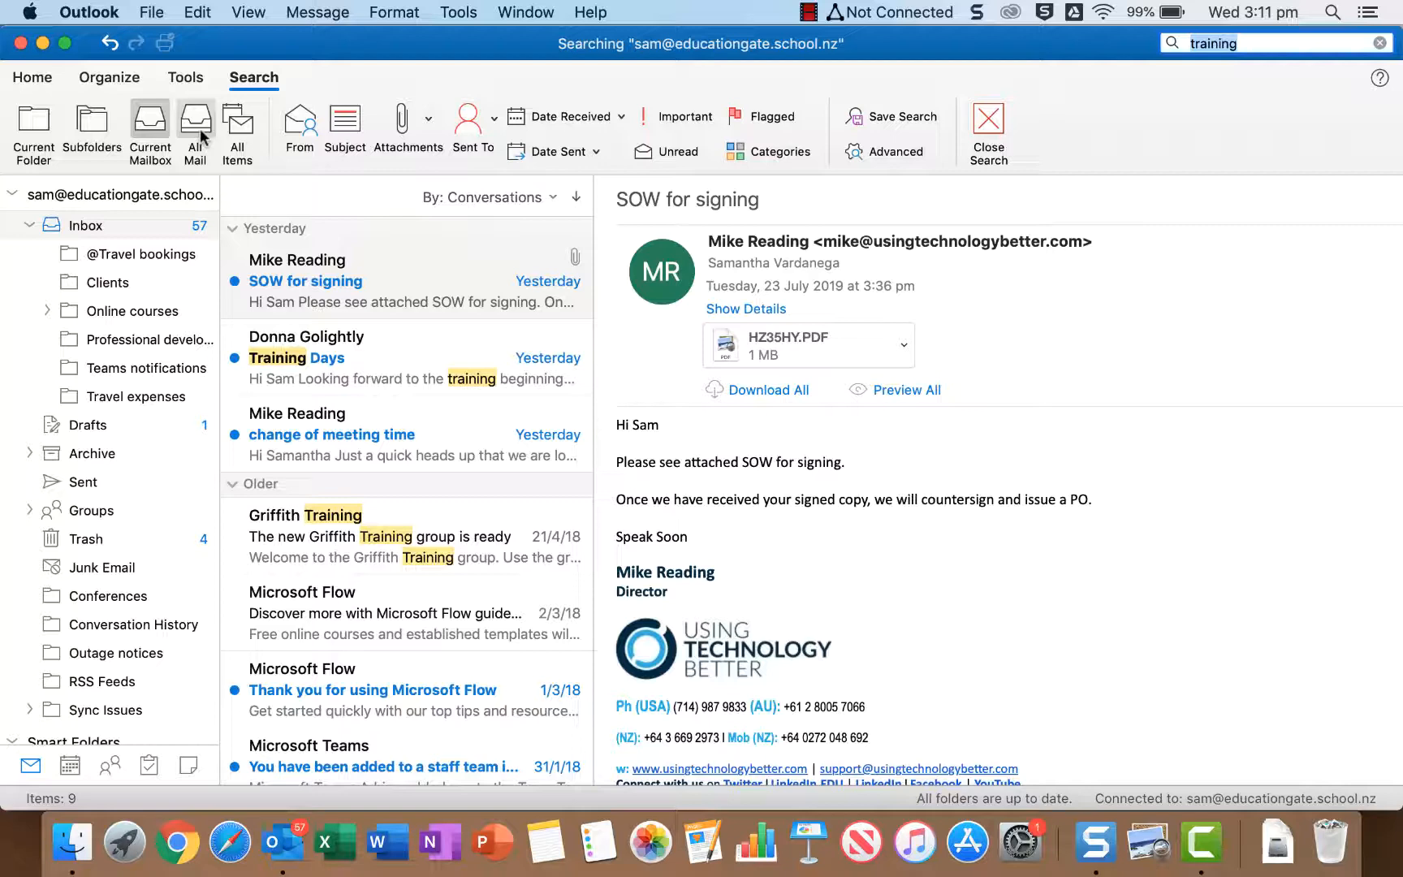
{"action": "left_click", "coordinate": [195, 133]}
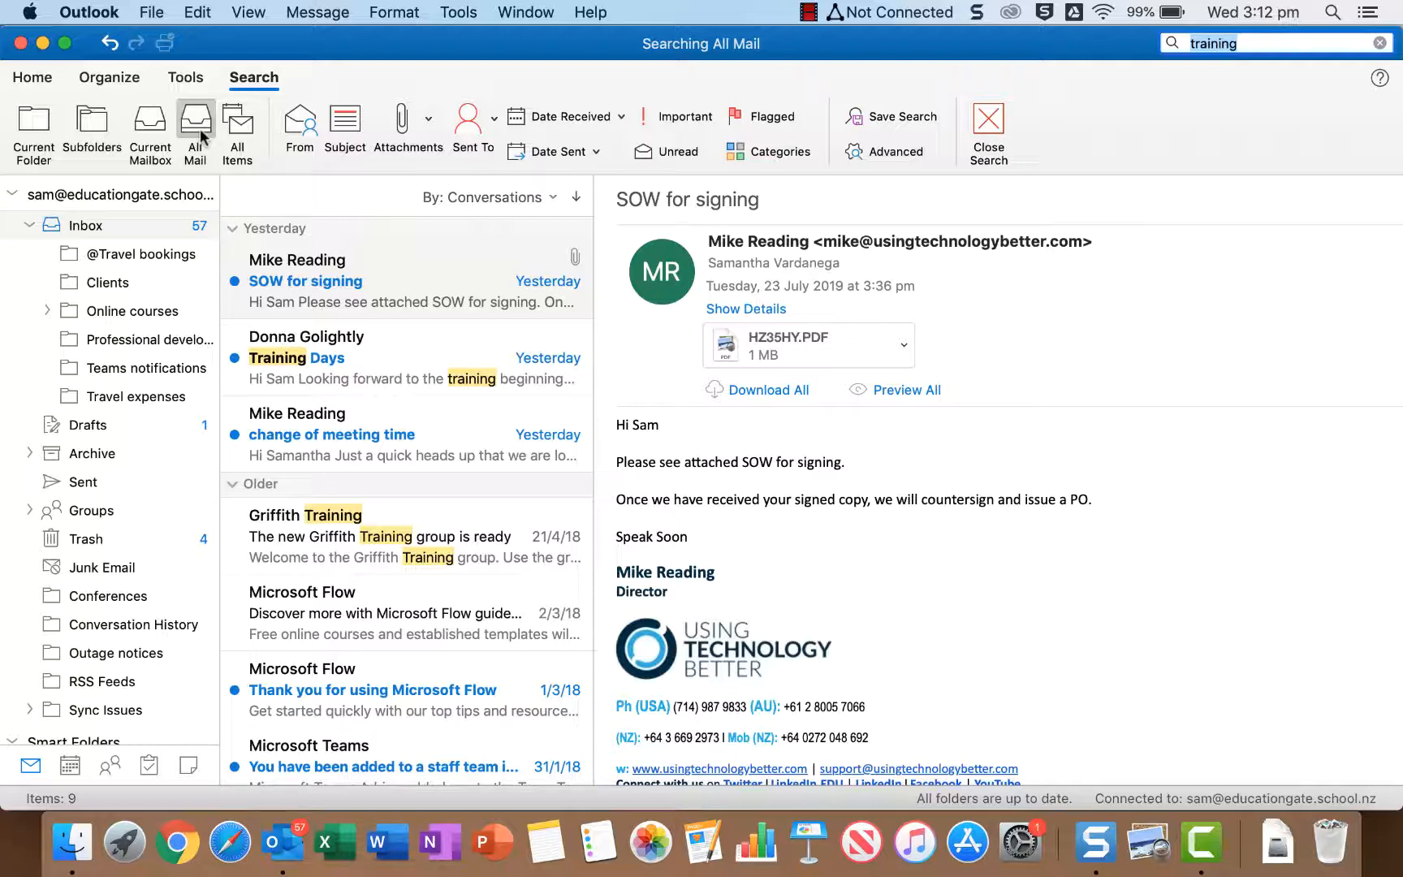
Extend the 'training' search to All Items across every Outlook folder (11 results).
{"action": "left_click", "coordinate": [237, 132]}
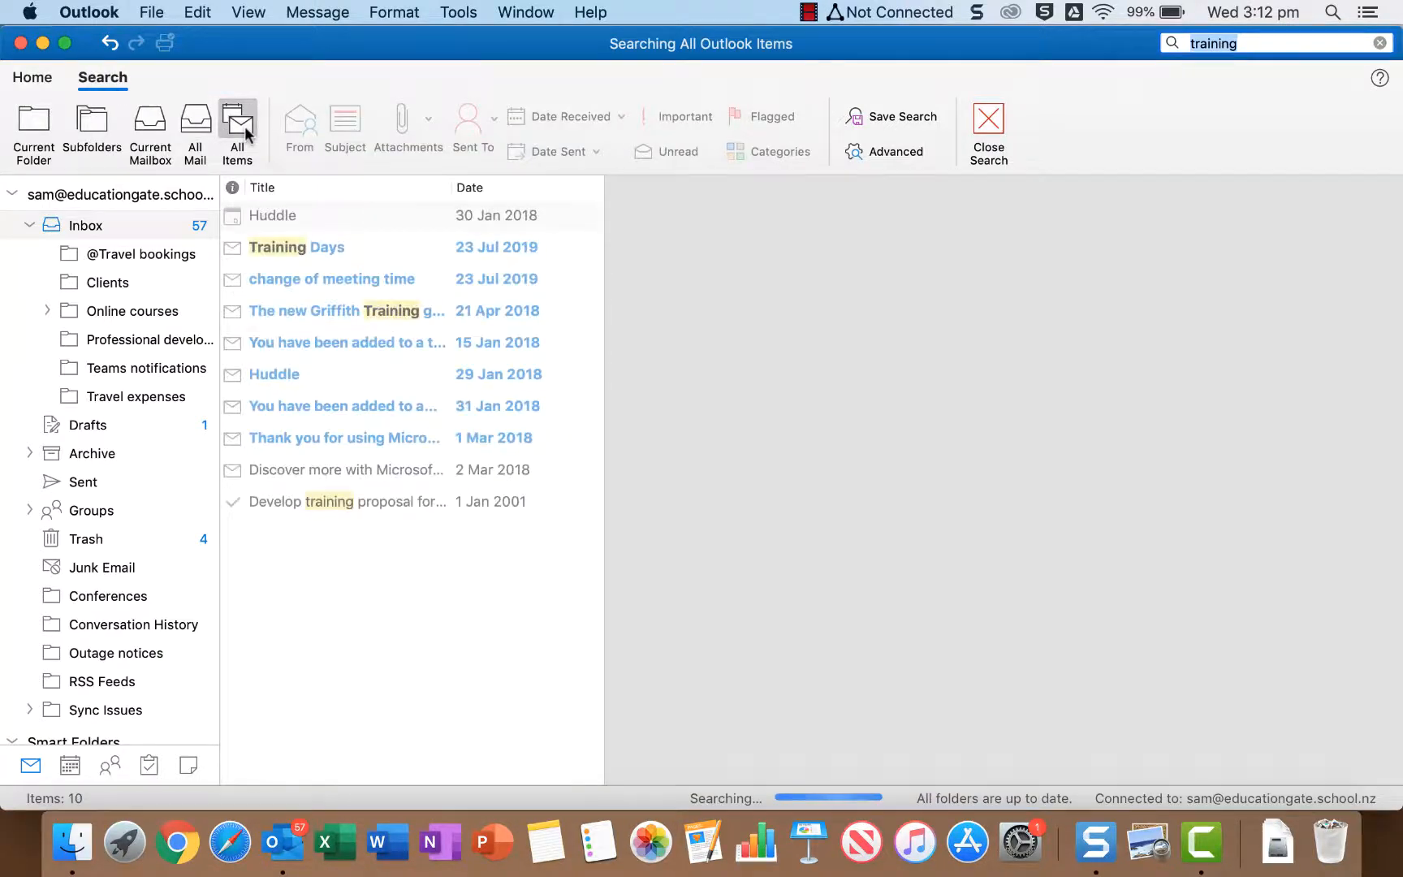
{"action": "left_click", "coordinate": [273, 216]}
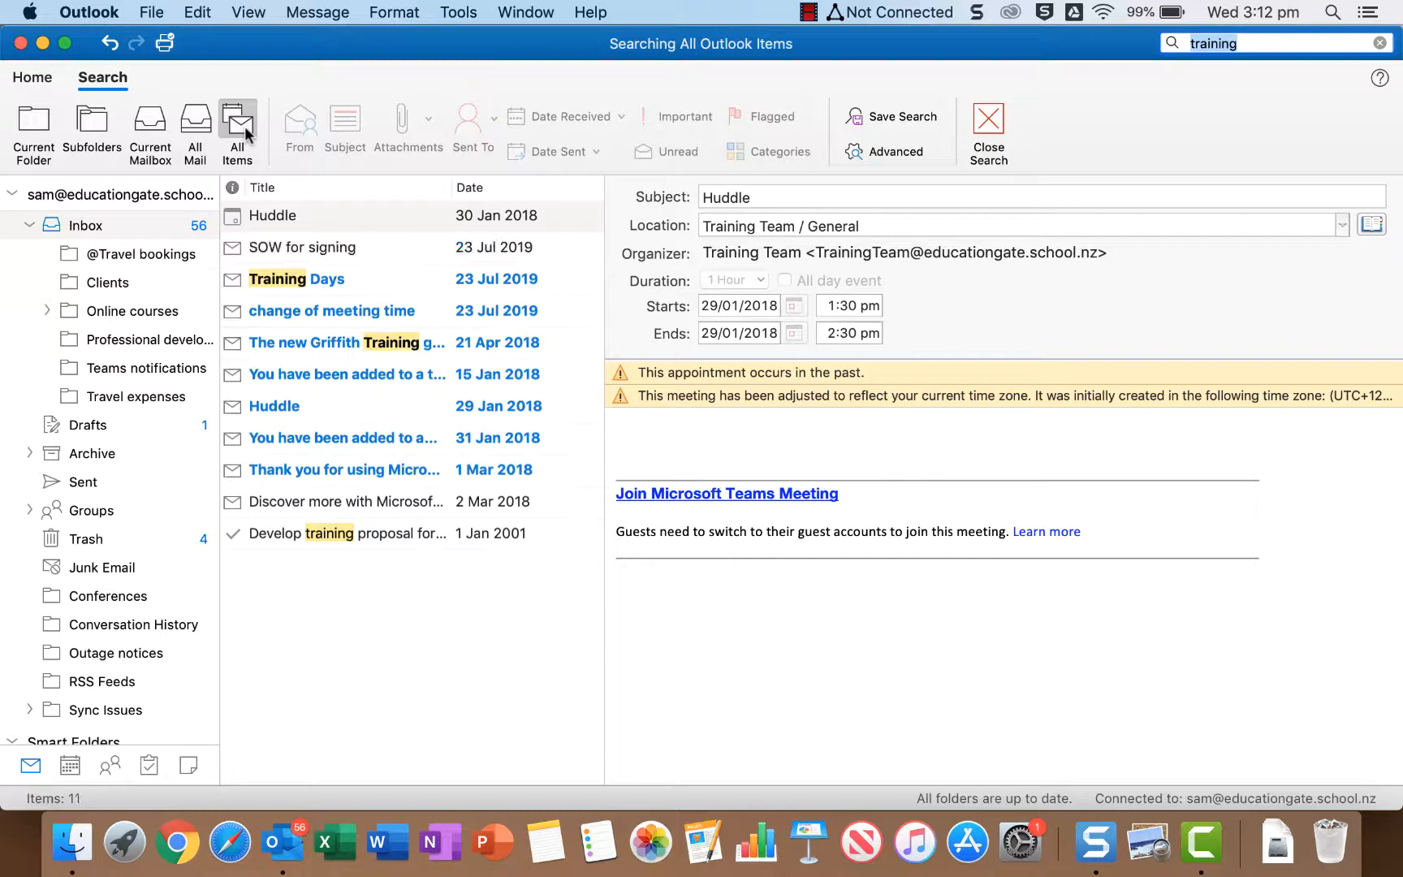
{"action": "left_click", "coordinate": [716, 435]}
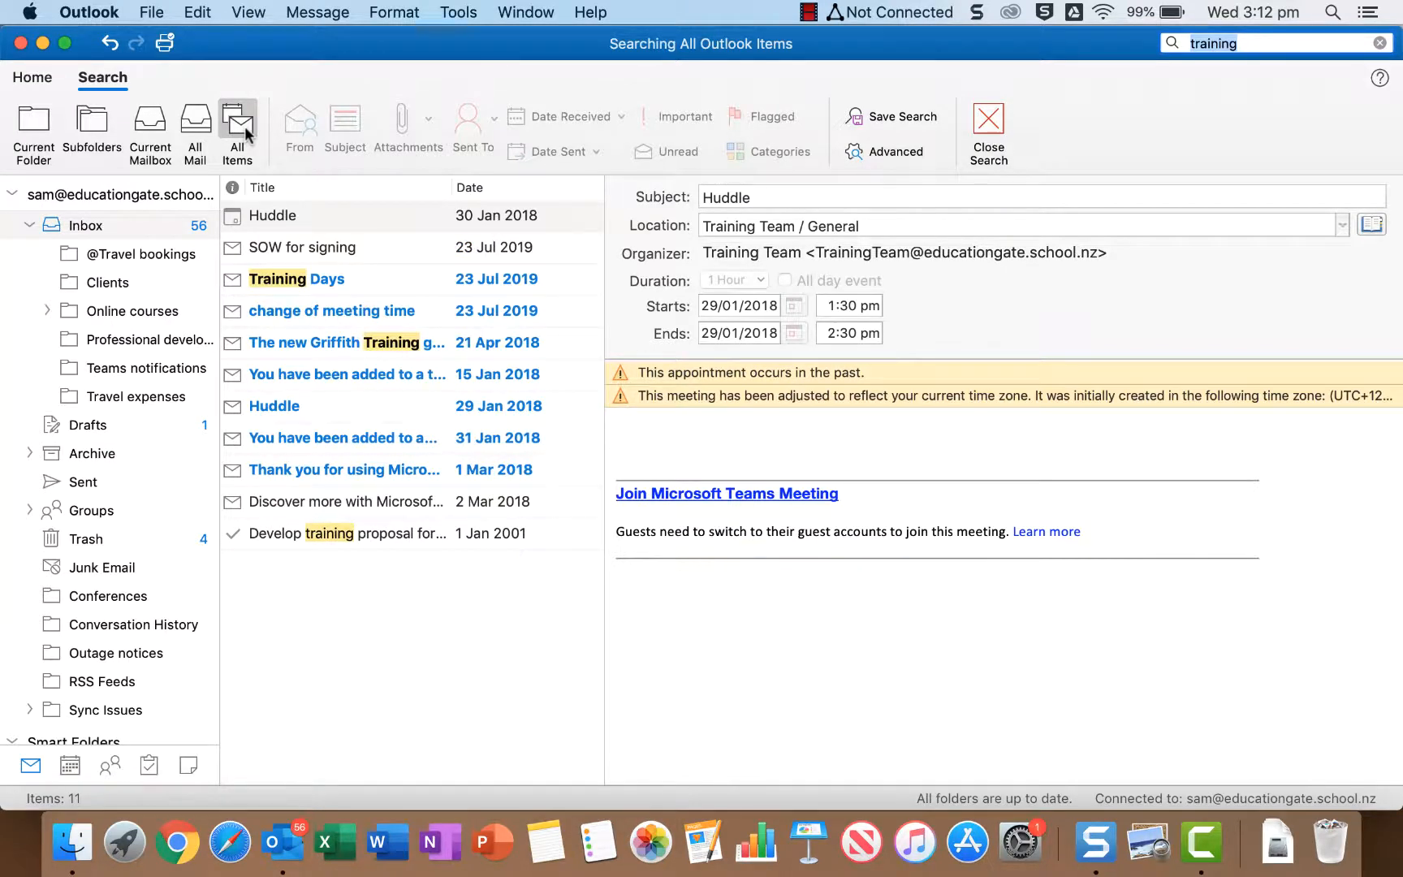
{"action": "left_click", "coordinate": [618, 436]}
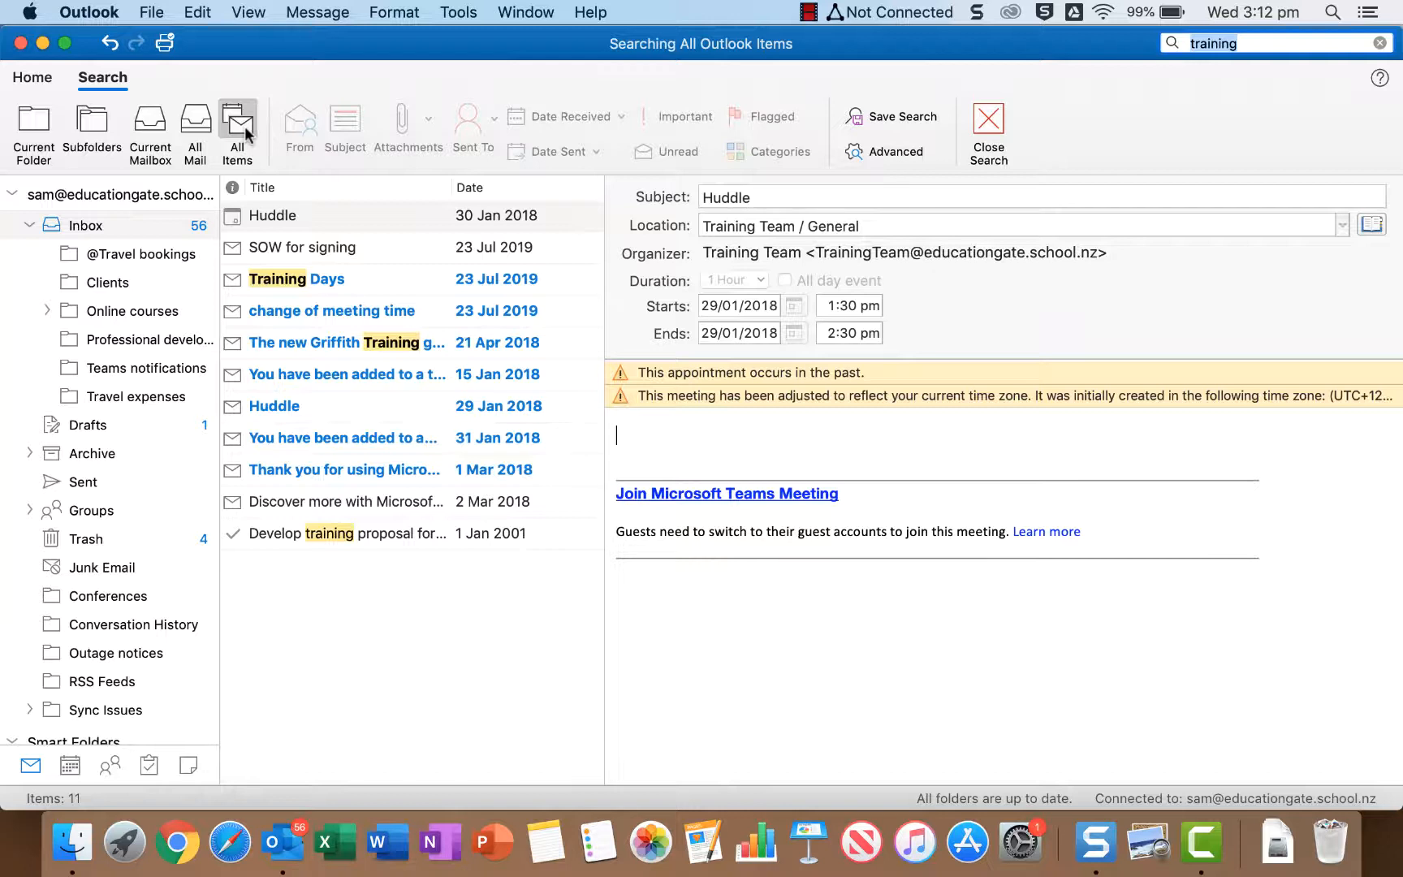
{"action": "mouse_move", "coordinate": [159, 203]}
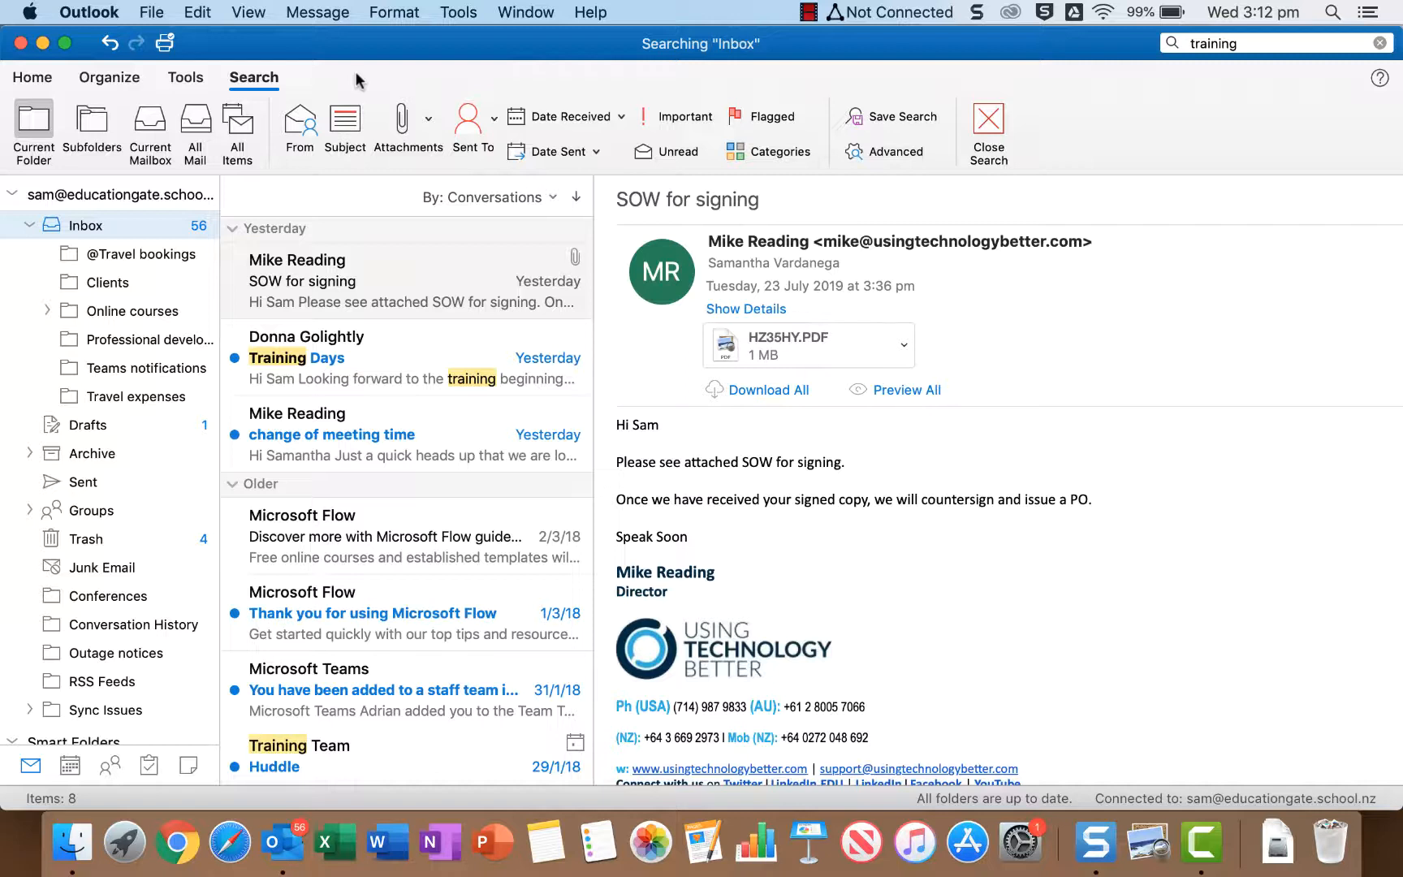
{"action": "mouse_move", "coordinate": [591, 111]}
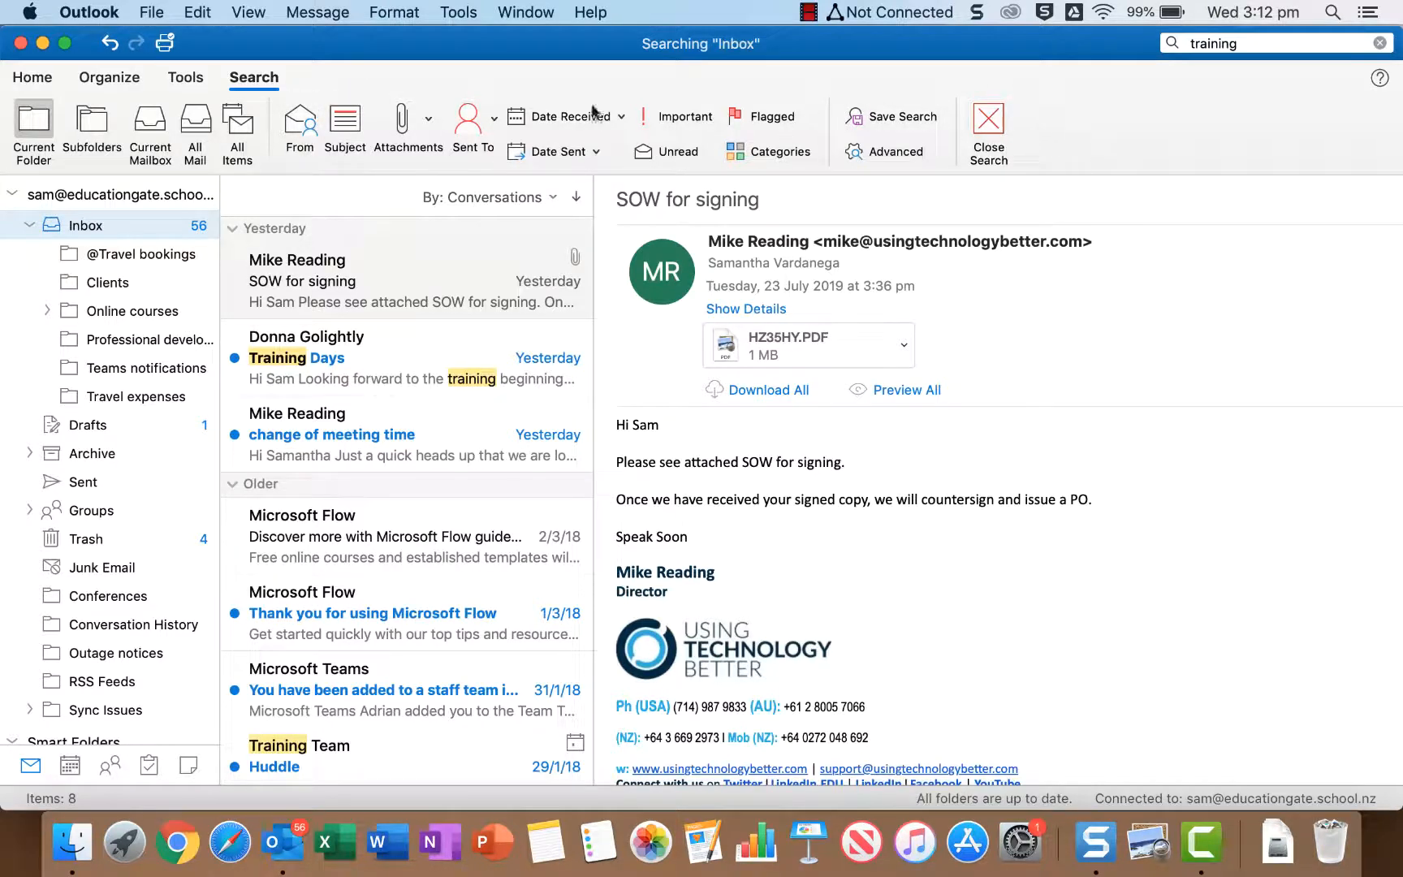
{"action": "mouse_move", "coordinate": [301, 125]}
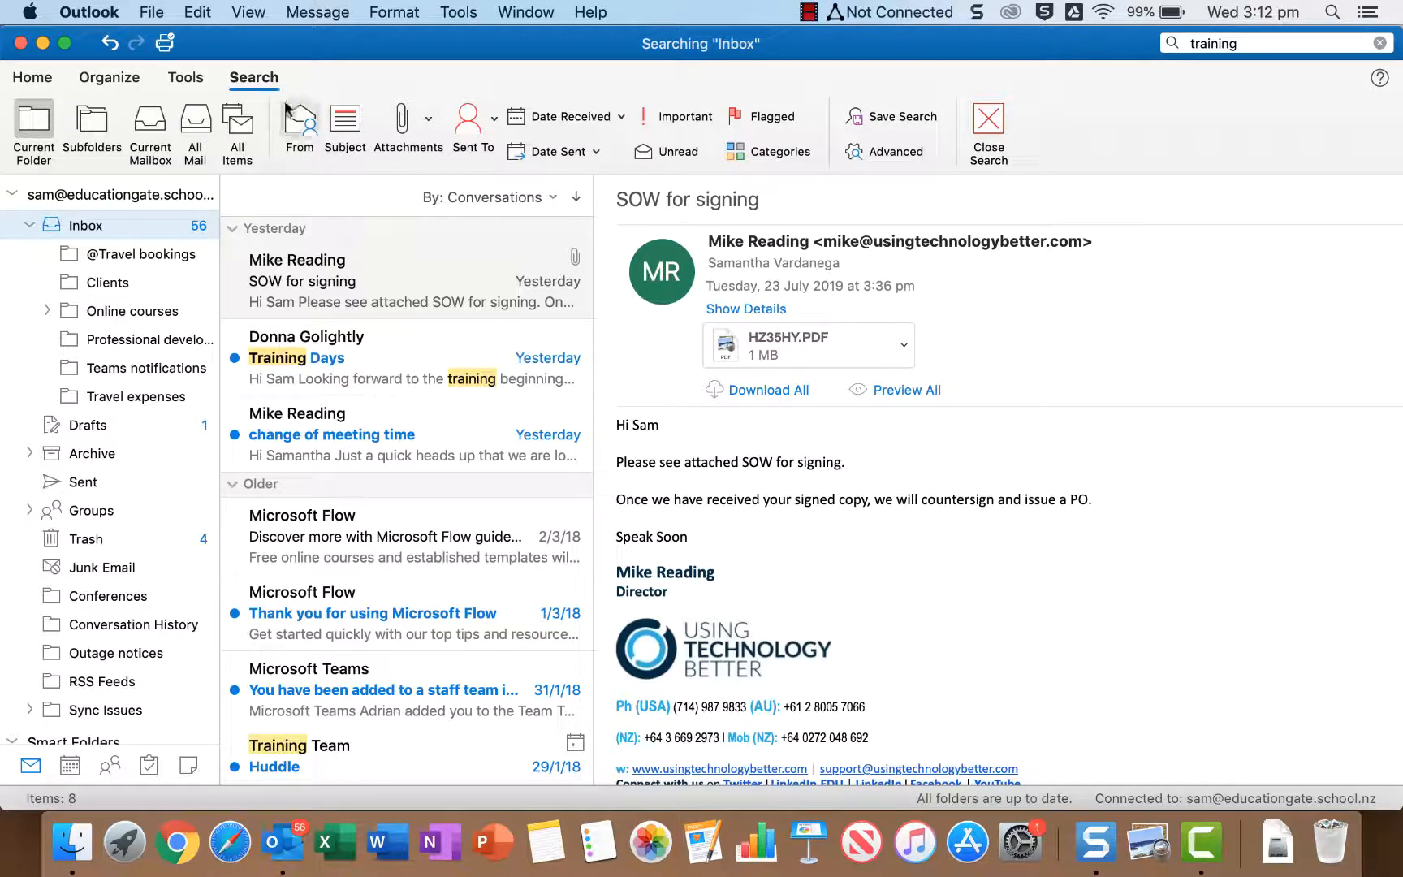
{"action": "mouse_move", "coordinate": [355, 89]}
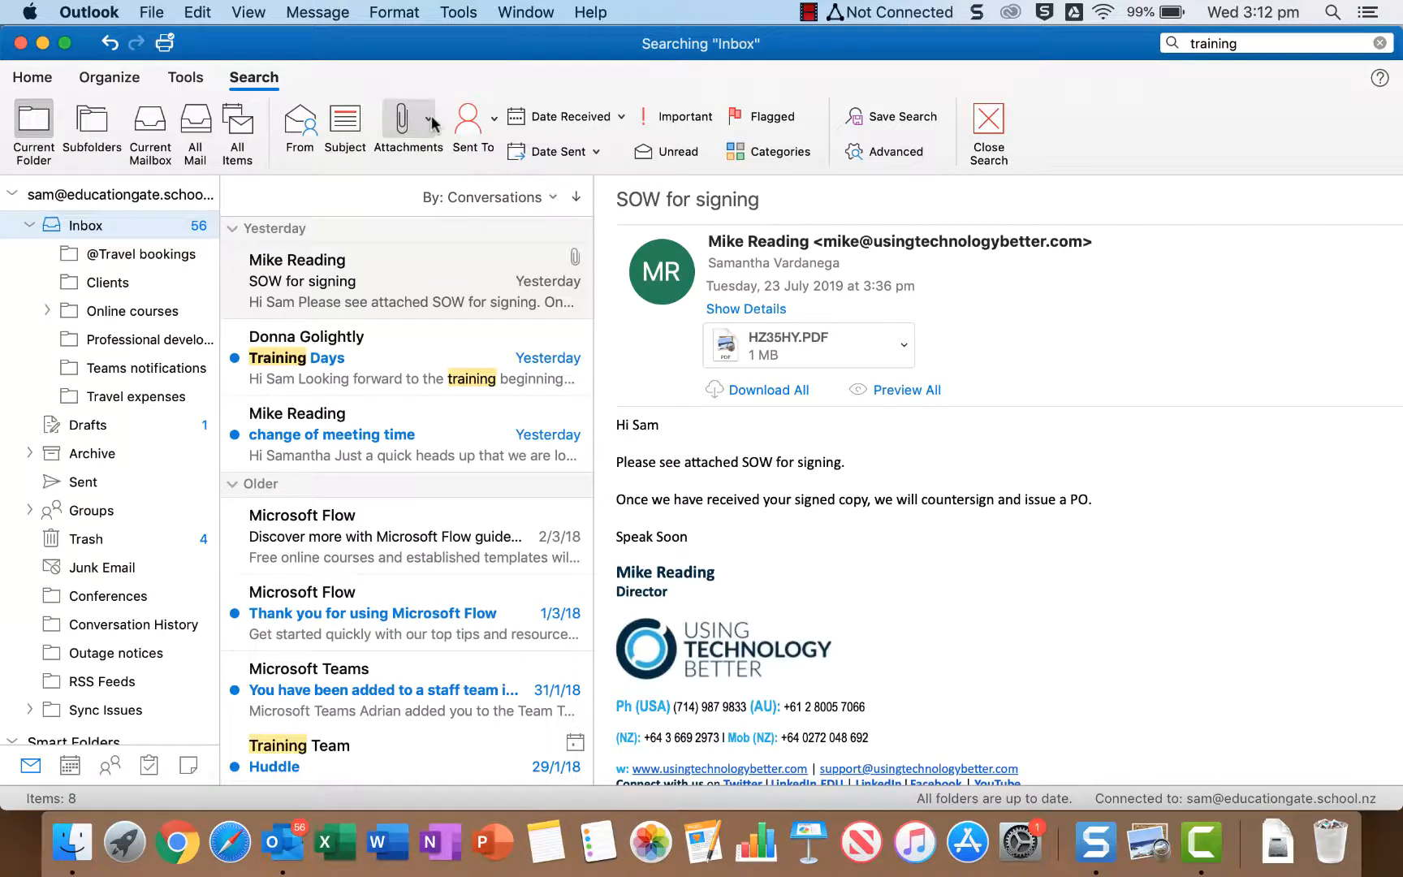
Return the search to the Inbox and show the Sent To recipient filter options.
{"action": "left_click", "coordinate": [407, 117]}
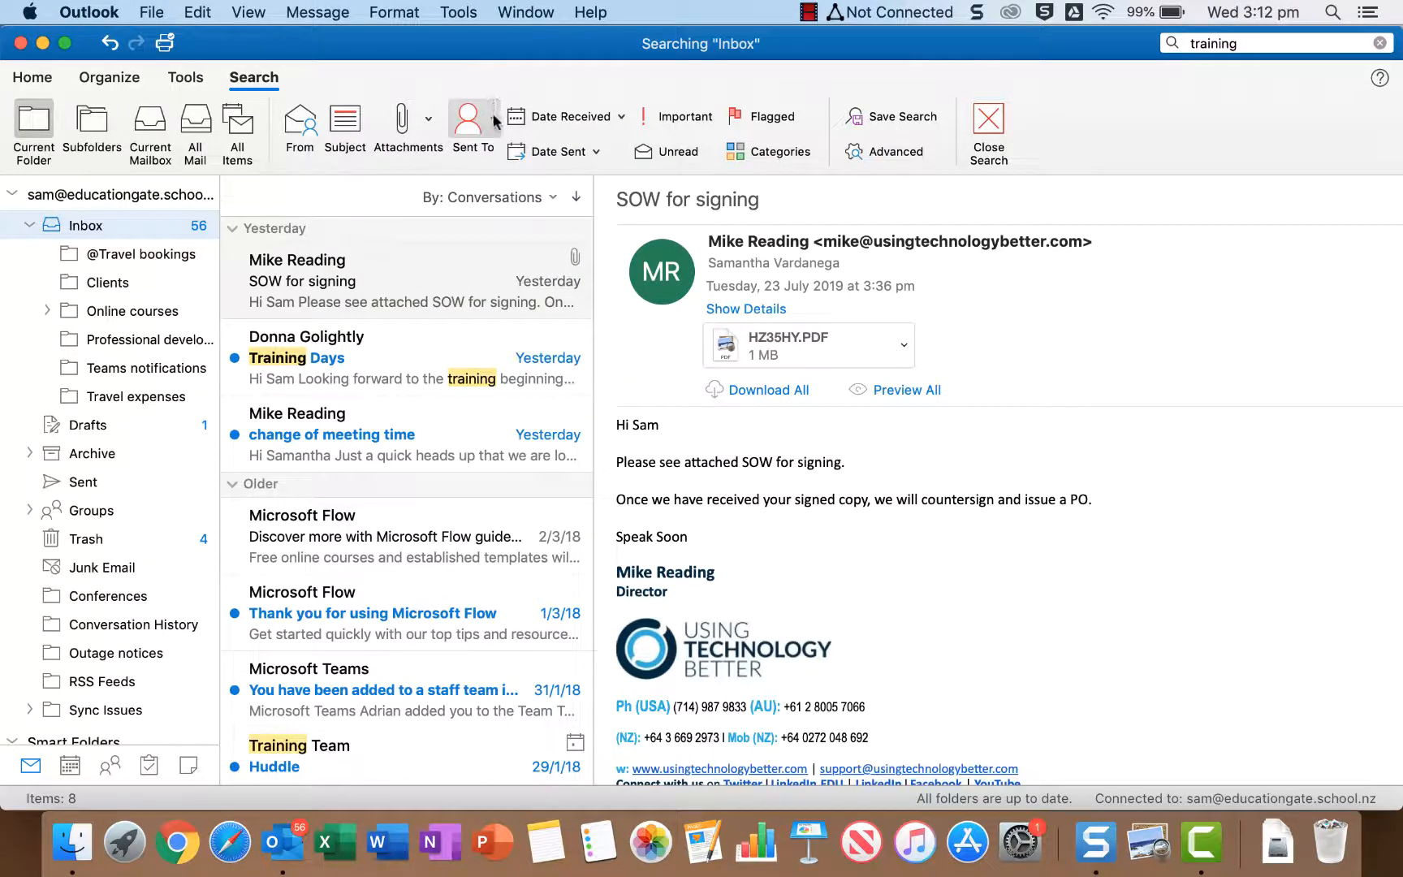
{"action": "left_click", "coordinate": [472, 125]}
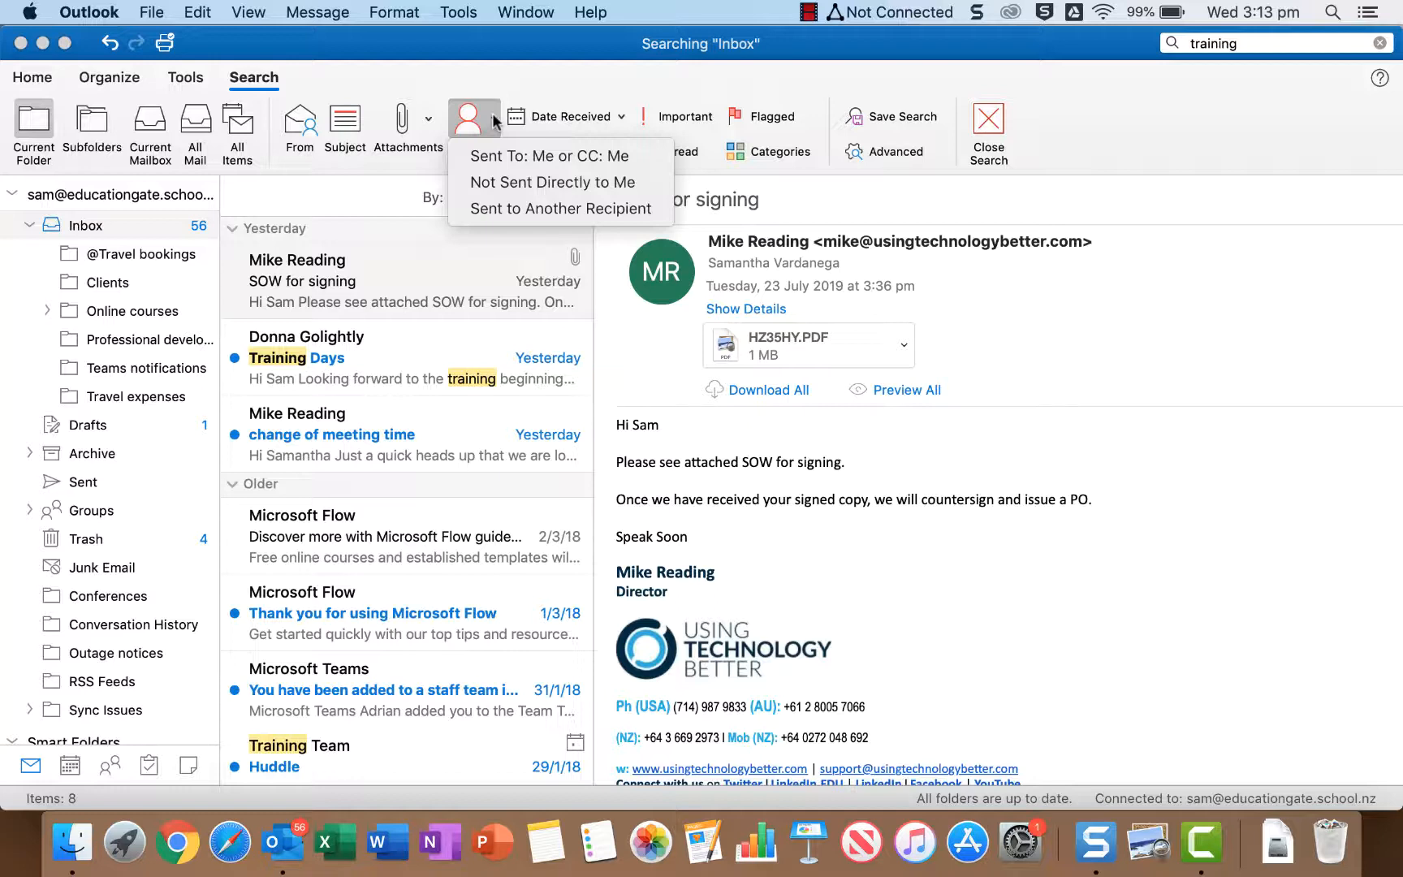
{"action": "mouse_move", "coordinate": [488, 107]}
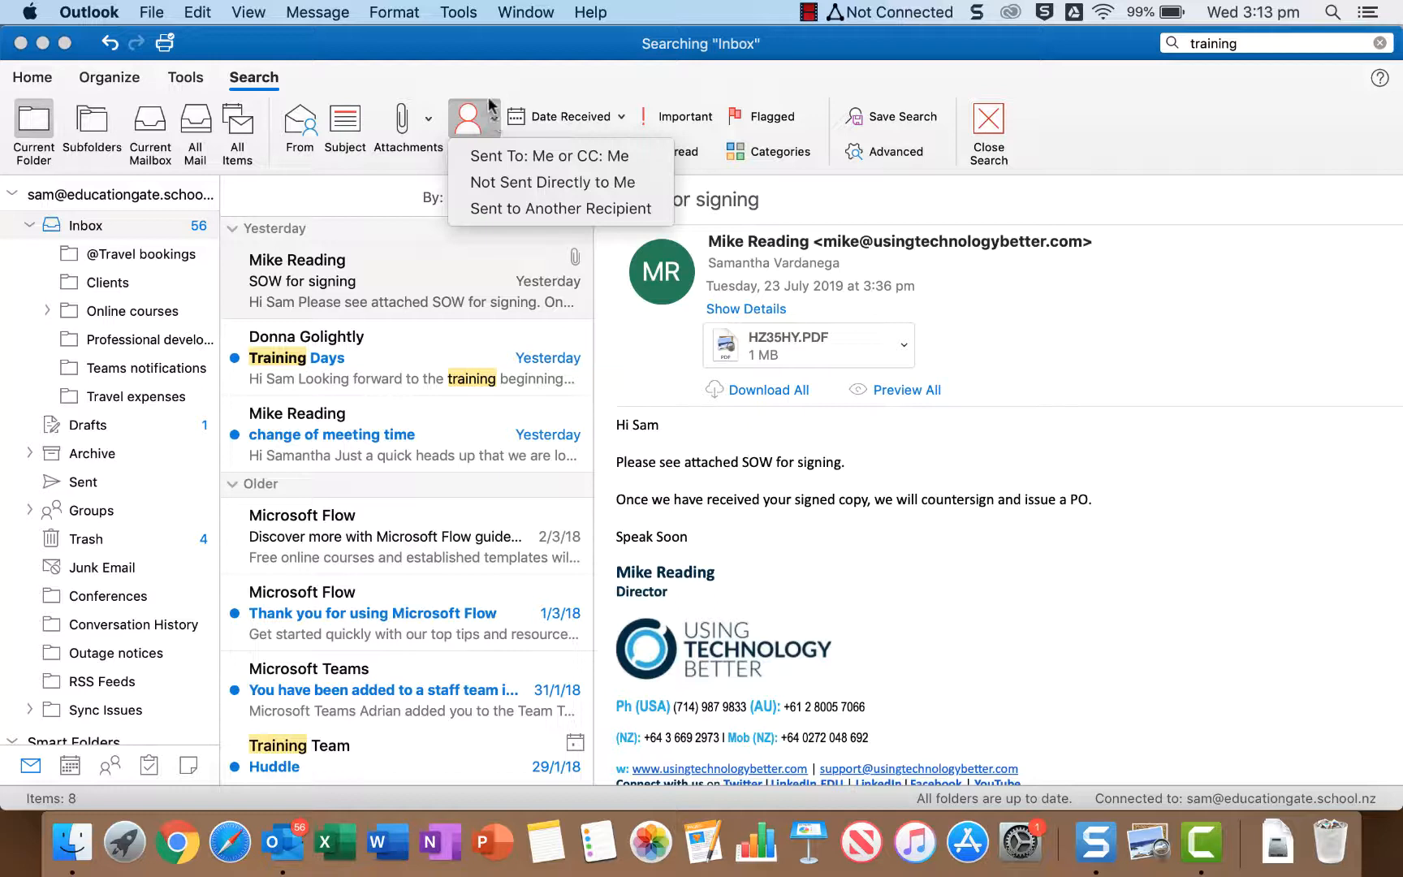
Close the Sent To filter list without applying any recipient filter.
{"action": "left_click", "coordinate": [551, 155]}
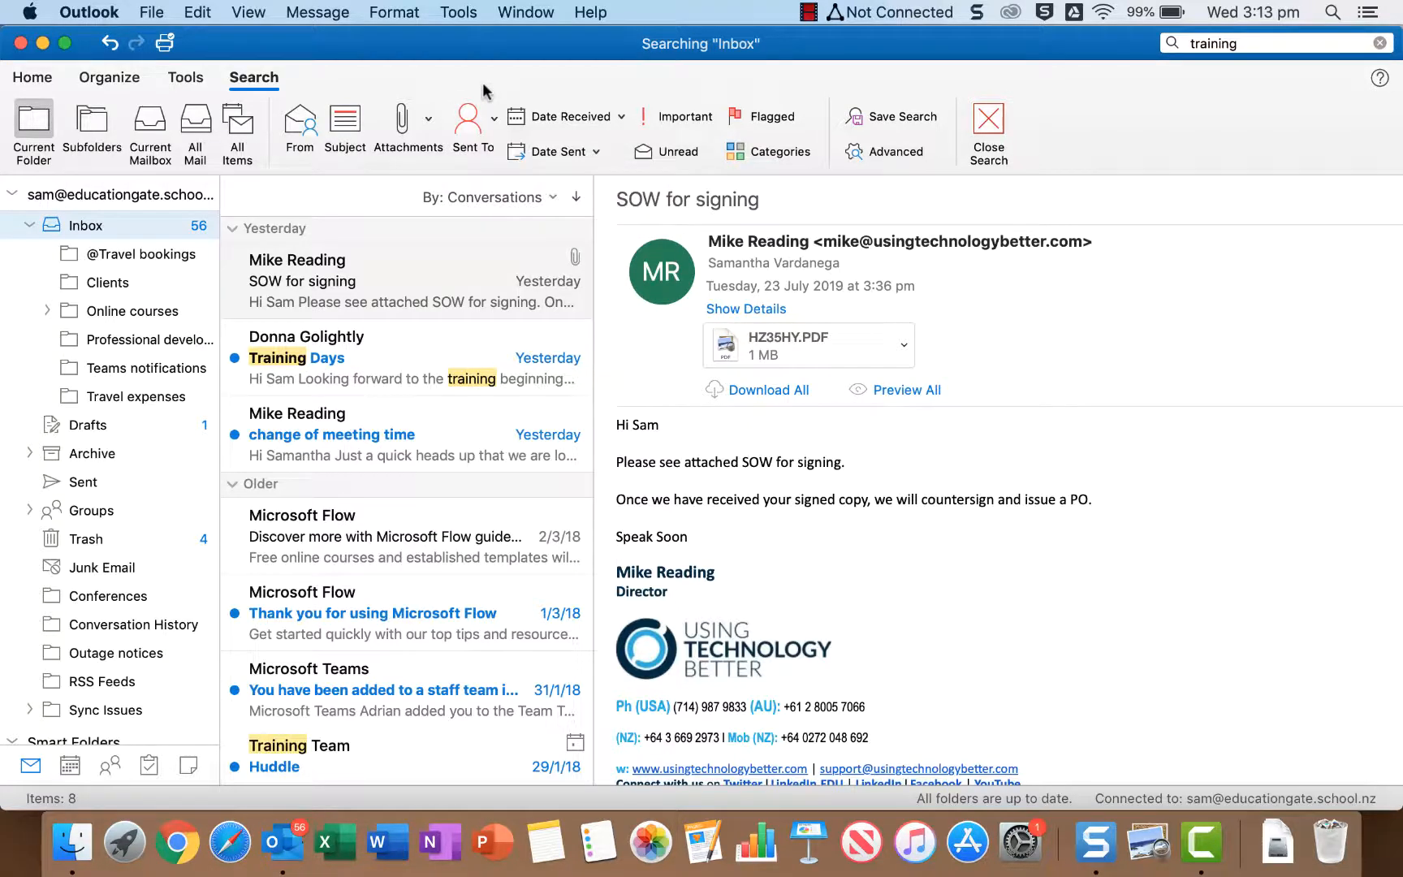
{"action": "mouse_move", "coordinate": [593, 99]}
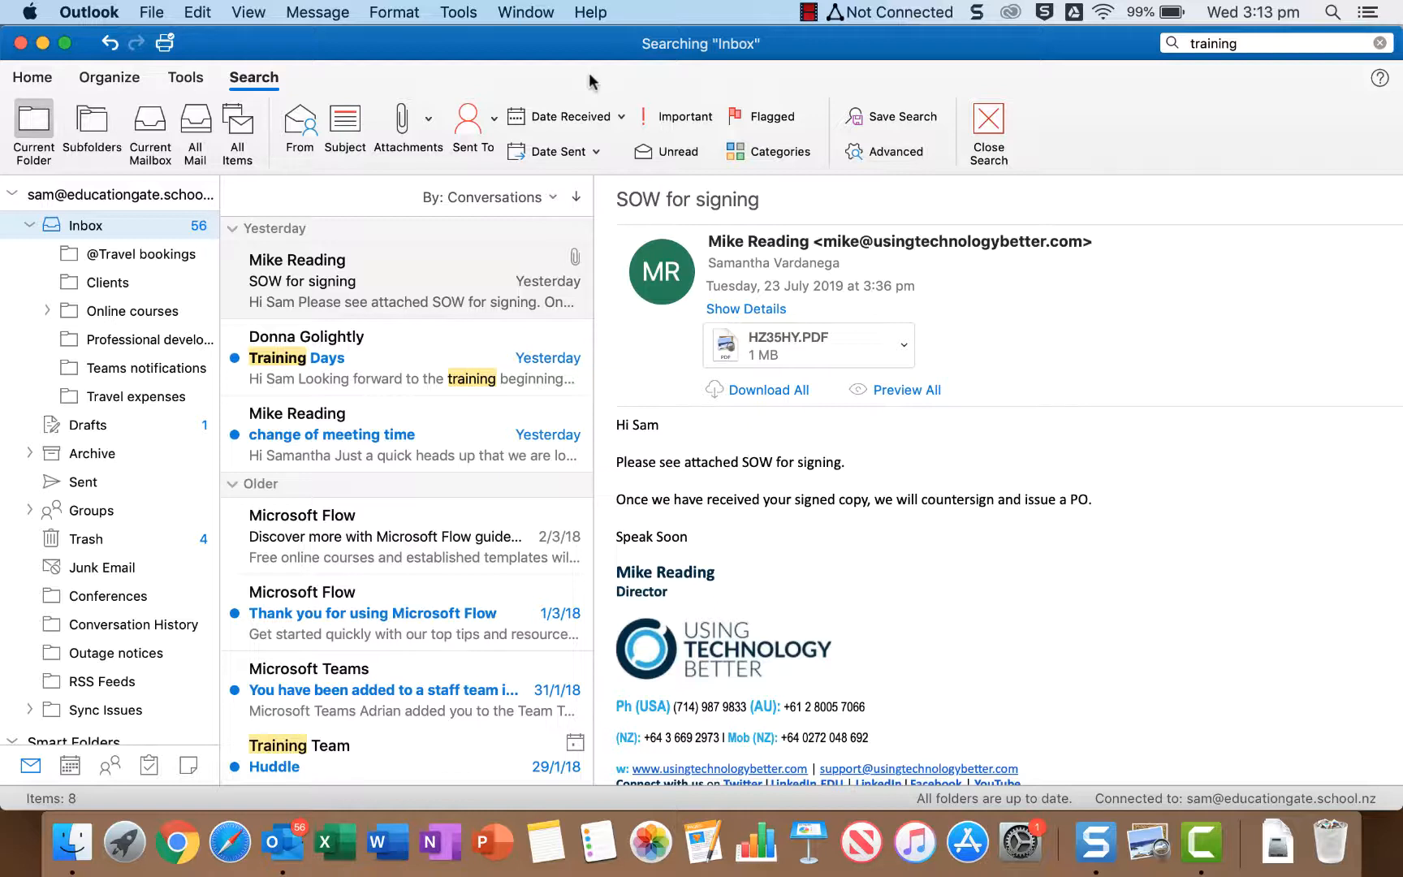
{"action": "mouse_move", "coordinate": [577, 89]}
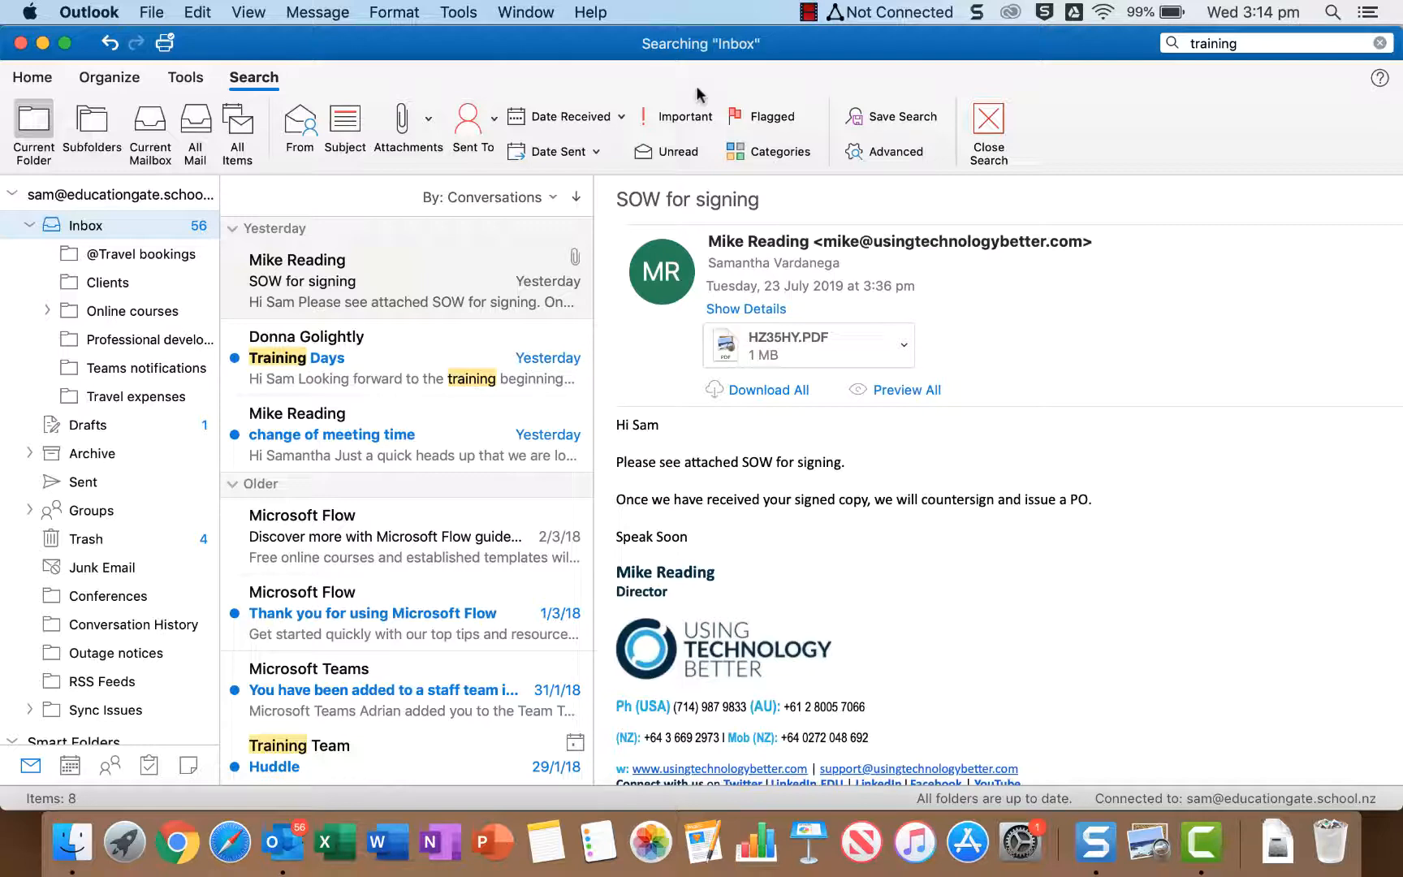
{"action": "mouse_move", "coordinate": [668, 151]}
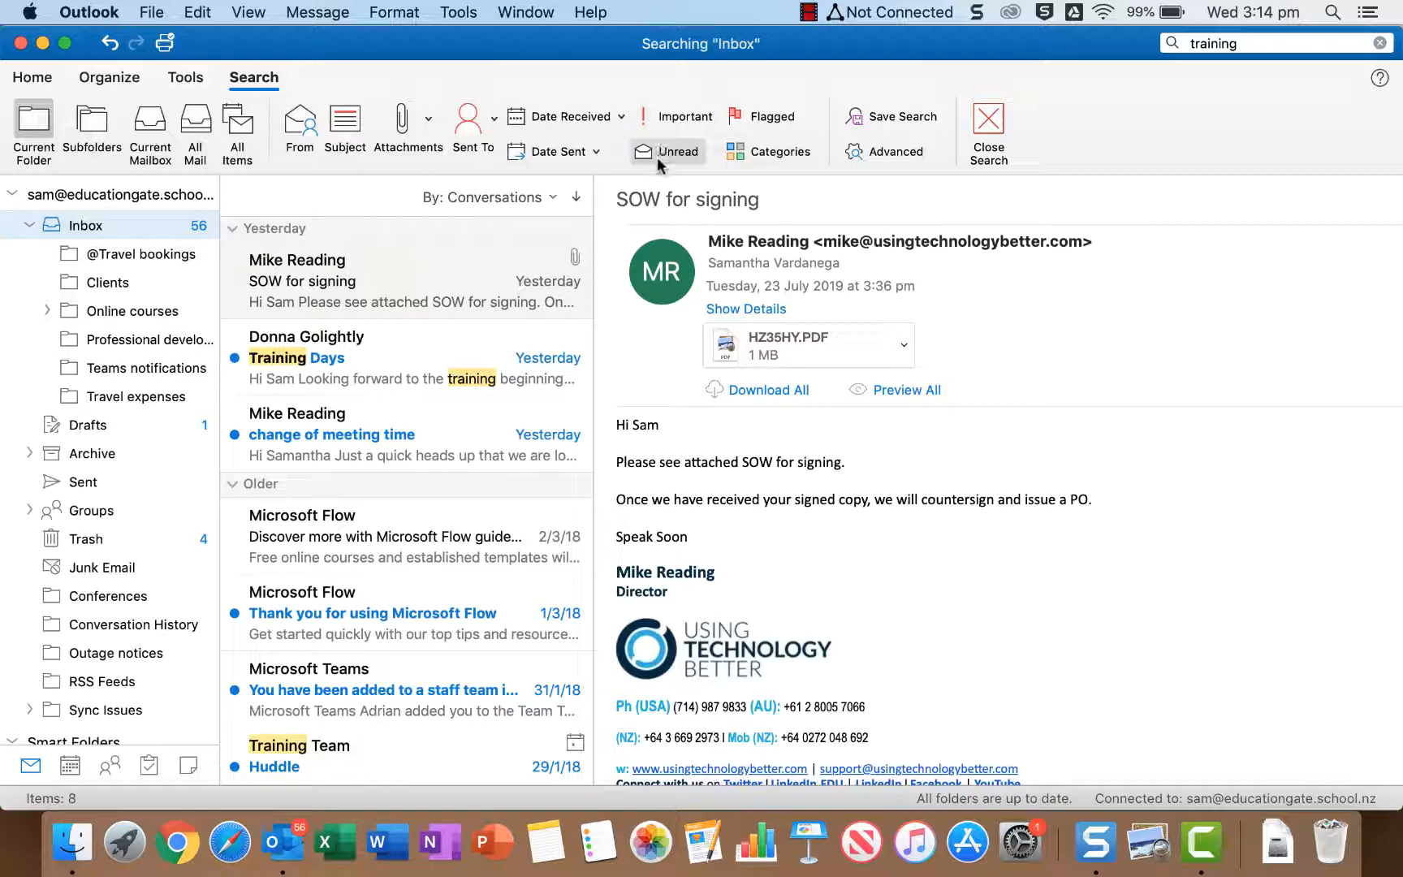
{"action": "mouse_move", "coordinate": [668, 151]}
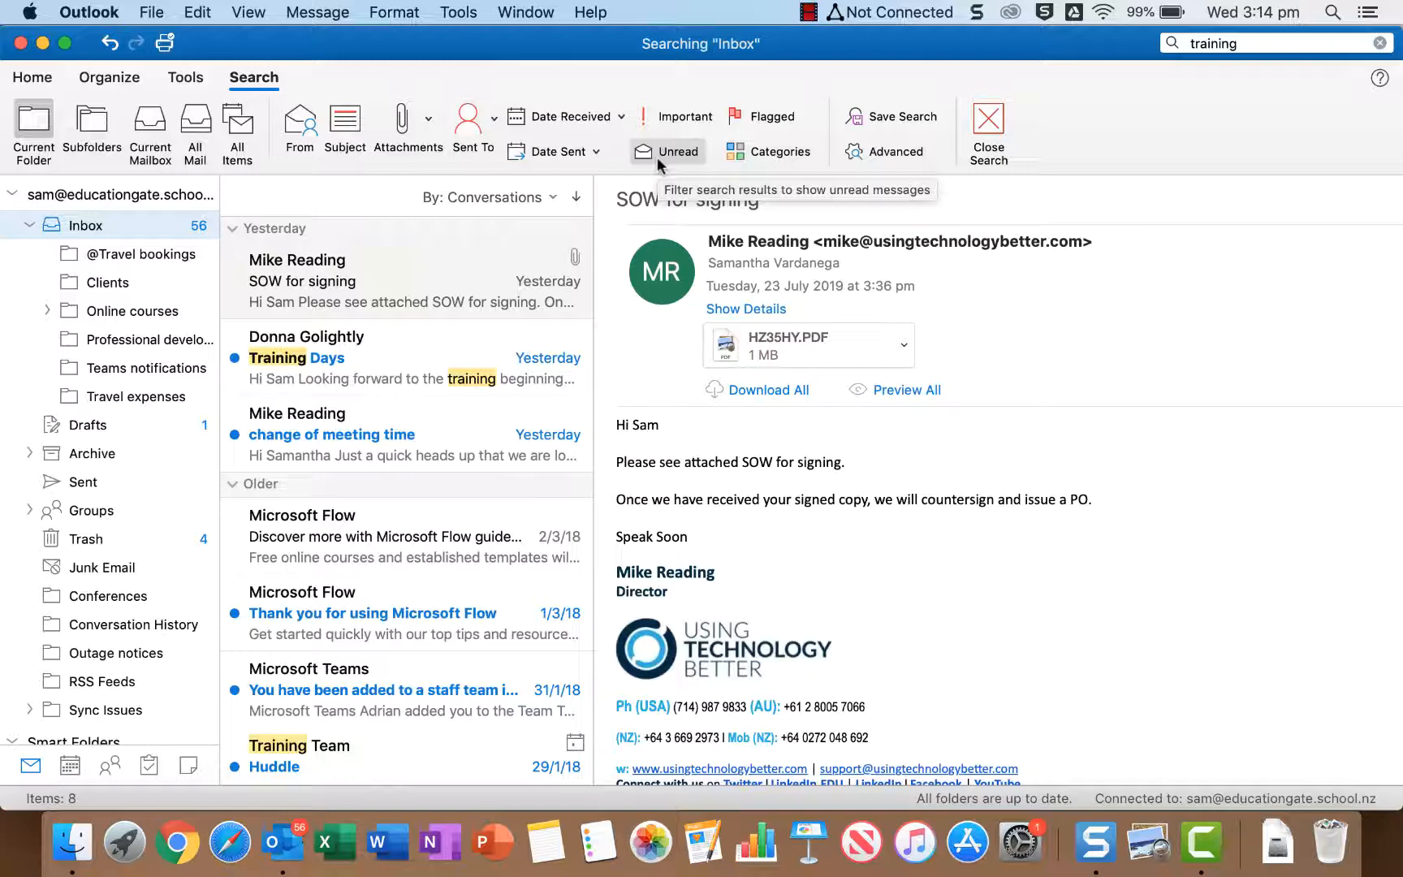
{"action": "mouse_move", "coordinate": [688, 89]}
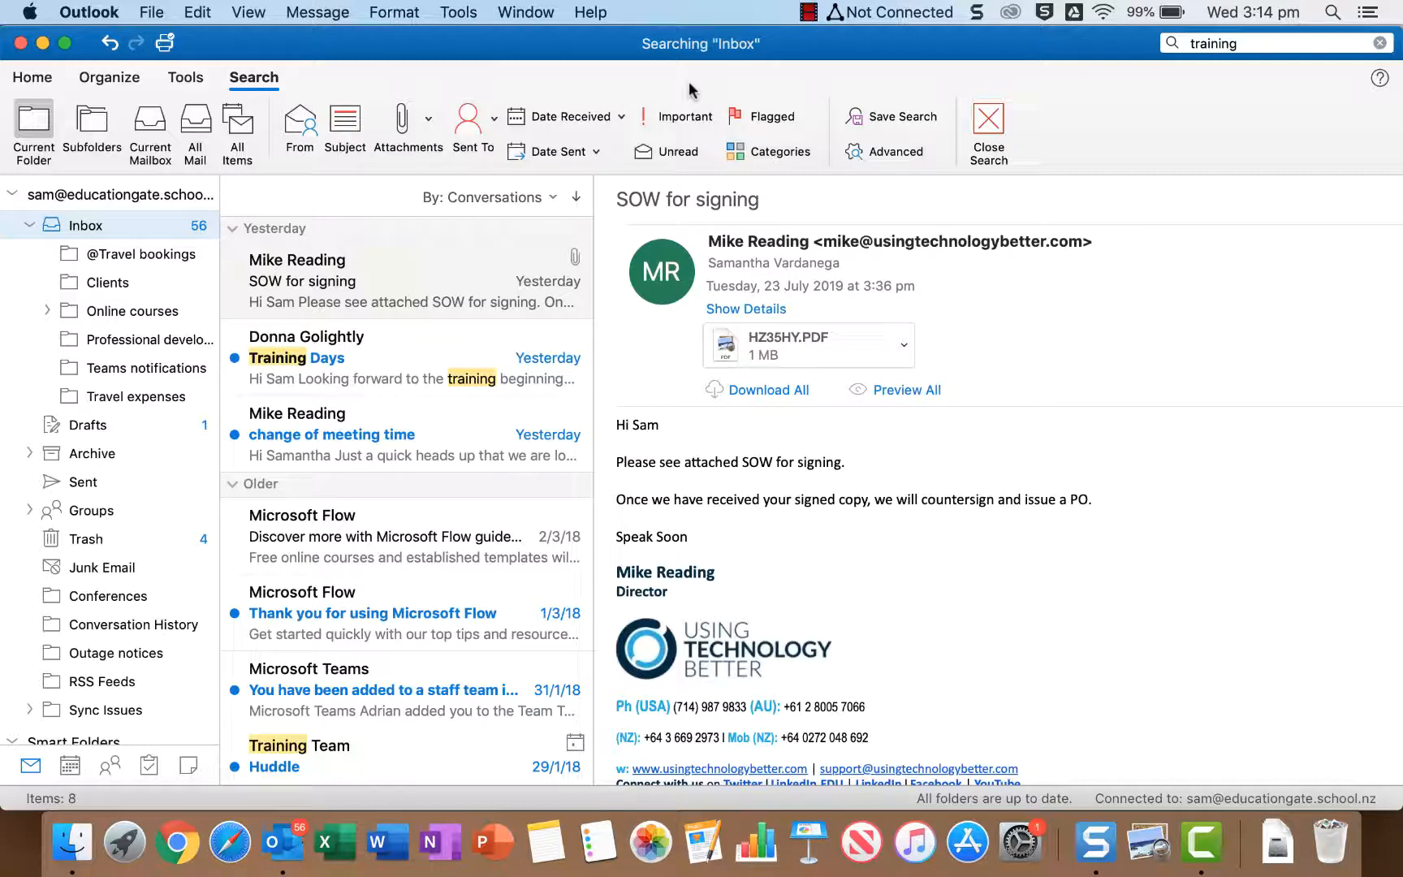
{"action": "mouse_move", "coordinate": [332, 72]}
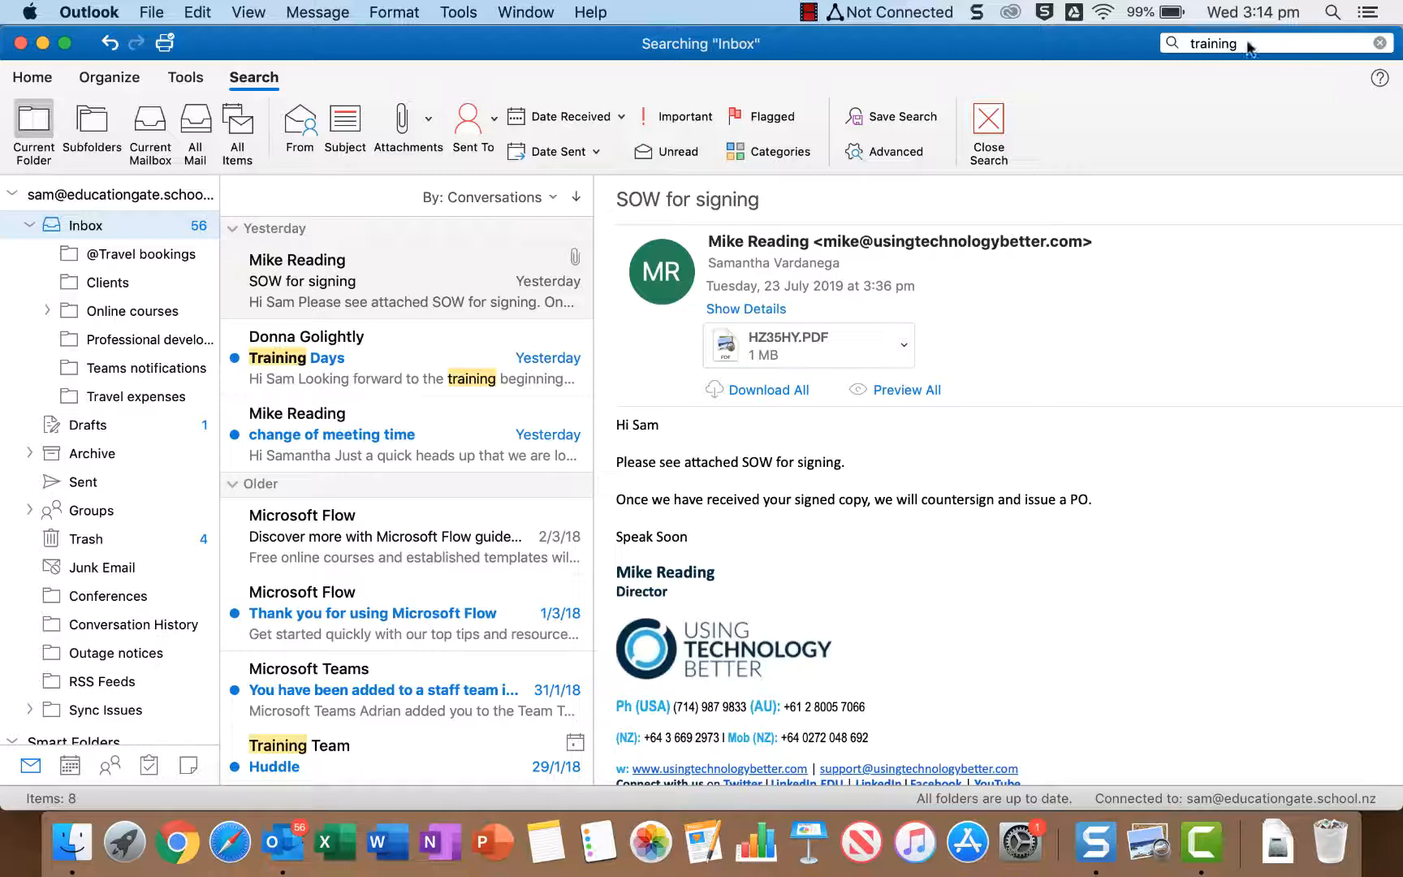
{"action": "mouse_move", "coordinate": [1218, 60]}
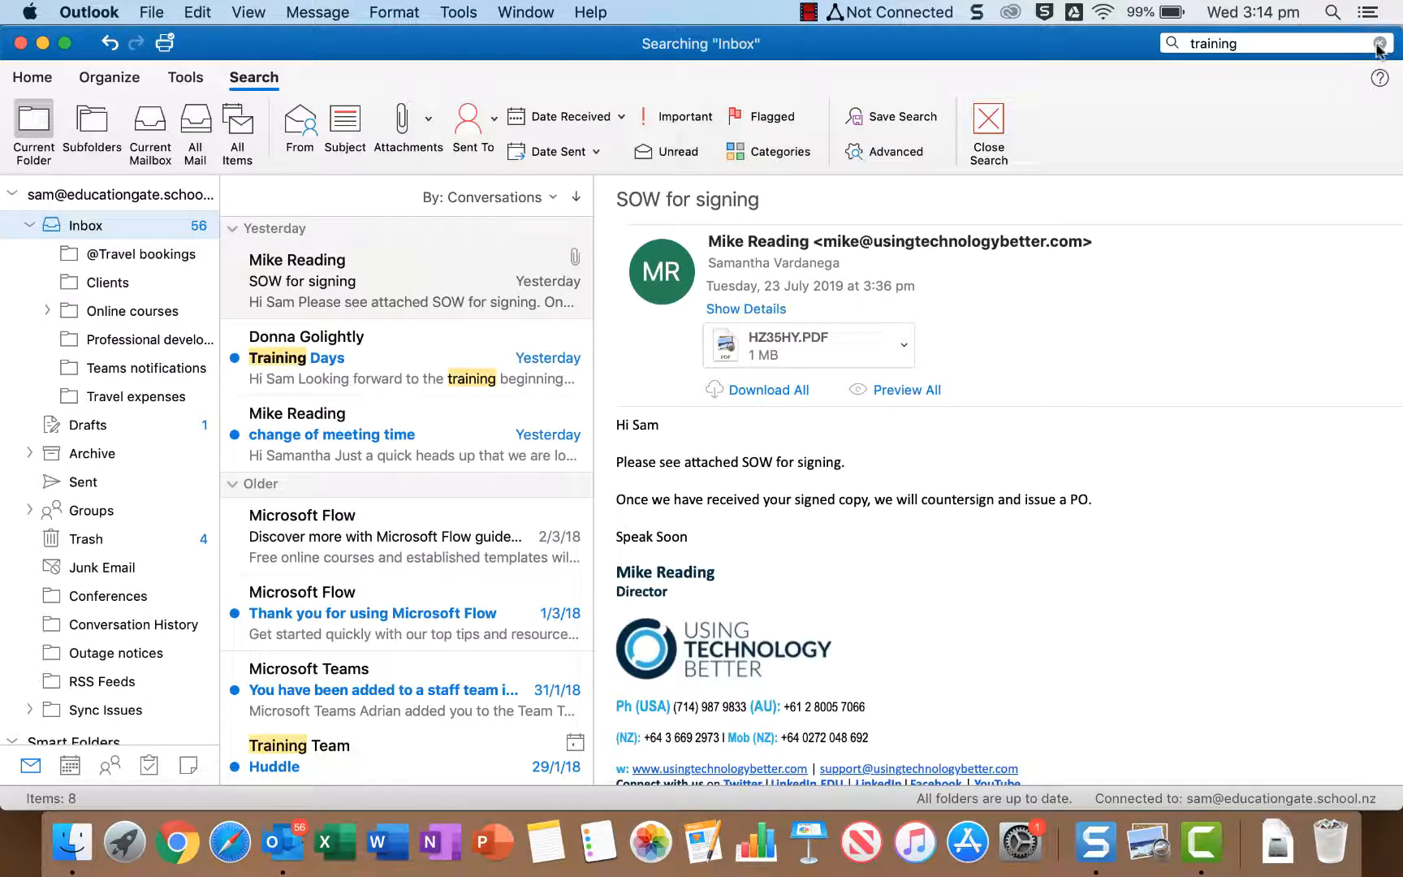
Clear the 'training' search so all 42 Inbox items show again.
{"action": "left_click", "coordinate": [988, 133]}
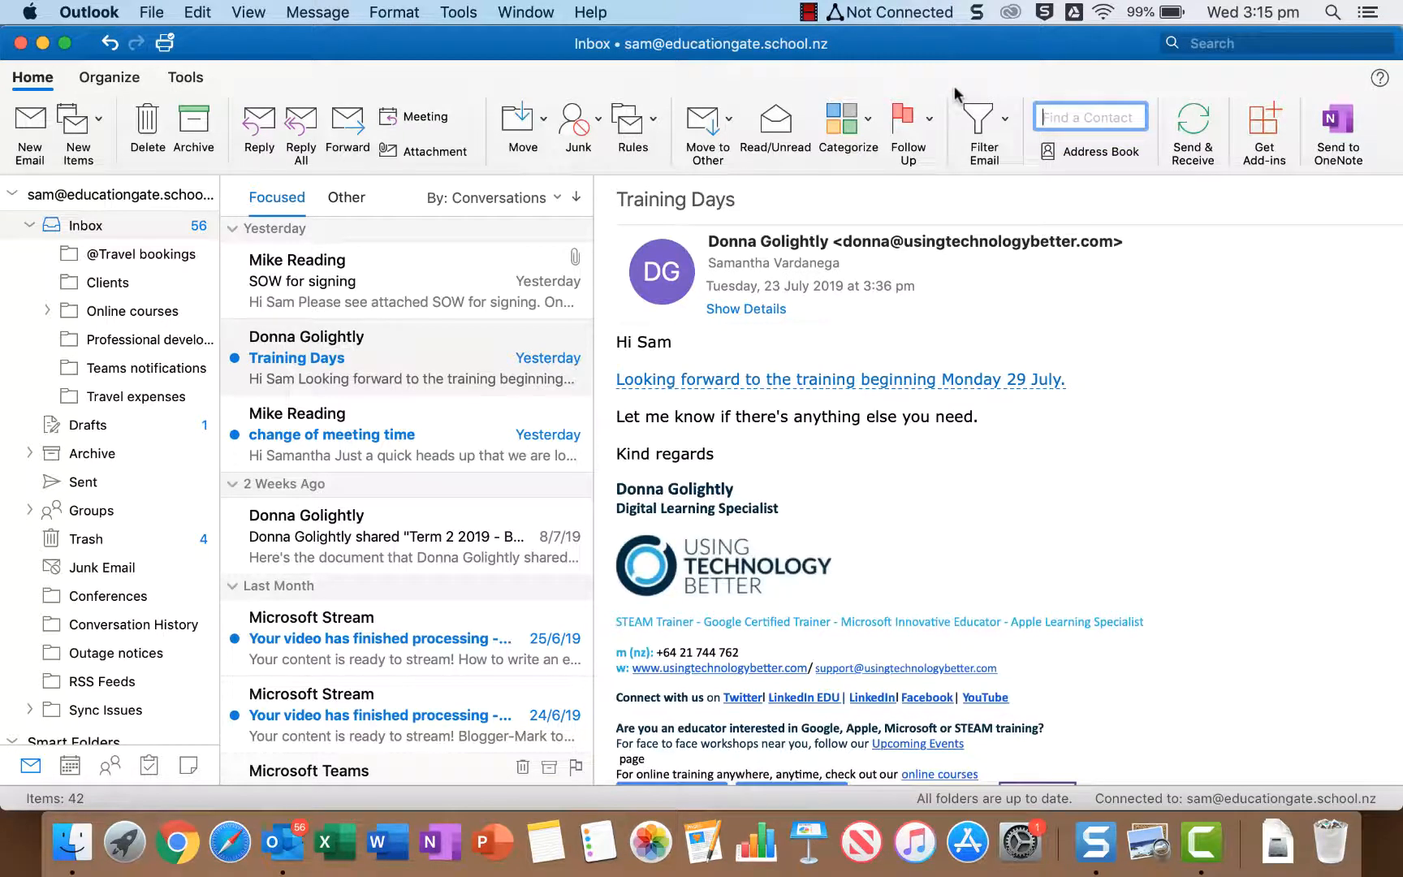
{"action": "mouse_move", "coordinate": [1210, 36]}
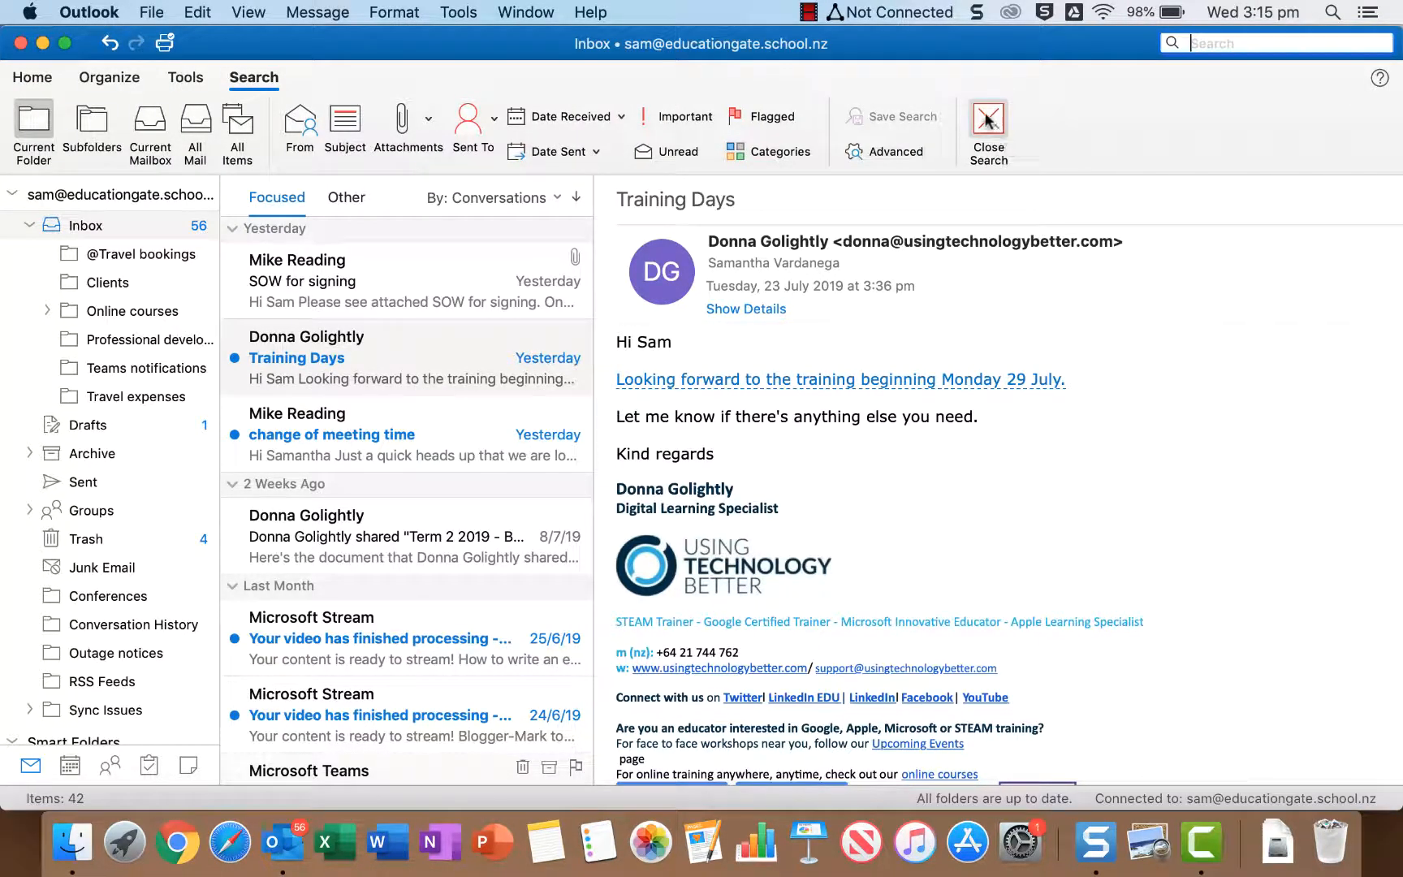
{"action": "mouse_move", "coordinate": [1054, 119]}
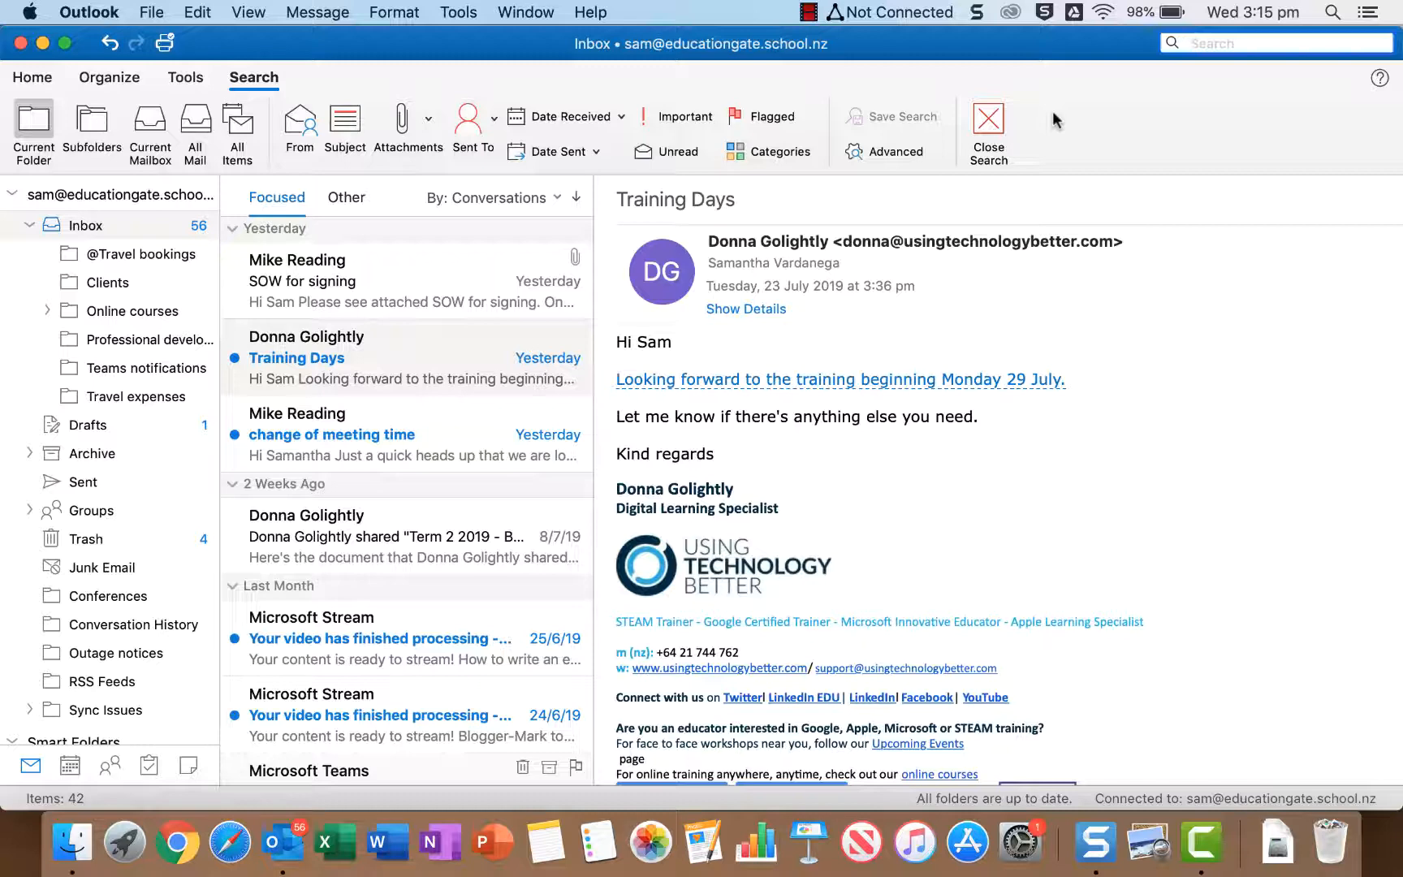
{"action": "mouse_move", "coordinate": [488, 83]}
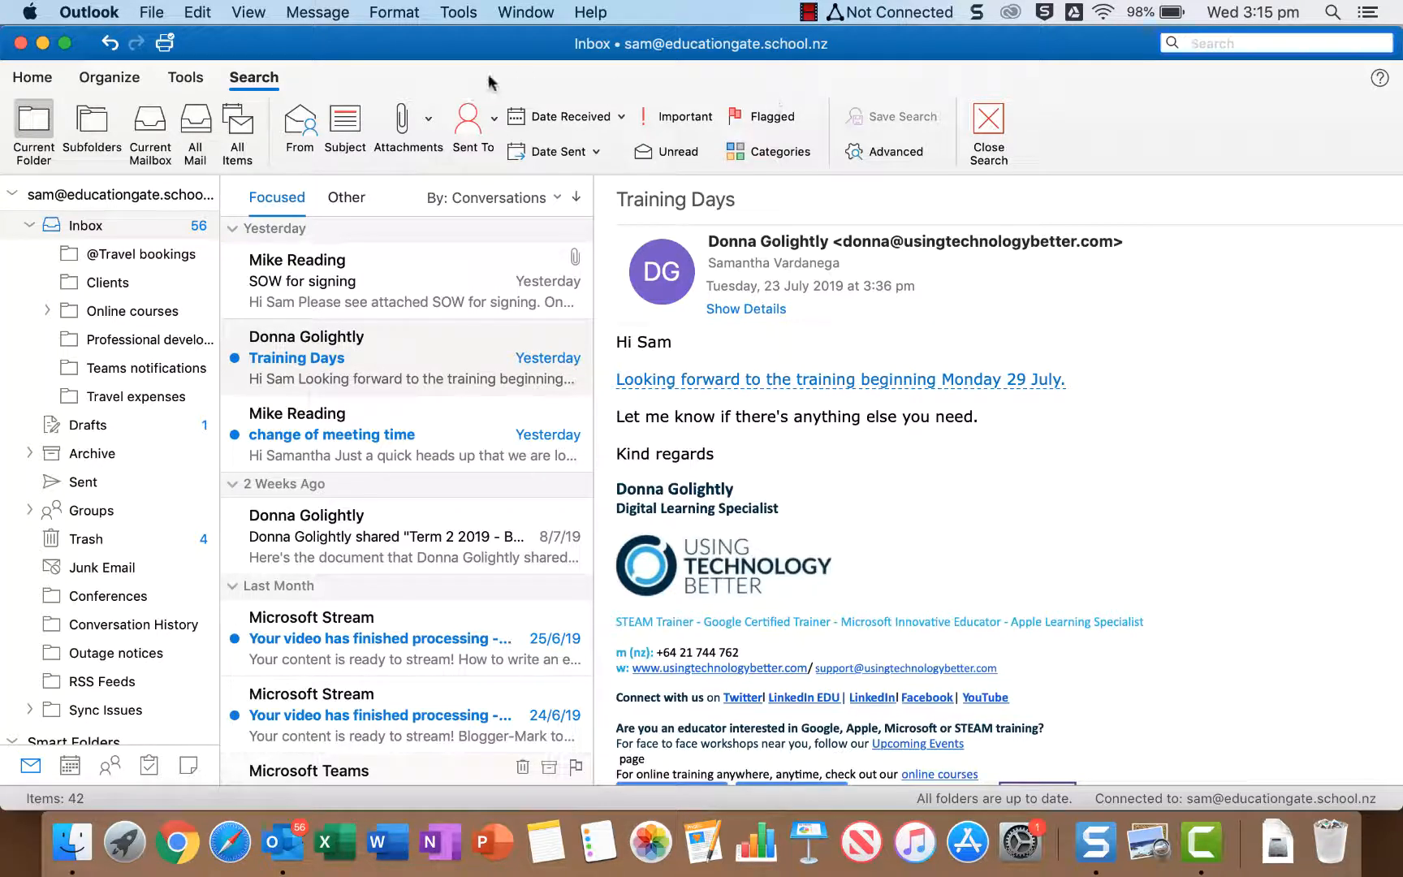
{"action": "left_click", "coordinate": [299, 130]}
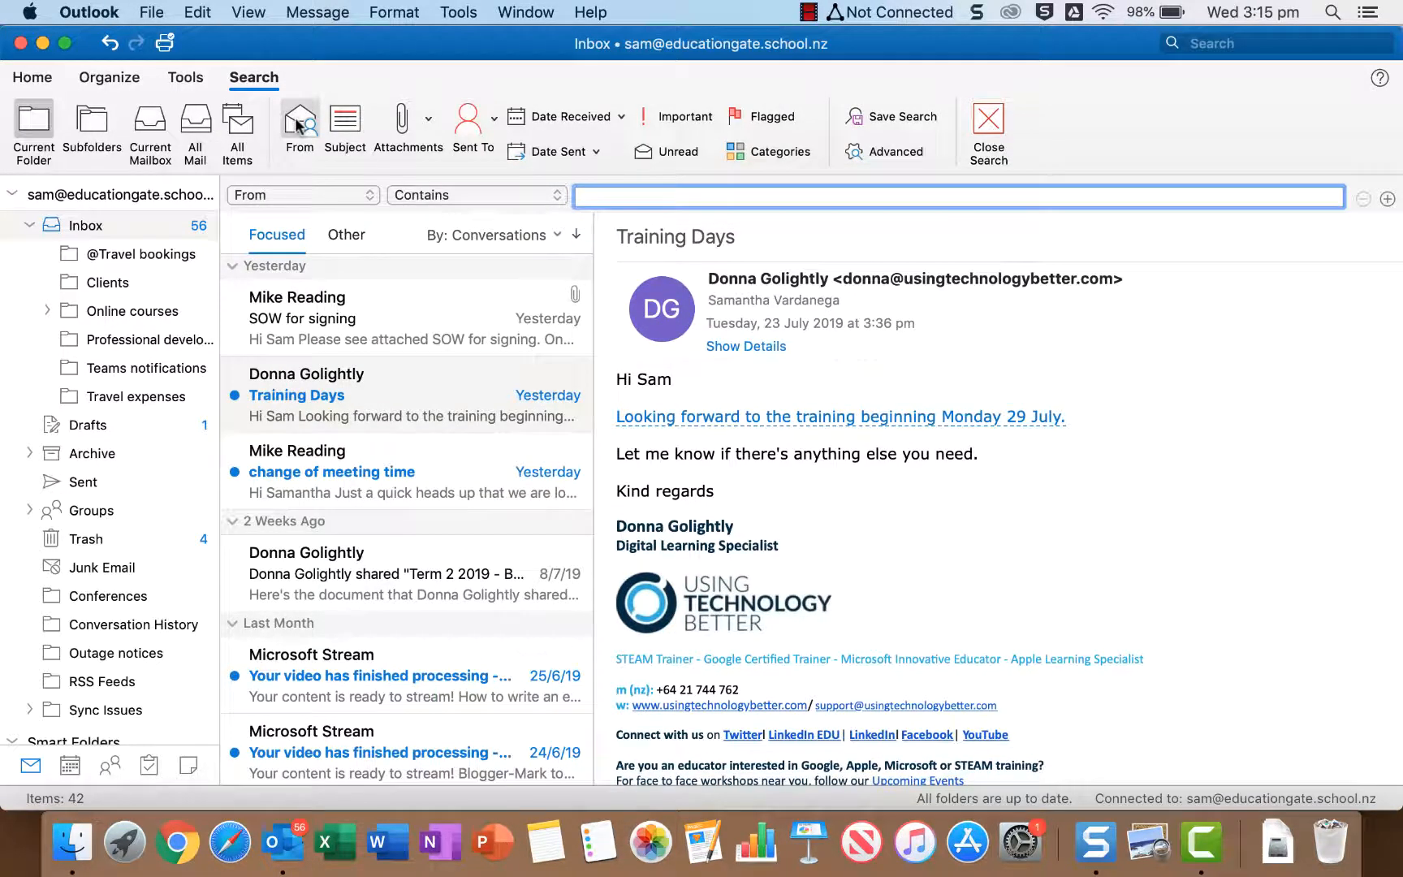
{"action": "mouse_move", "coordinate": [515, 190]}
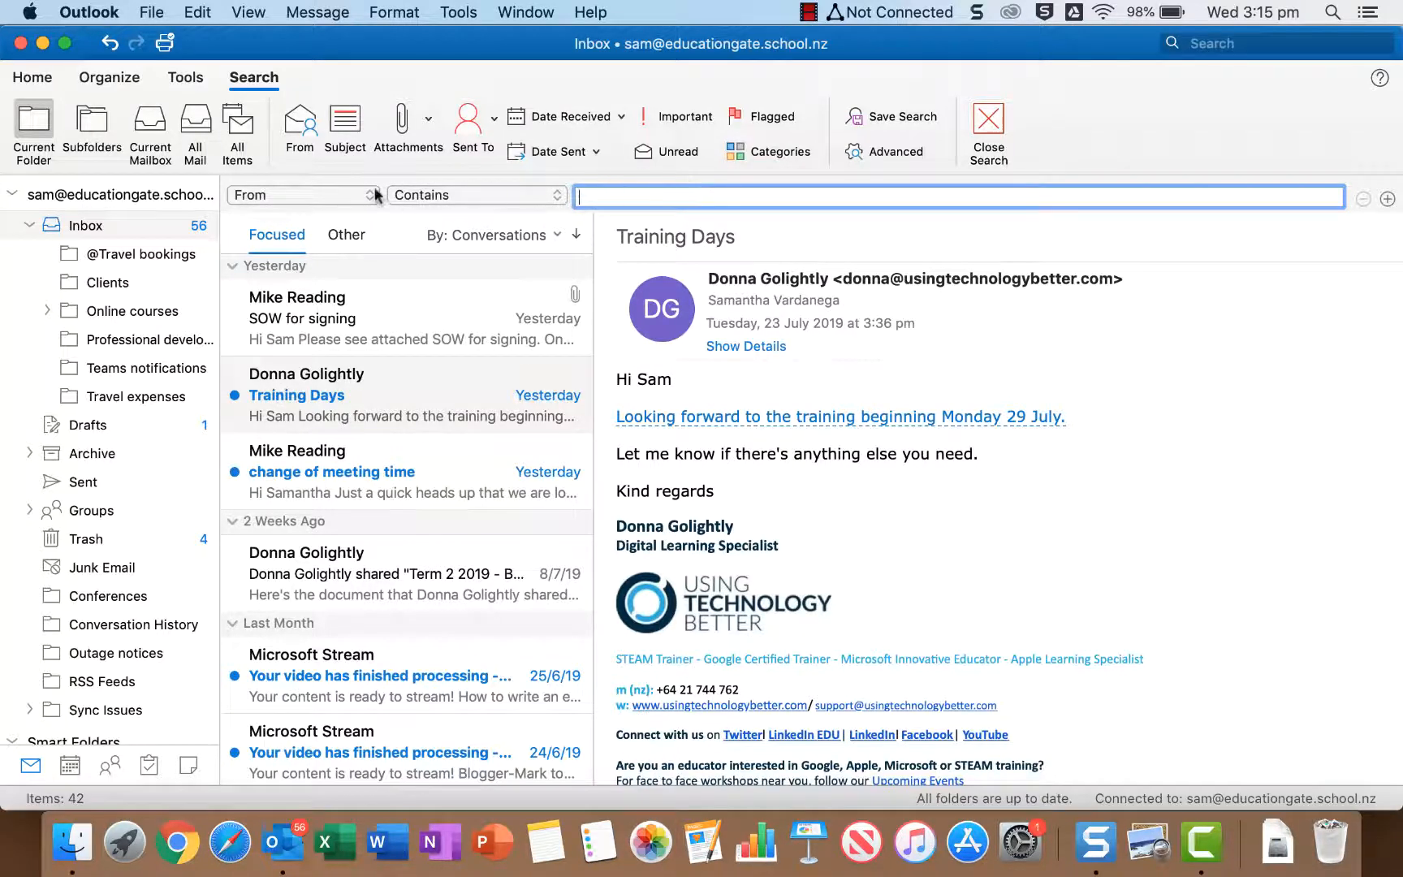
{"action": "mouse_move", "coordinate": [527, 212]}
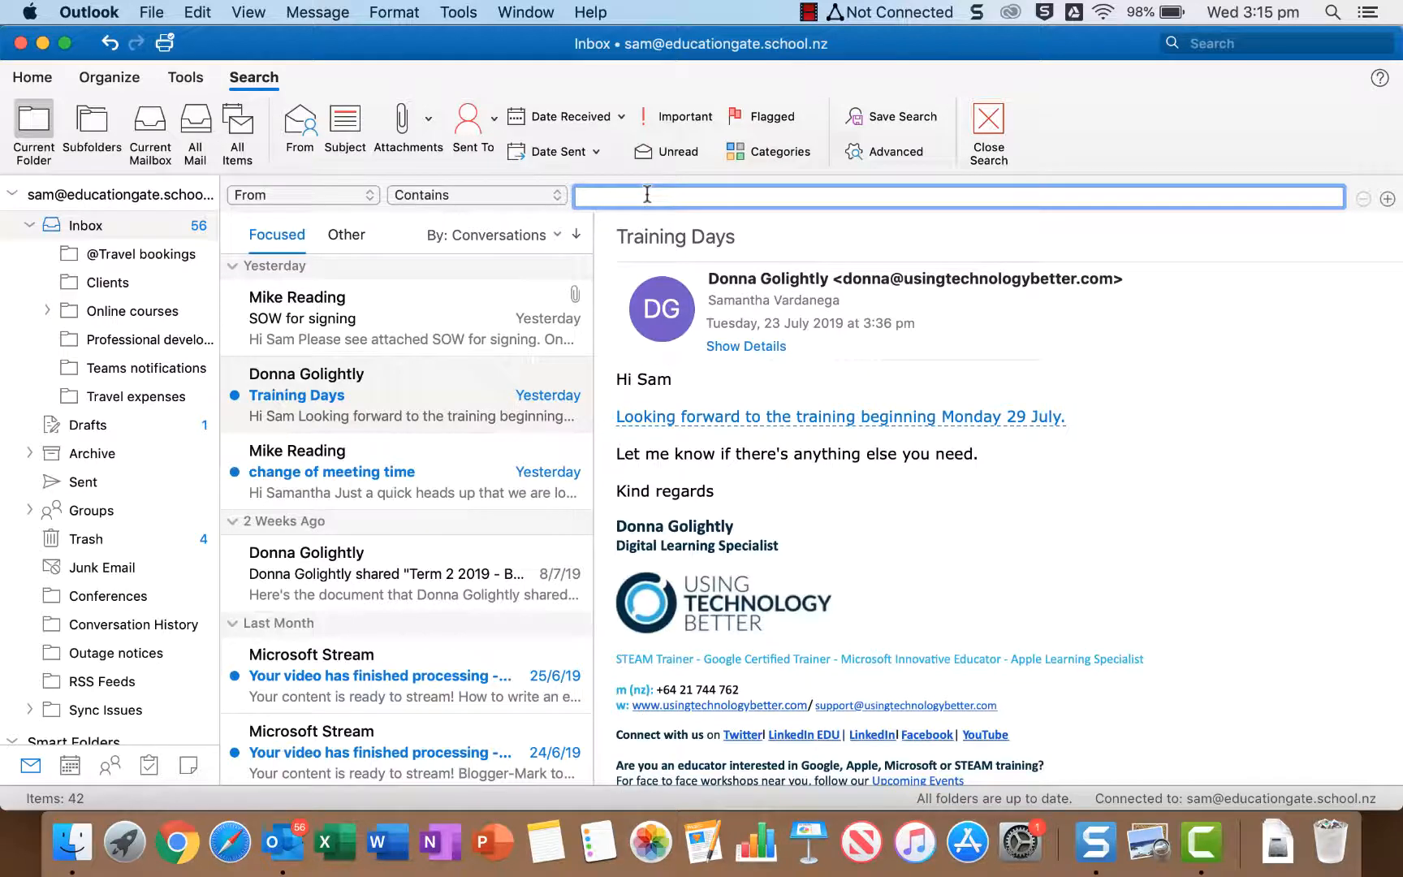
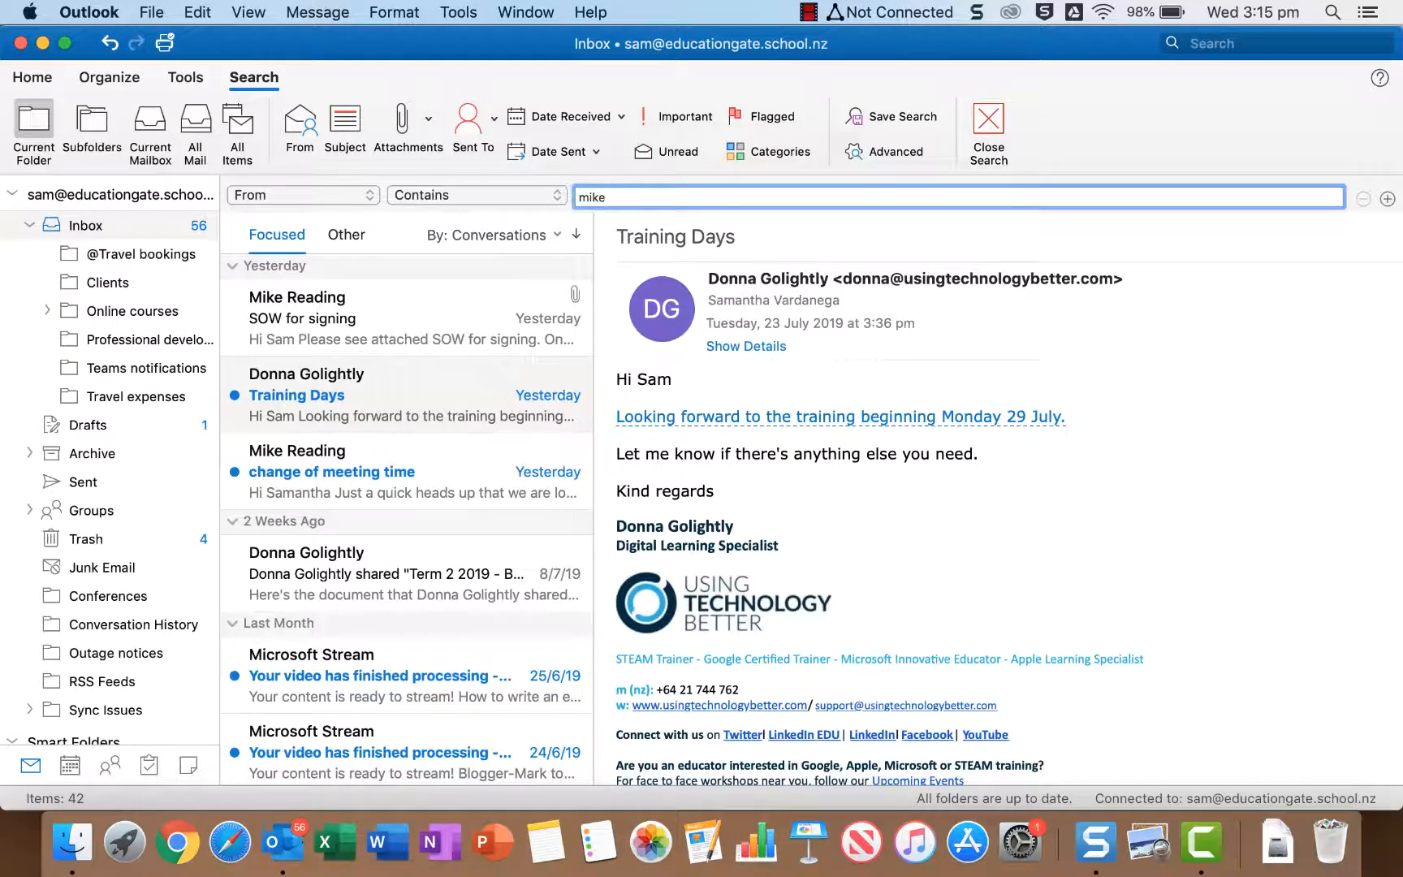
{"action": "key", "text": "Return"}
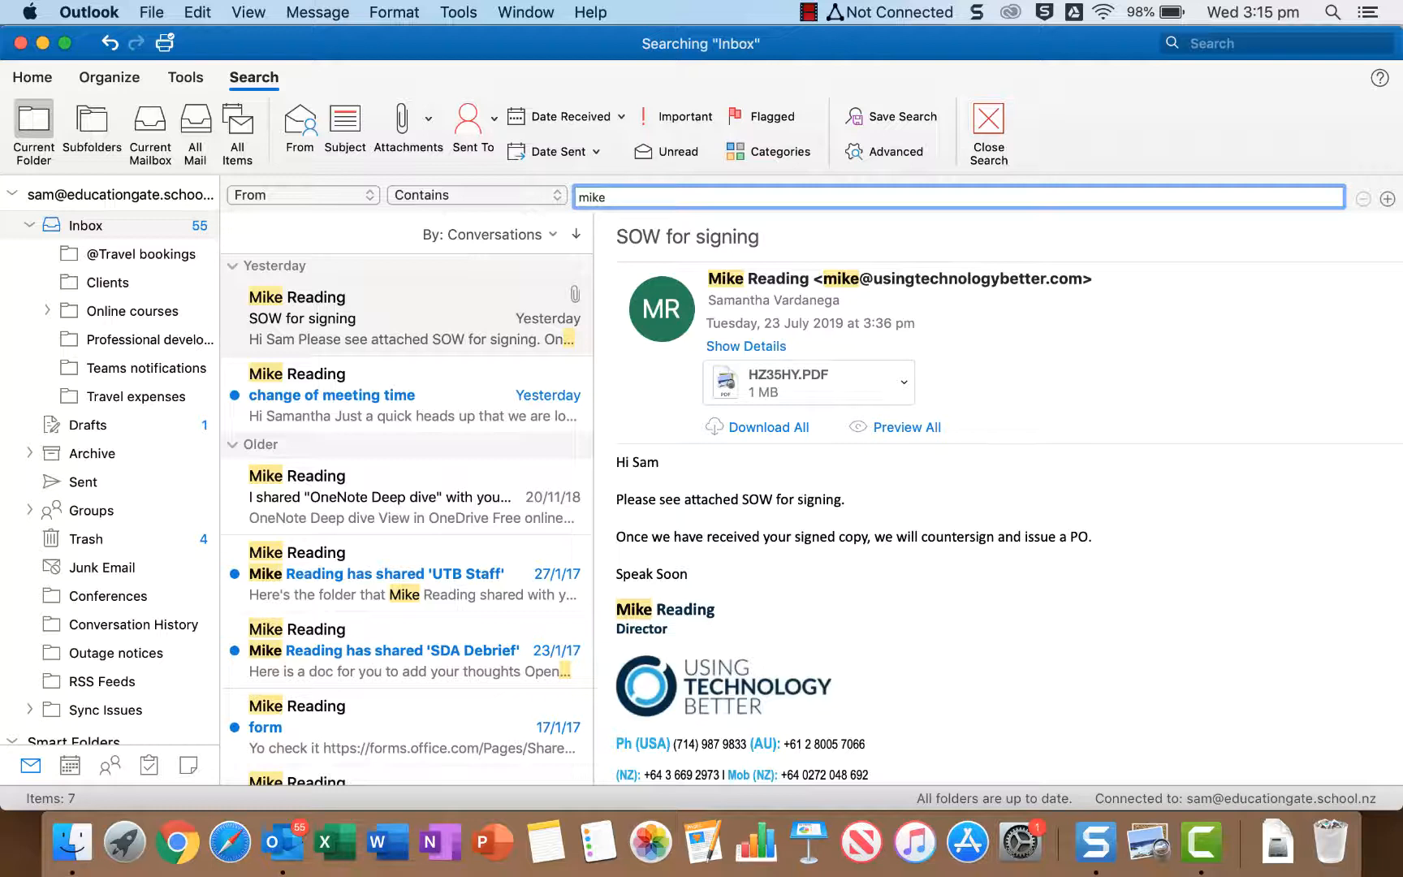
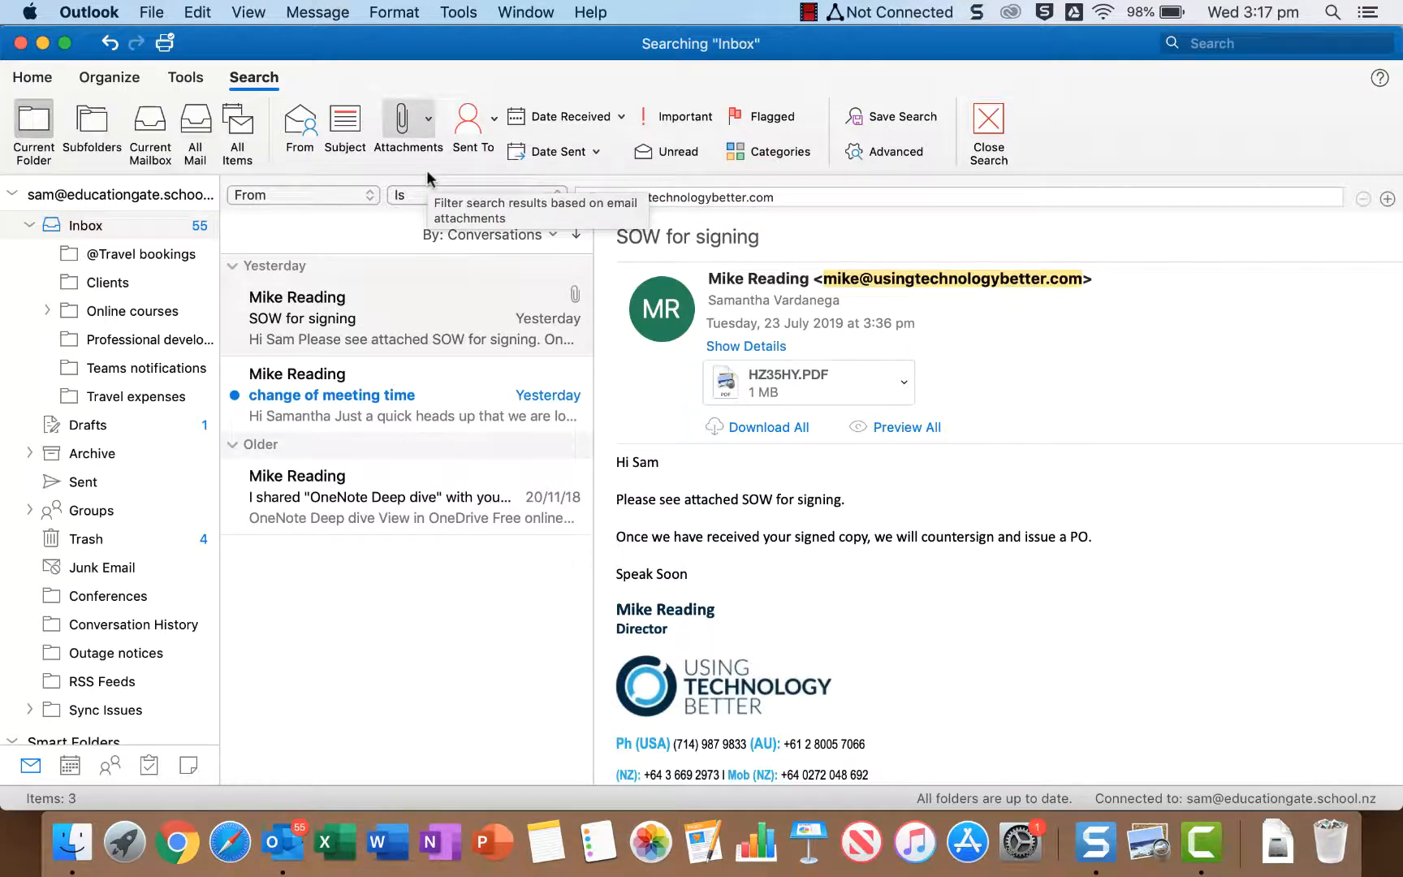
{"action": "mouse_move", "coordinate": [357, 238]}
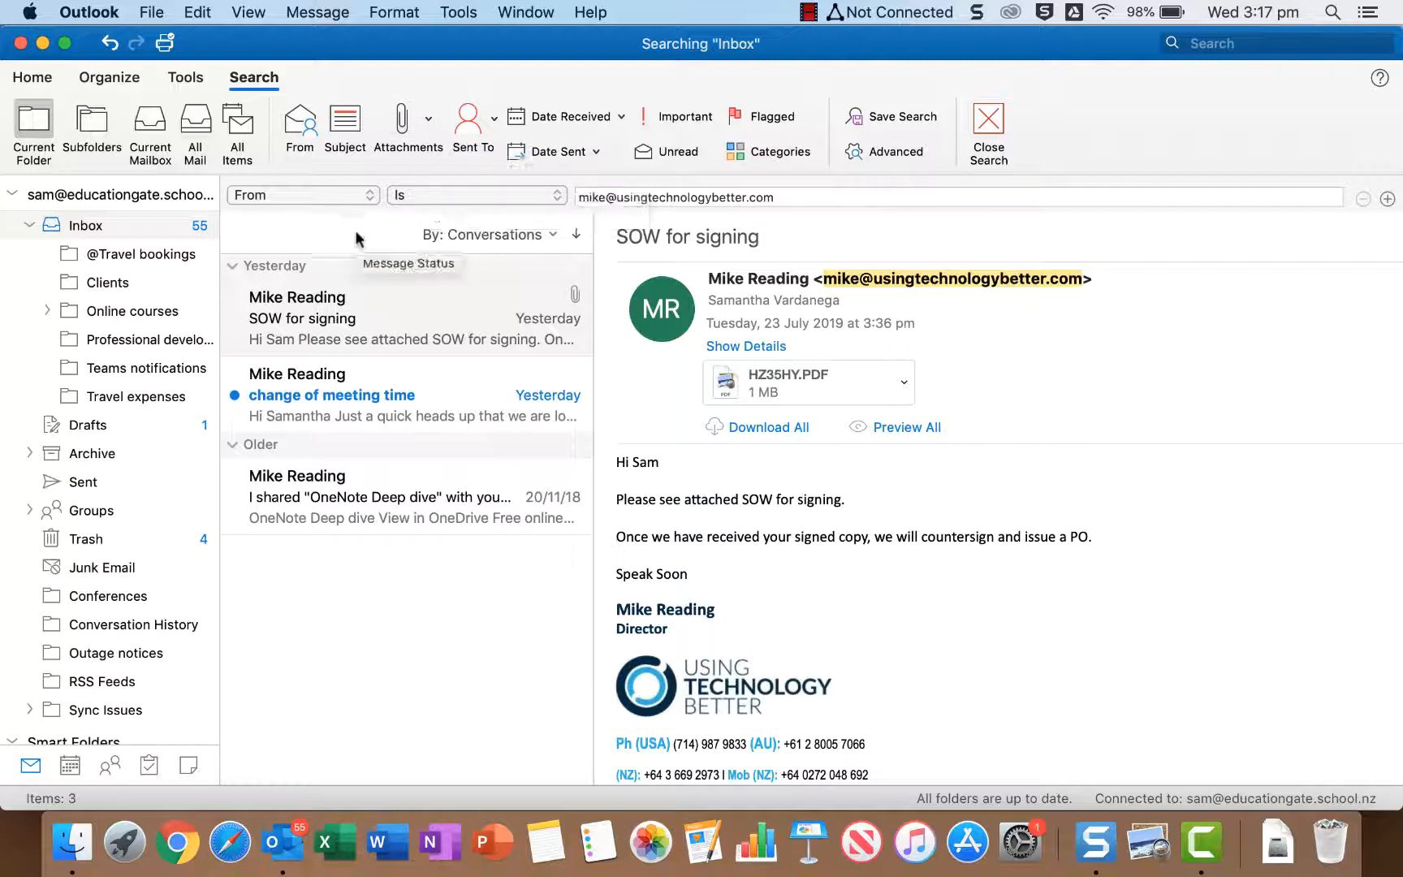
{"action": "mouse_move", "coordinate": [295, 195]}
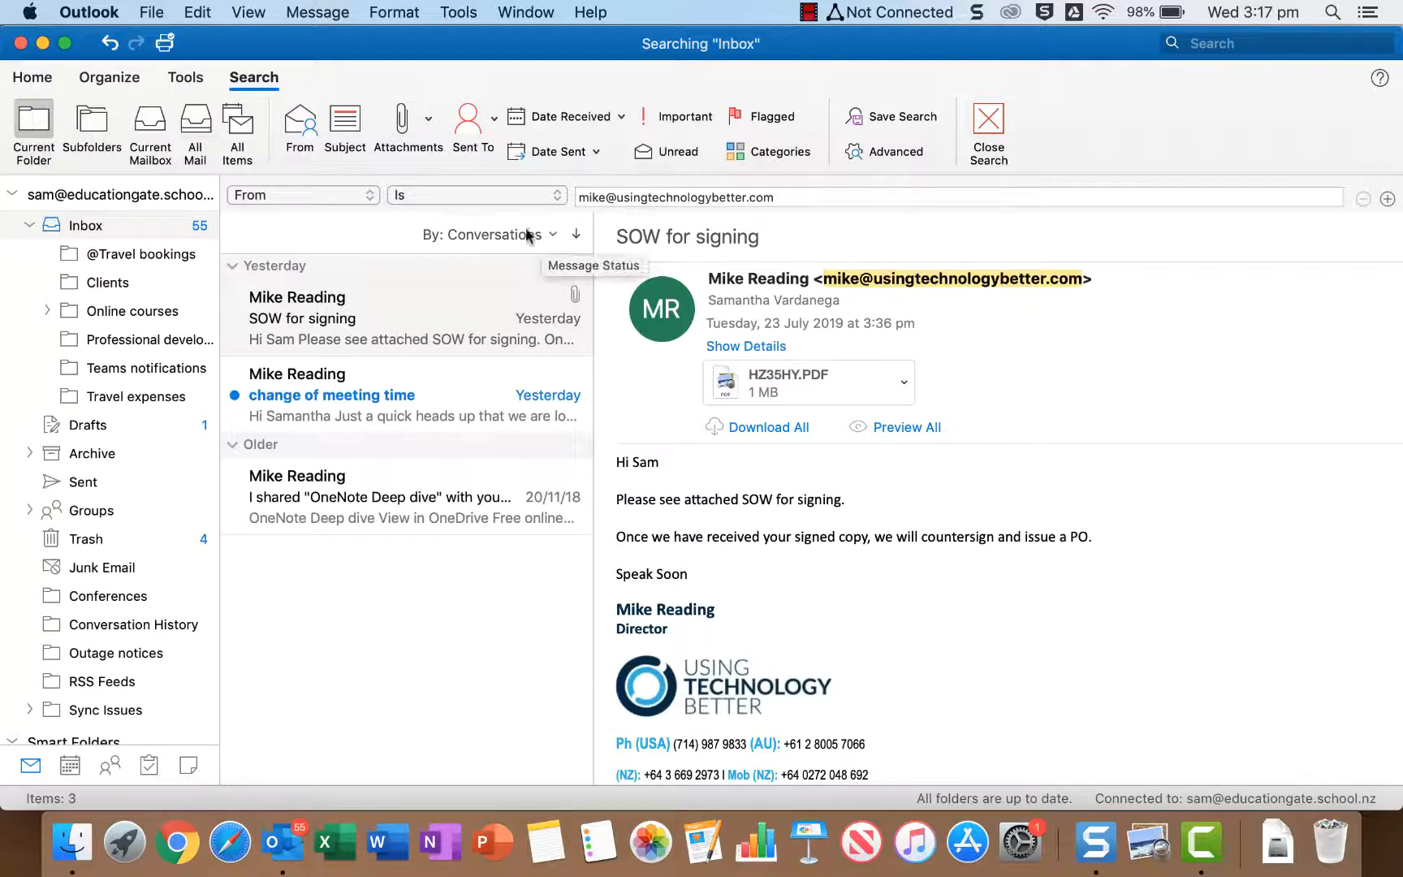
Add a Subject Contains 'SOW' condition, narrowing to the 'SOW for signing' message.
{"action": "left_click", "coordinate": [1388, 198]}
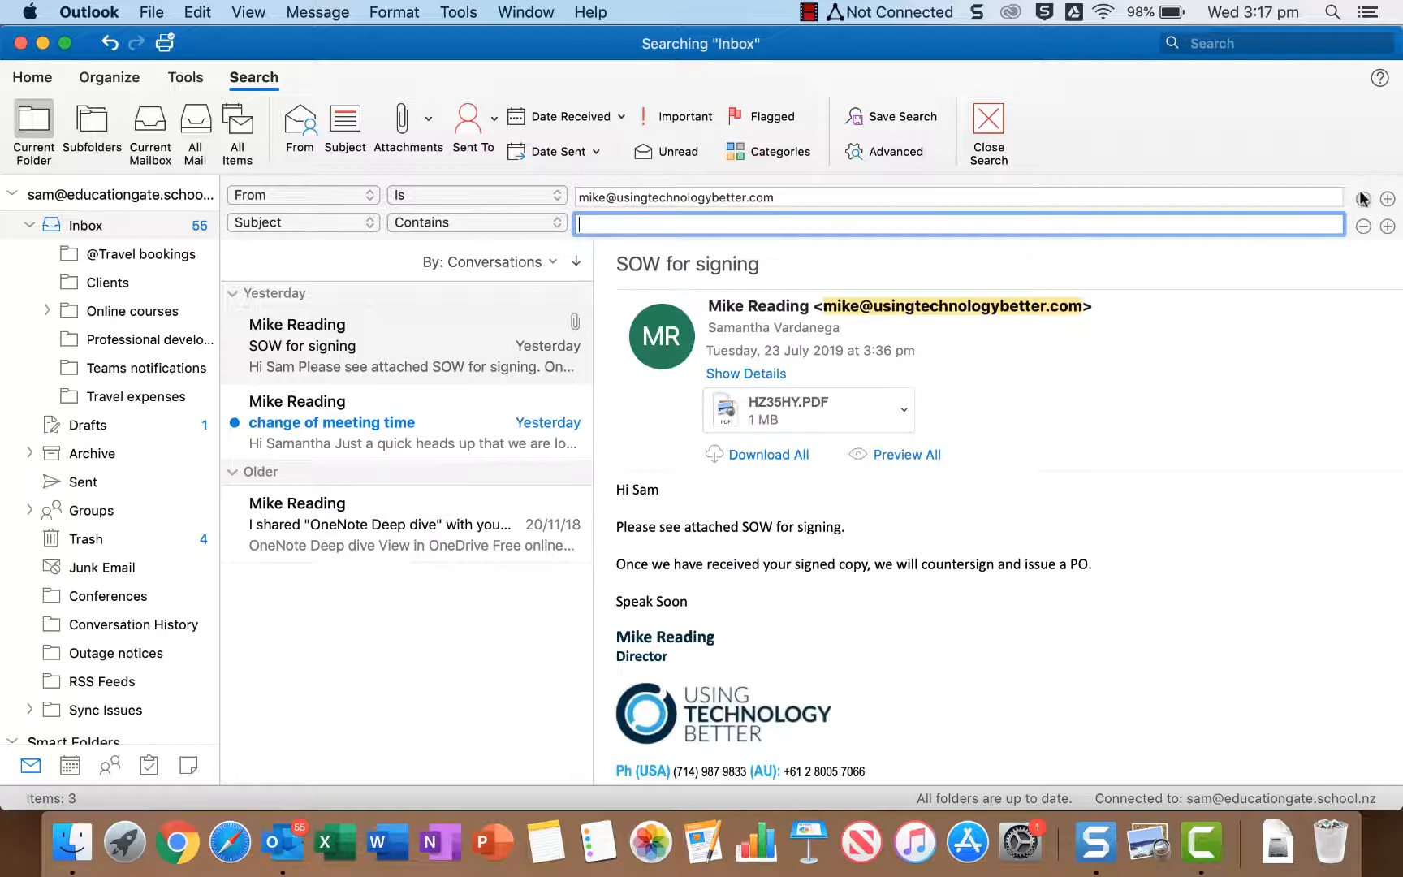
{"action": "mouse_move", "coordinate": [1356, 174]}
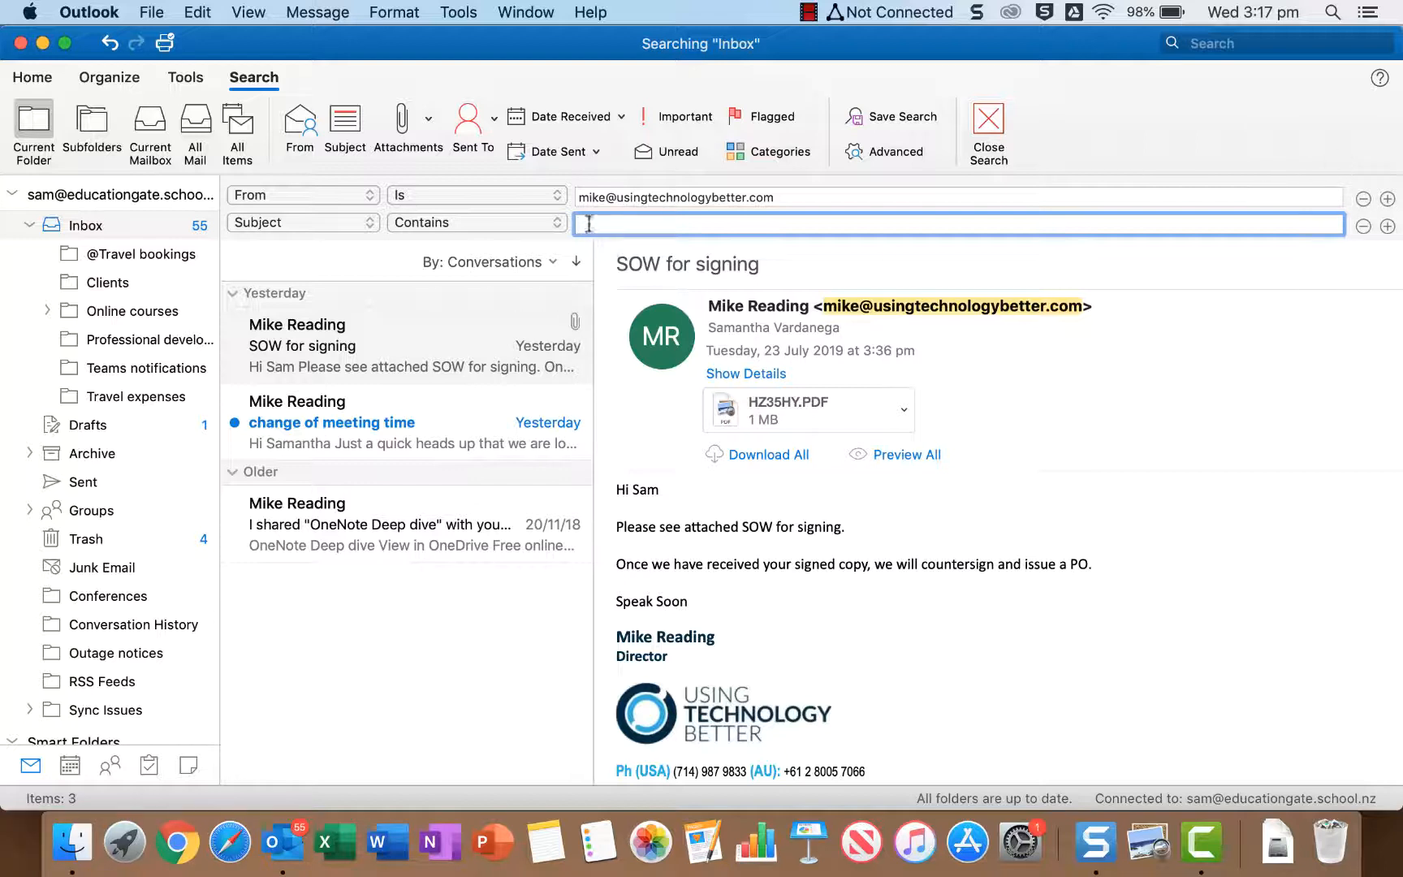
{"action": "type", "text": "SOW"}
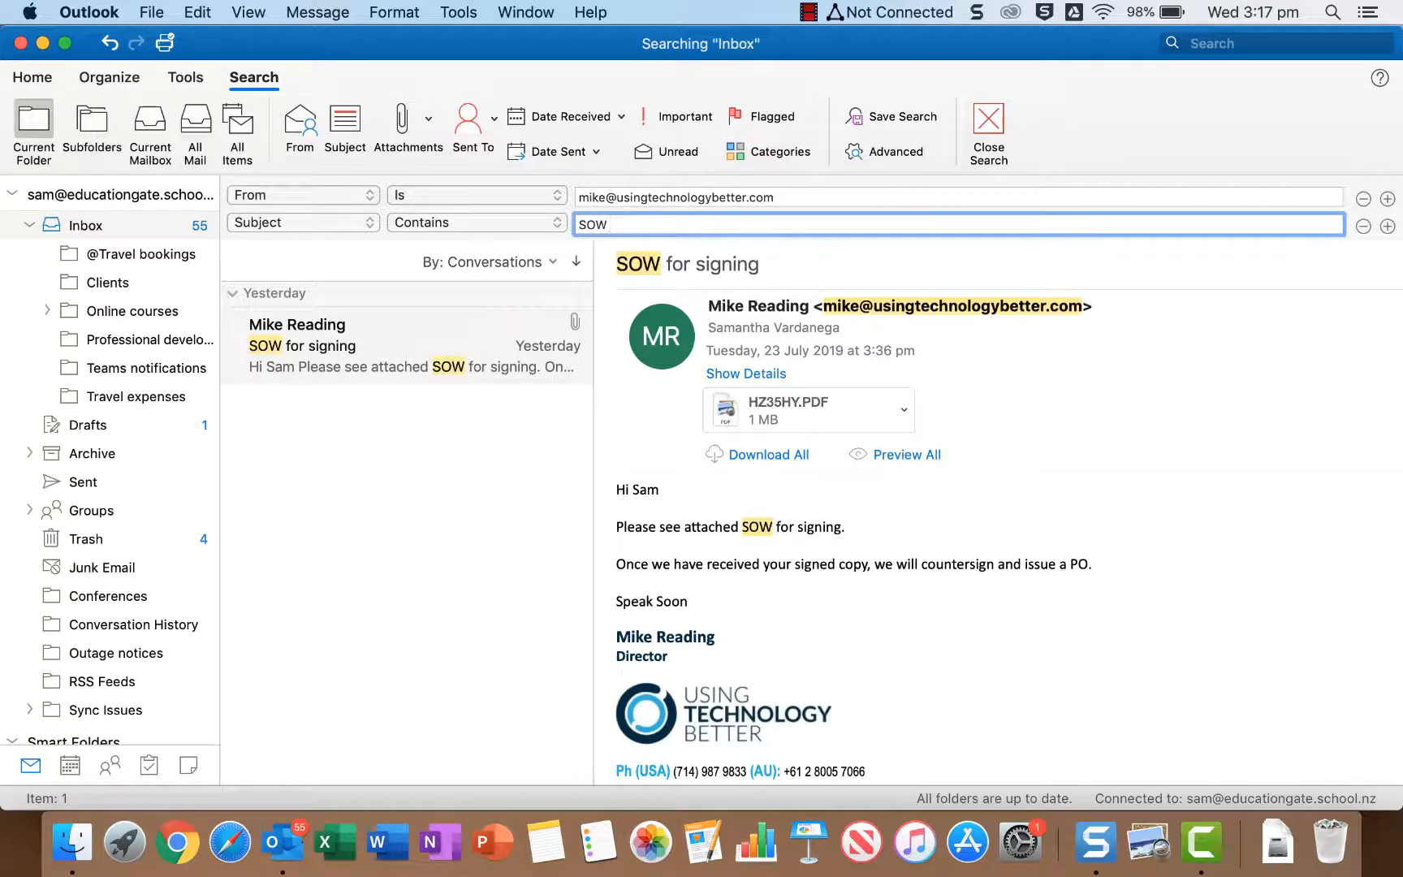
{"action": "mouse_move", "coordinate": [213, 77]}
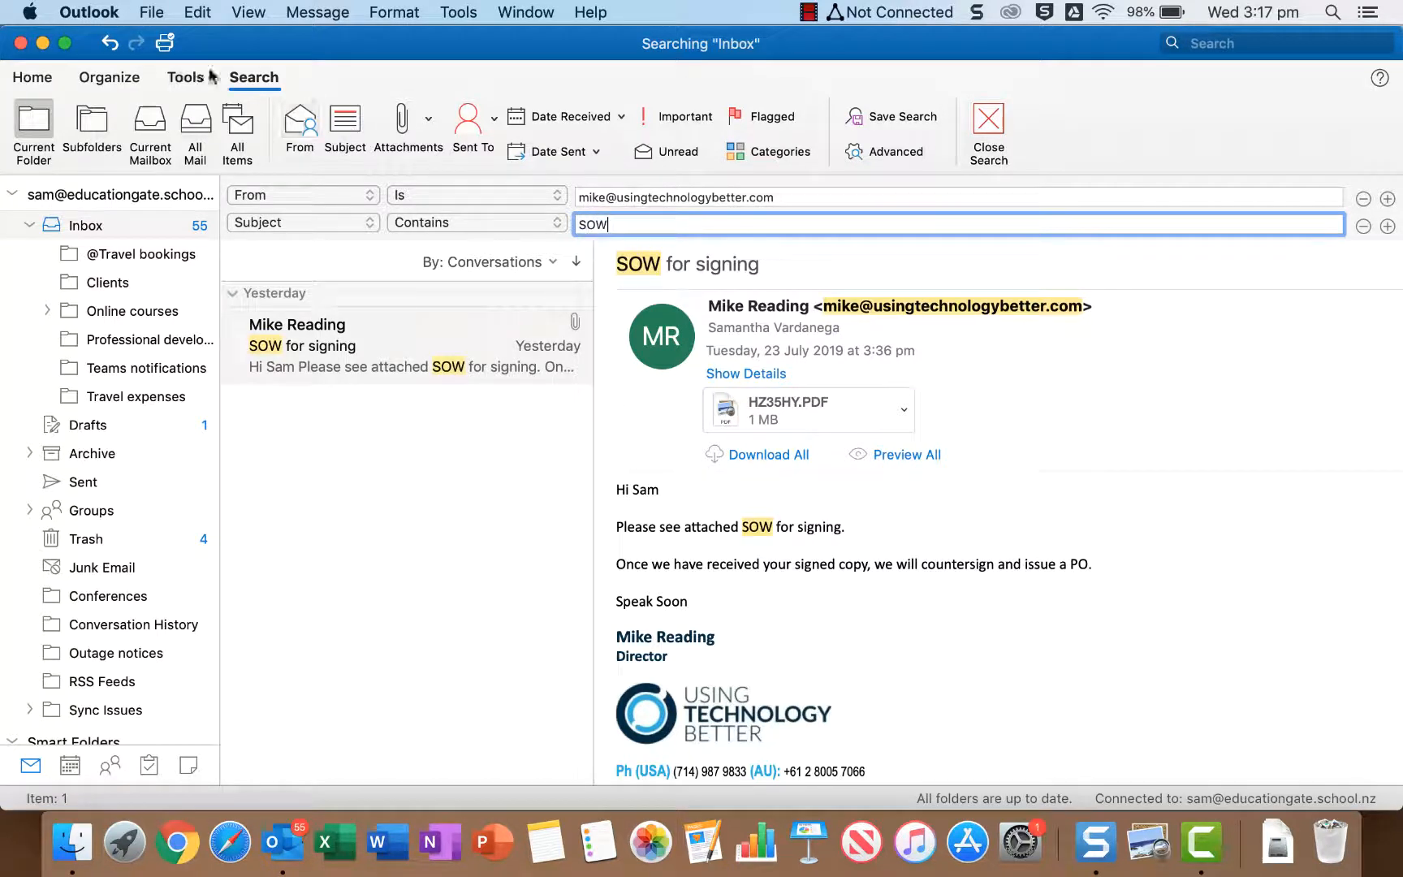
{"action": "mouse_move", "coordinate": [269, 272]}
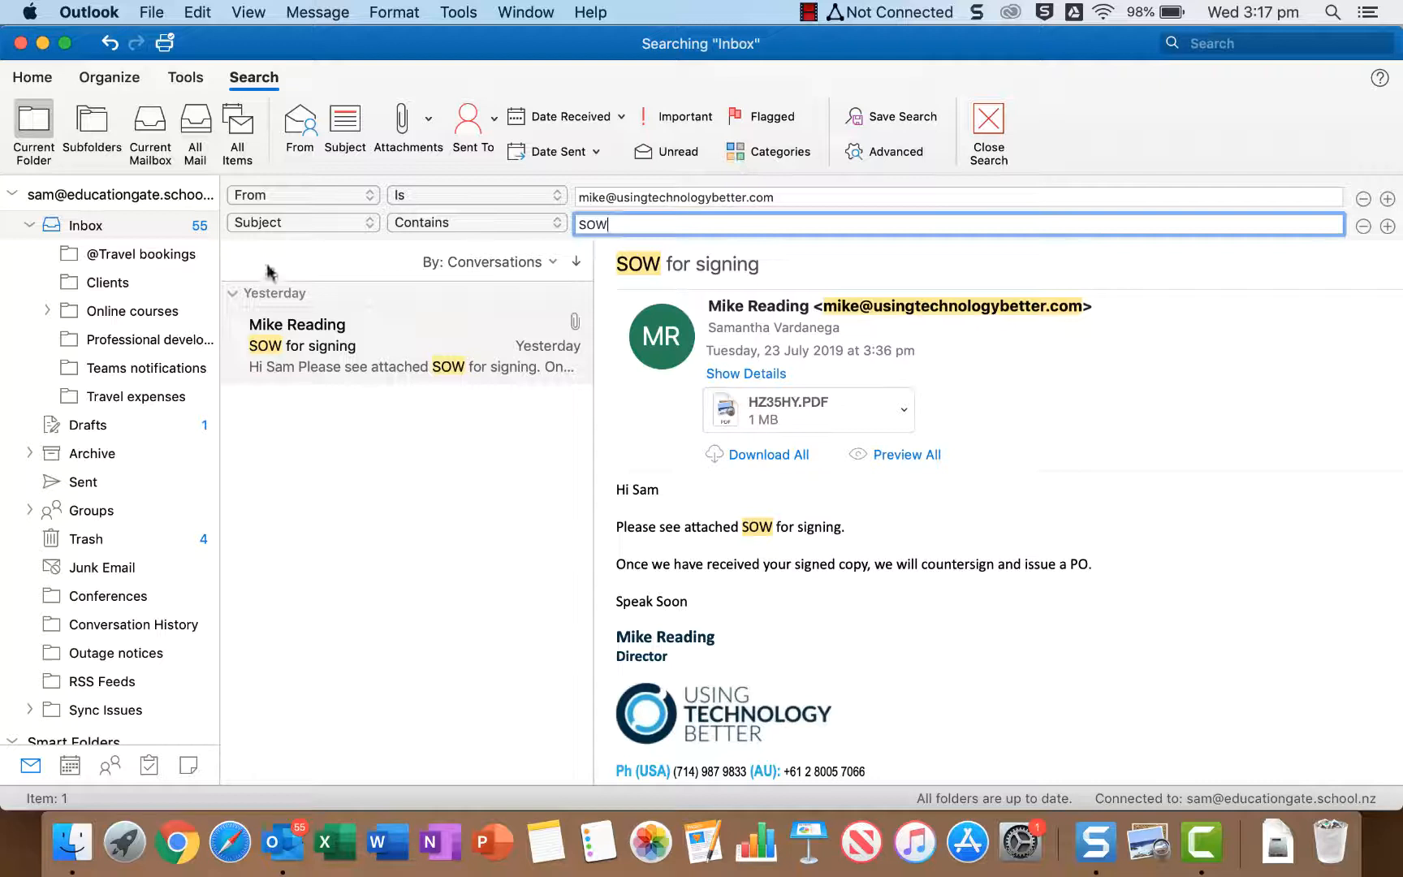
{"action": "mouse_move", "coordinate": [1080, 124]}
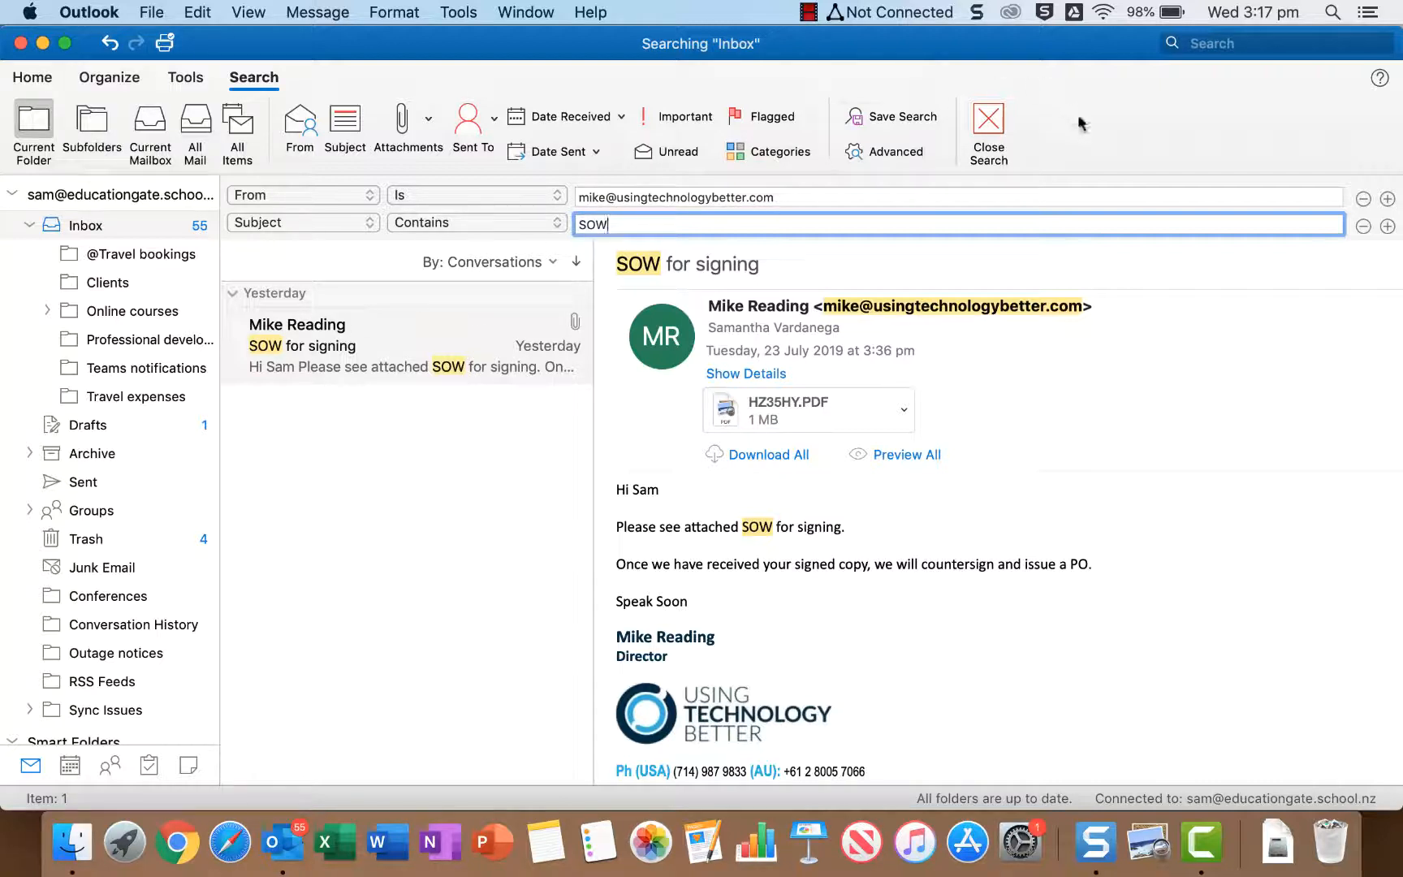
{"action": "mouse_move", "coordinate": [520, 237]}
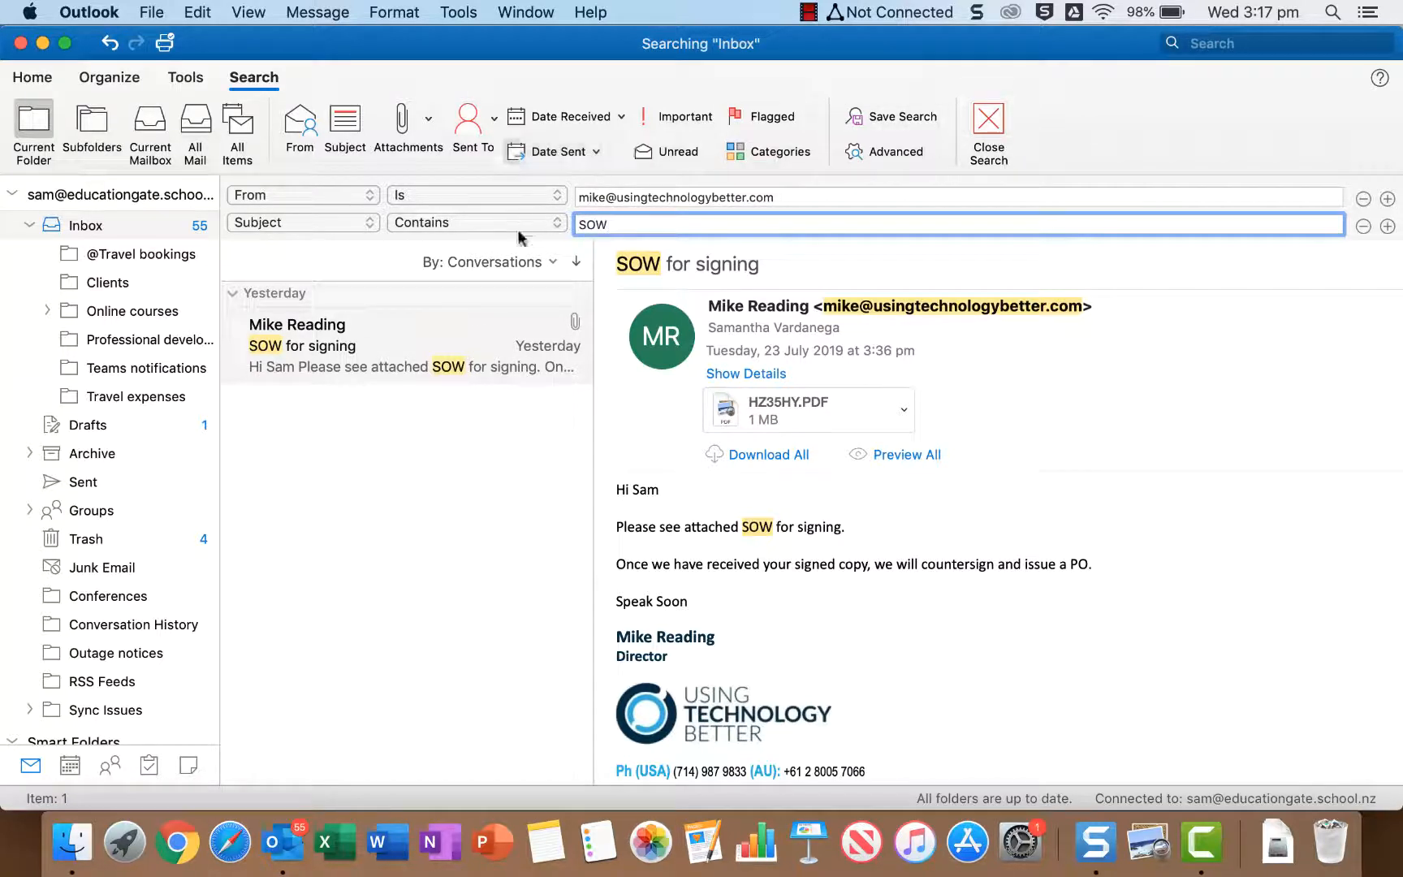
{"action": "mouse_move", "coordinate": [525, 81]}
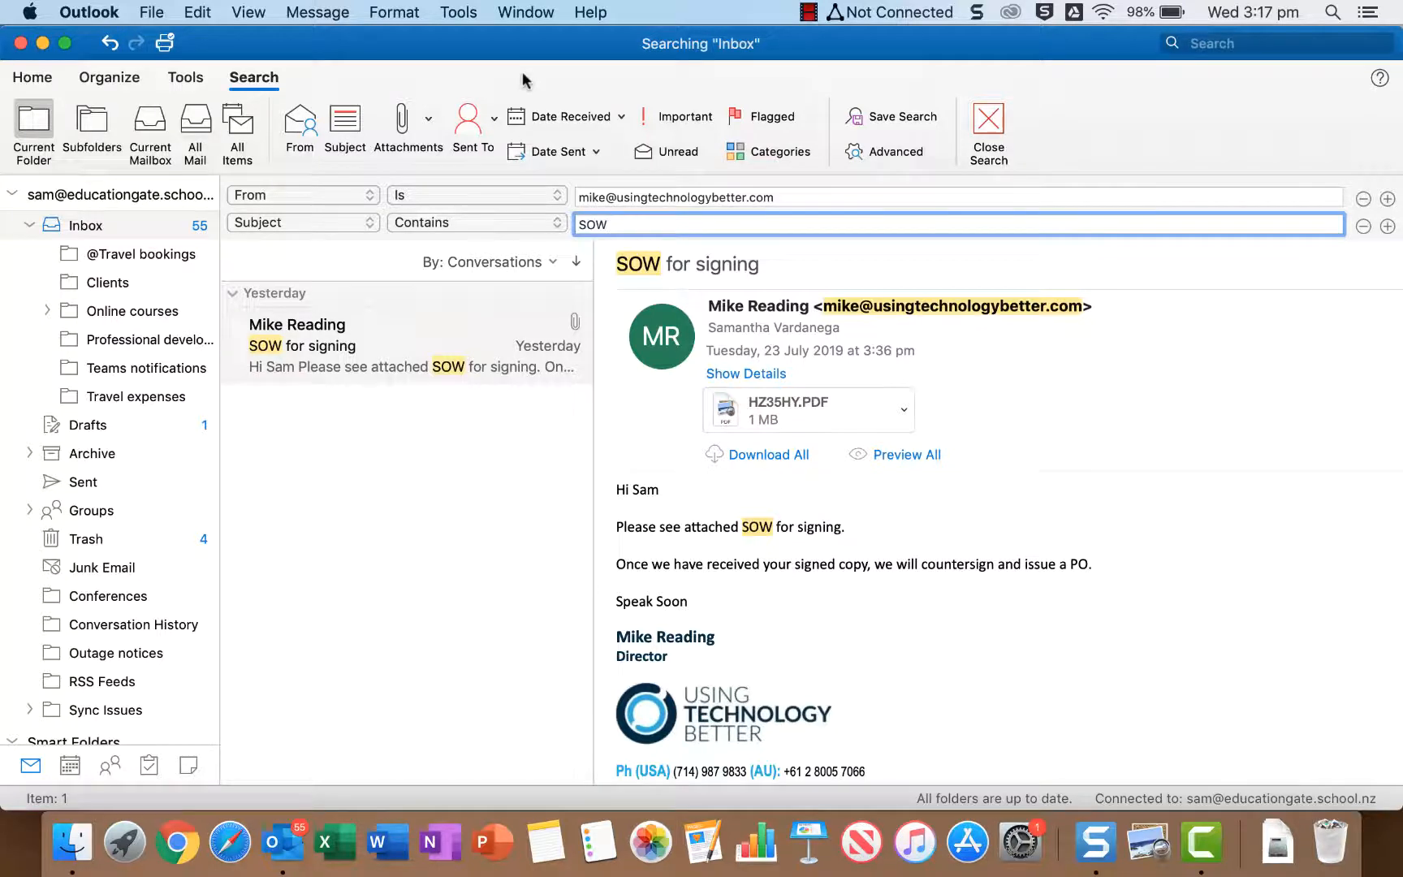
{"action": "mouse_move", "coordinate": [277, 199]}
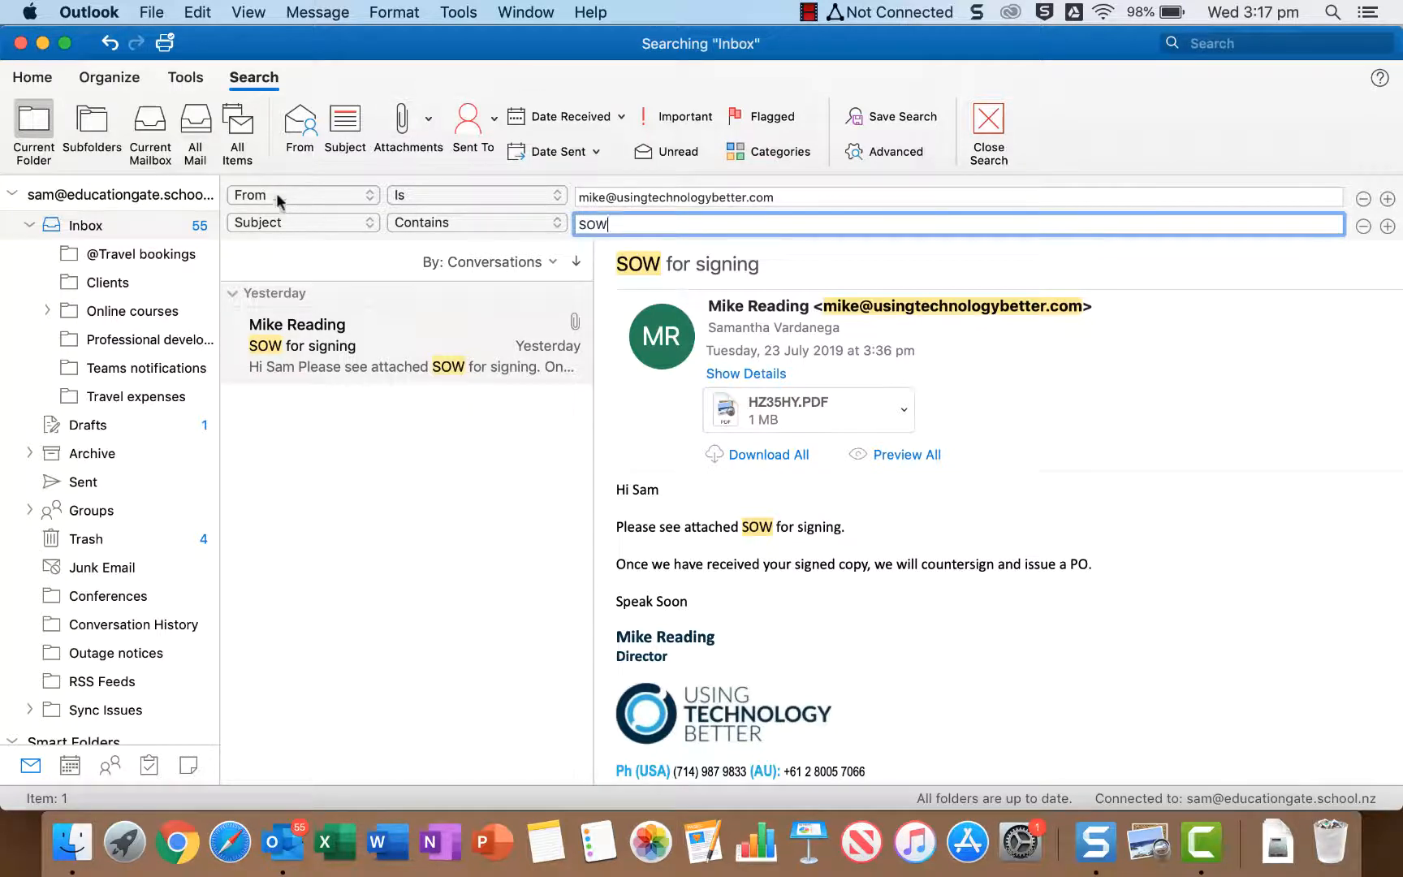
{"action": "mouse_move", "coordinate": [246, 193]}
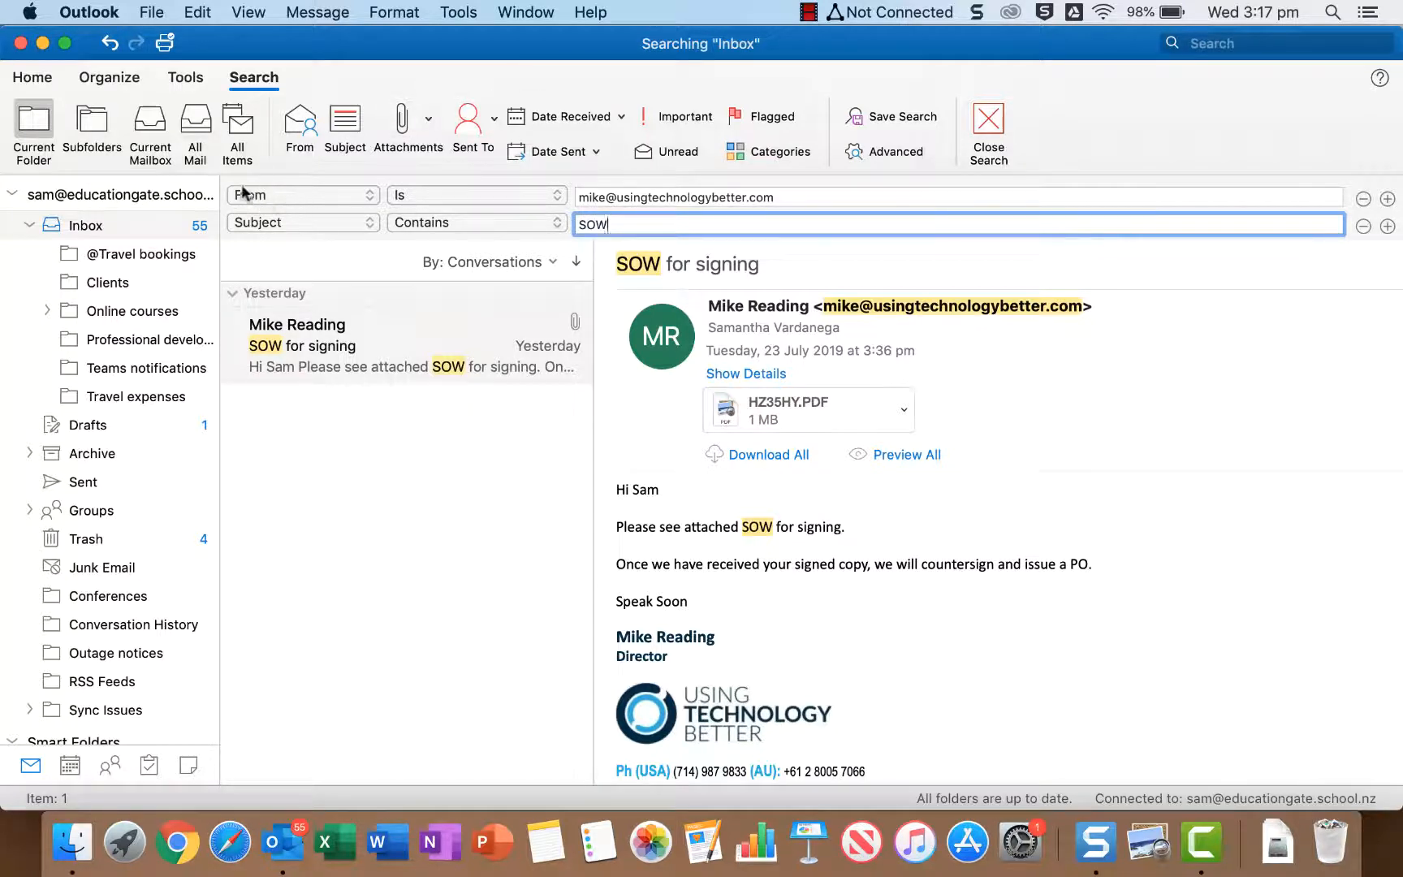
{"action": "left_click", "coordinate": [303, 195]}
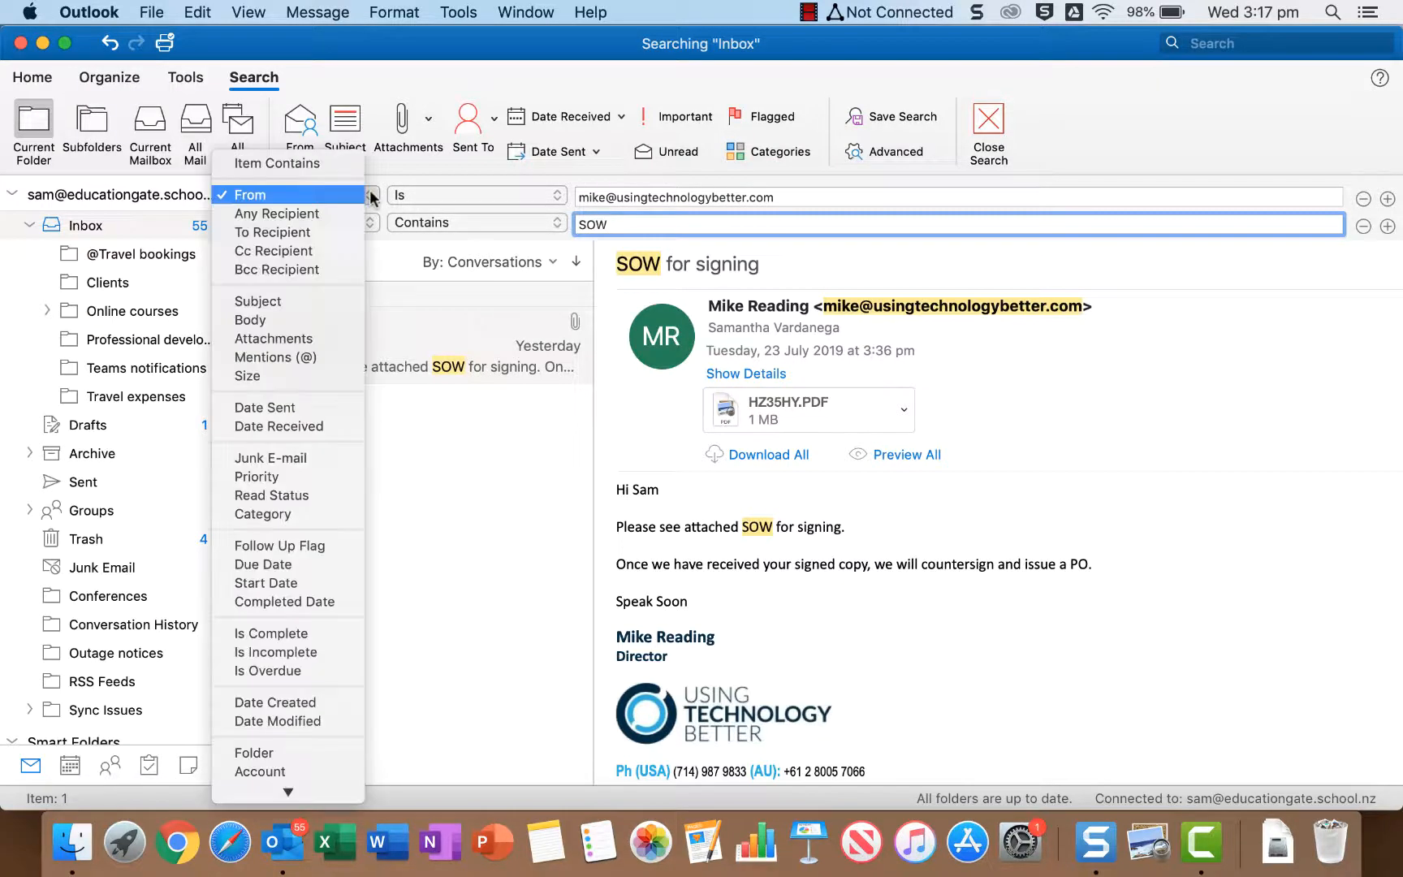
{"action": "mouse_move", "coordinate": [277, 533]}
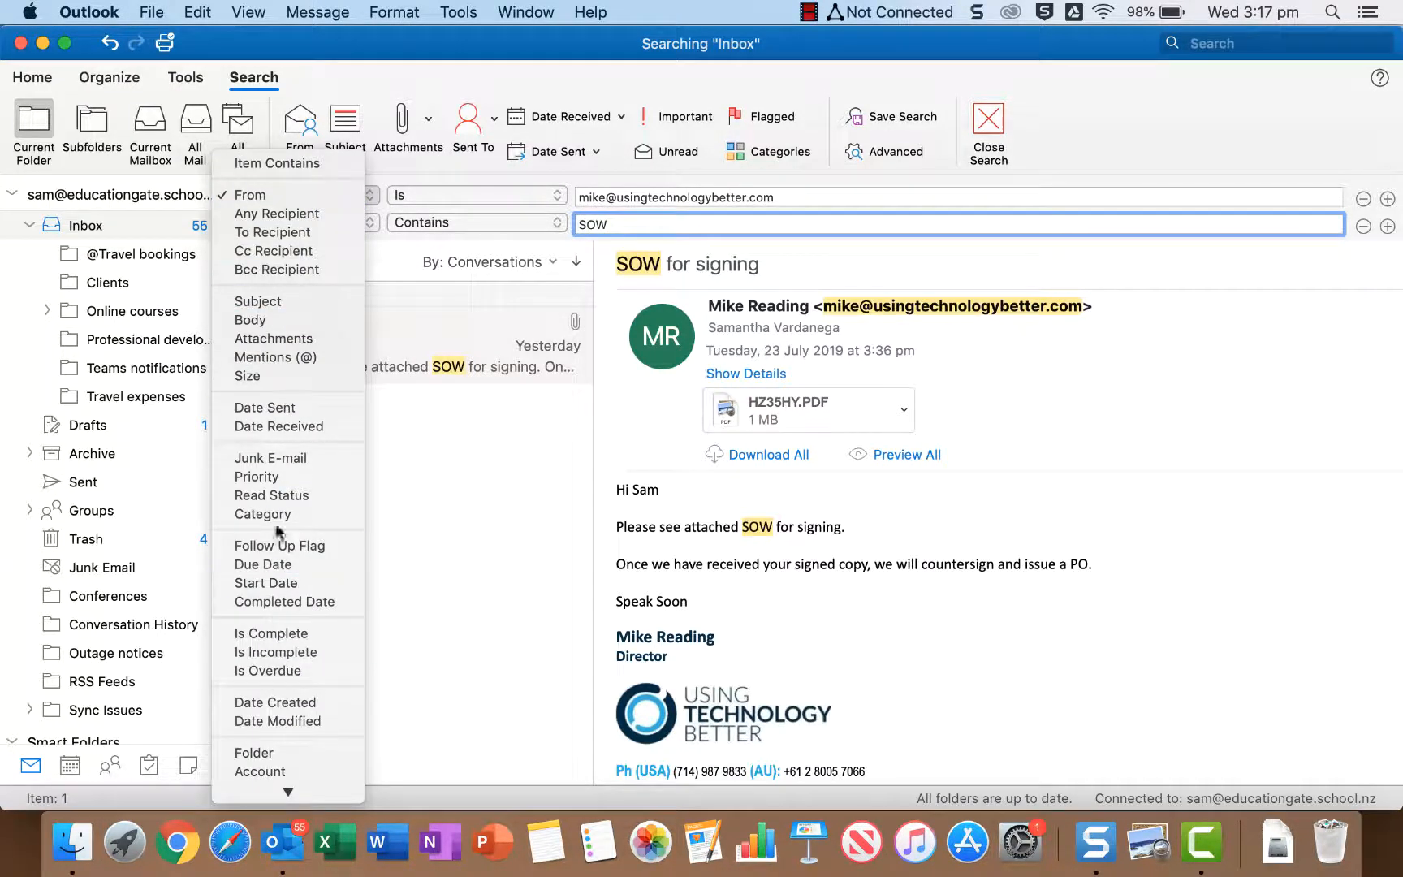
{"action": "mouse_move", "coordinate": [278, 426]}
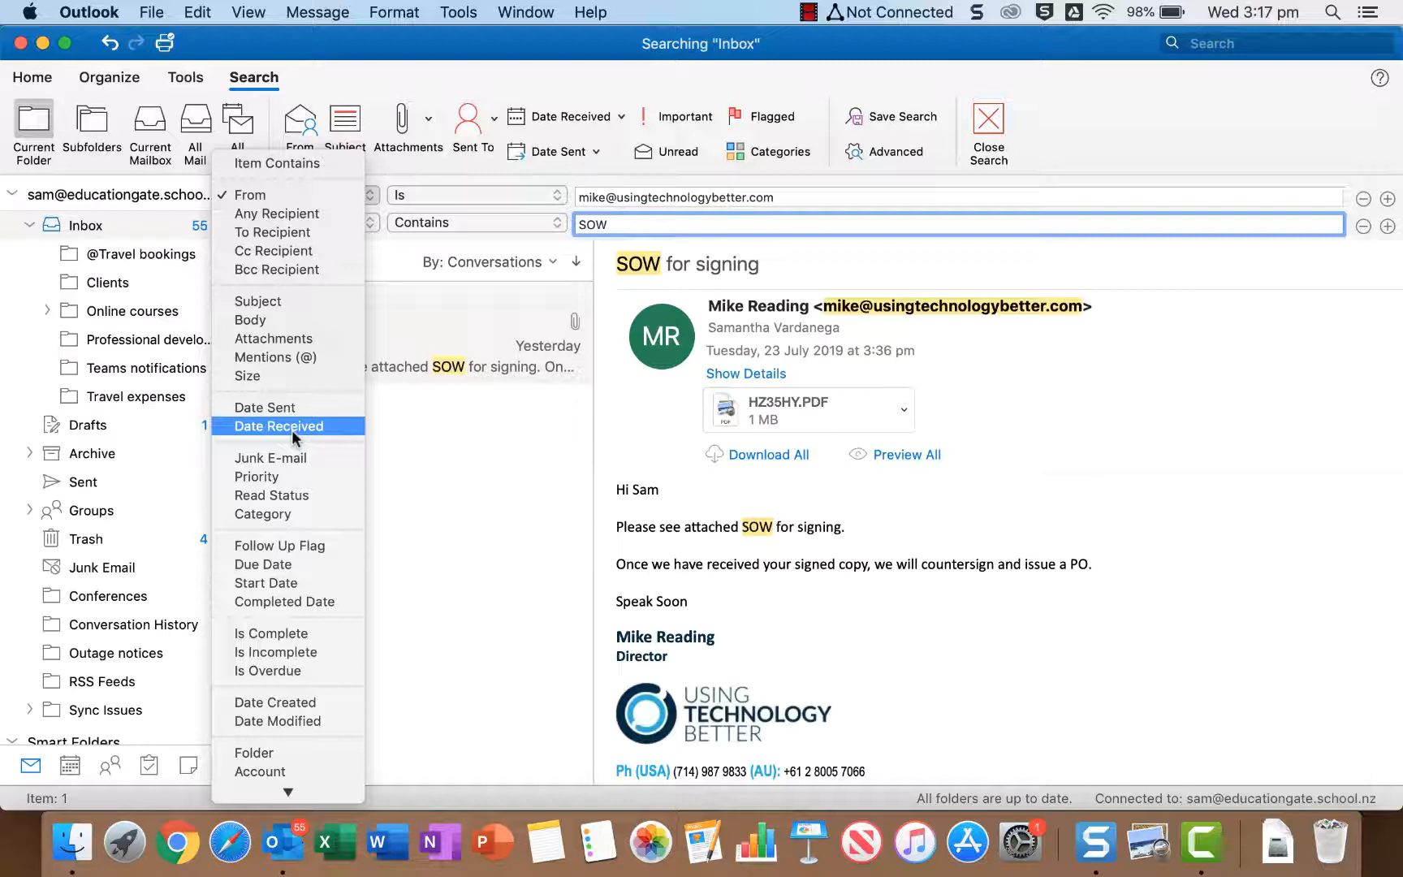
{"action": "mouse_move", "coordinate": [457, 102]}
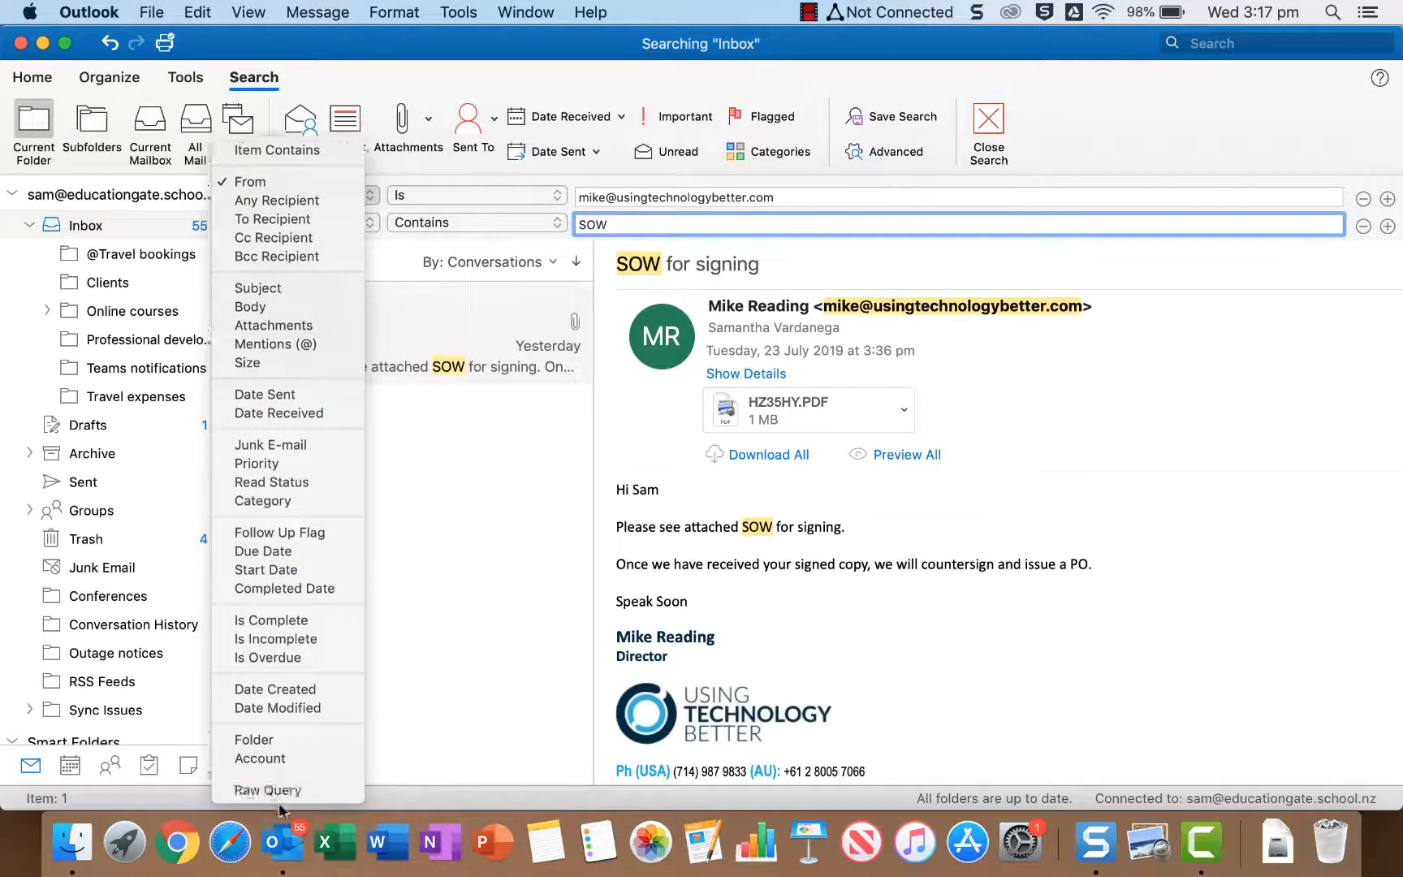
{"action": "mouse_move", "coordinate": [384, 83]}
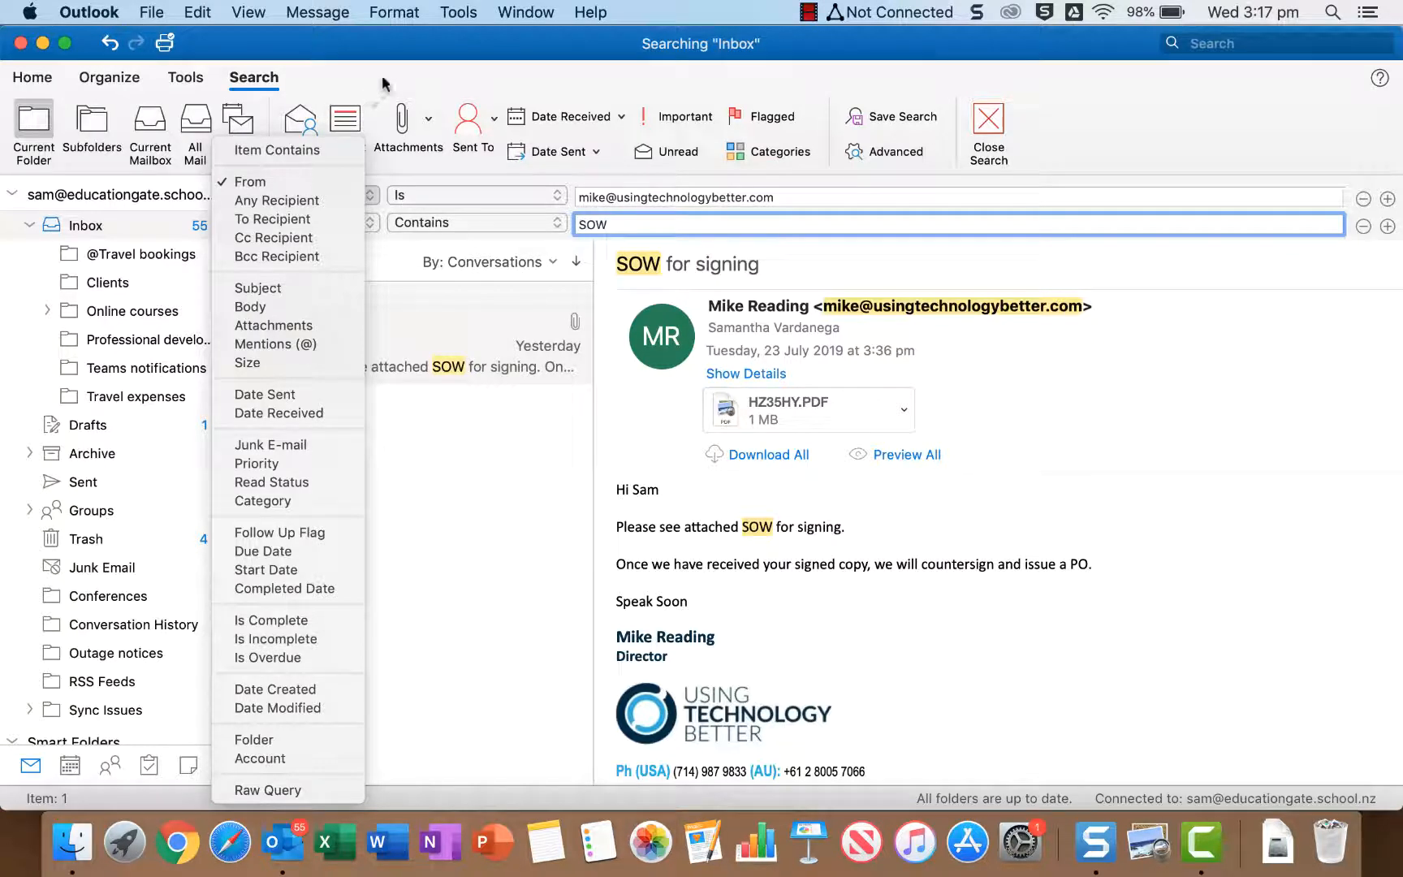
{"action": "left_click", "coordinate": [258, 287]}
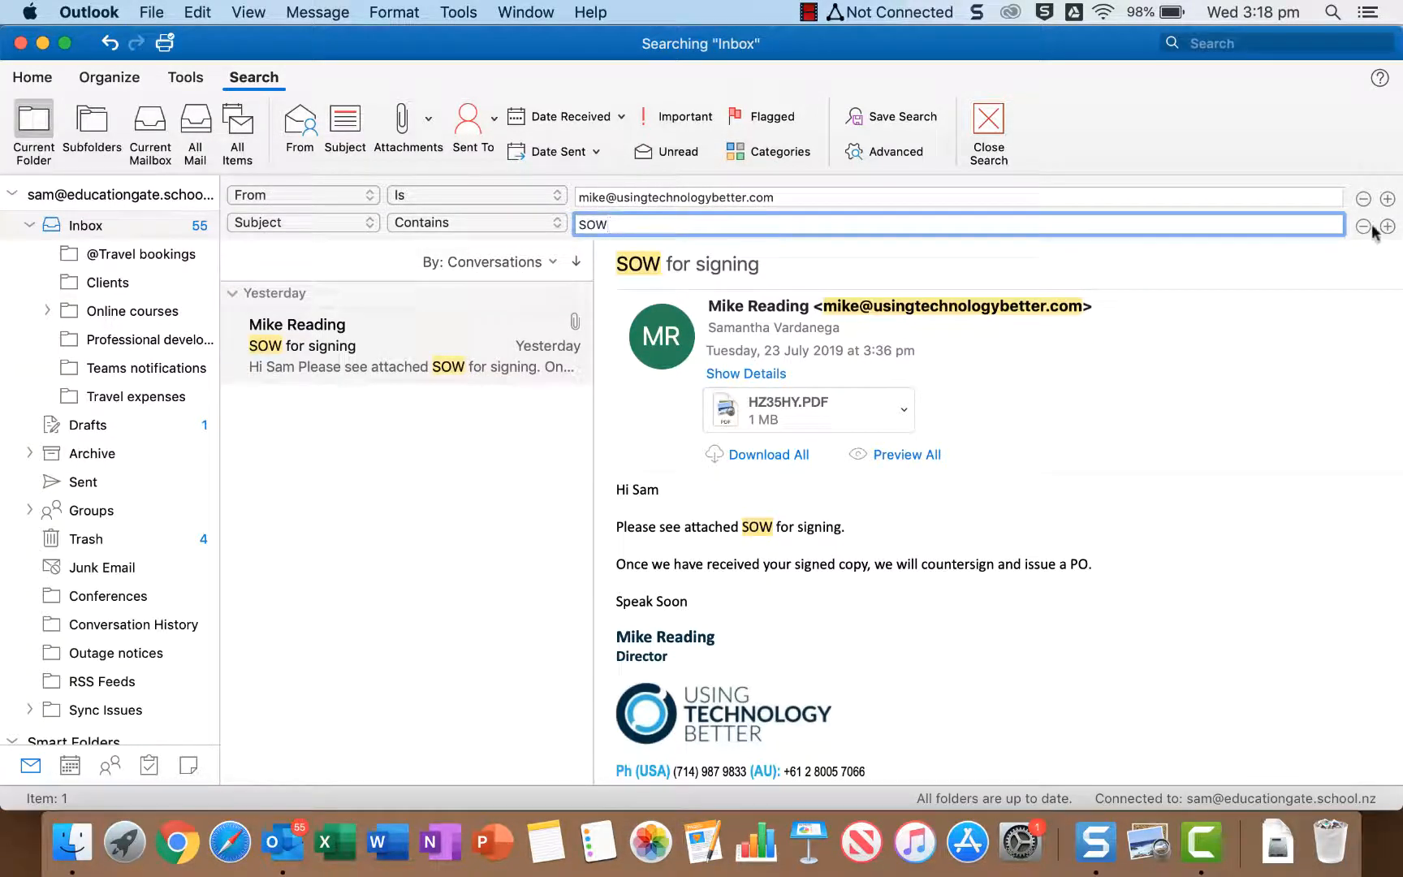
{"action": "left_click", "coordinate": [1364, 224]}
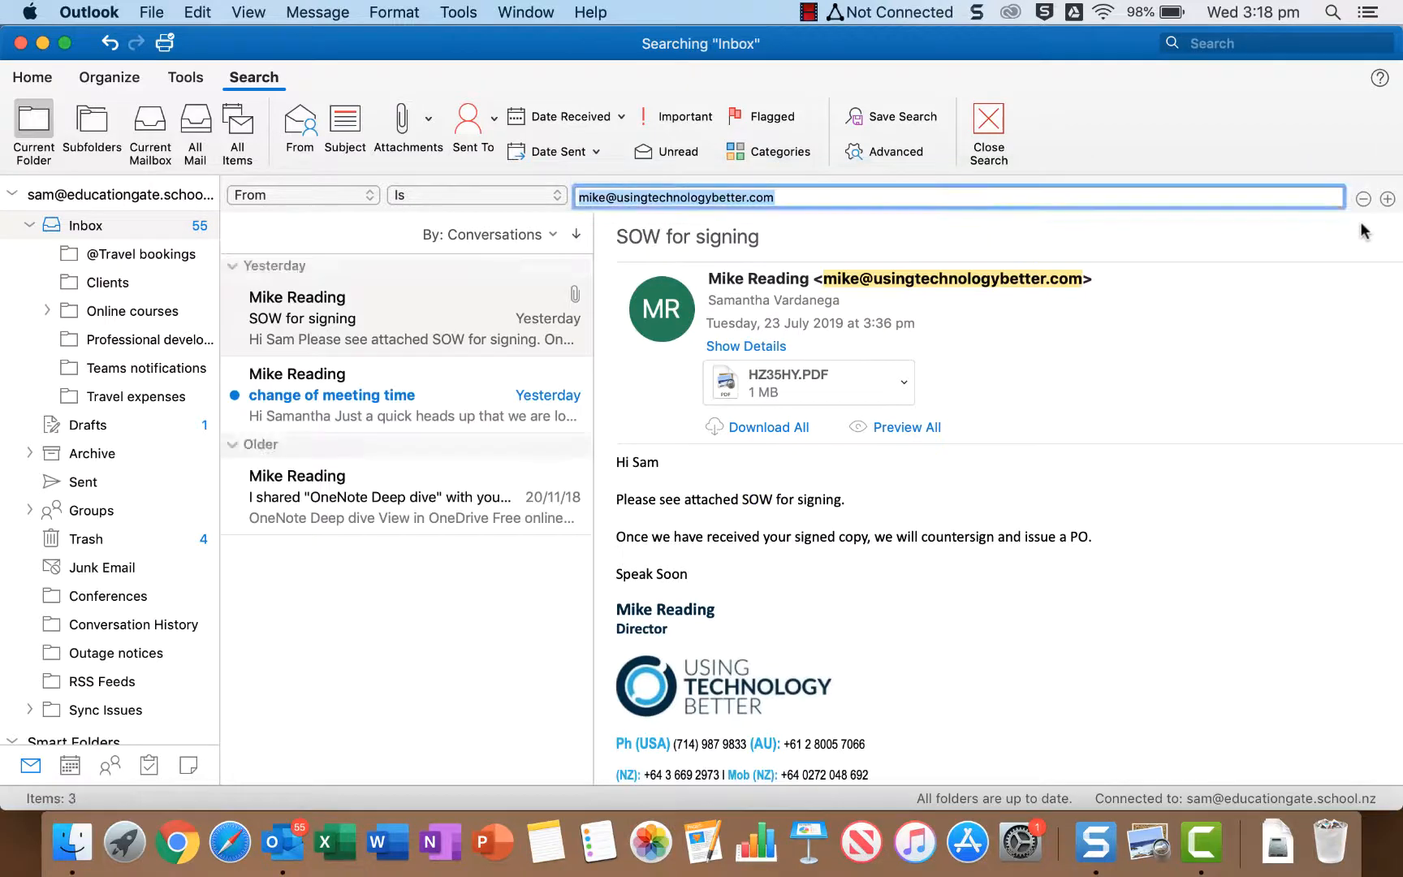
{"action": "mouse_move", "coordinate": [1150, 169]}
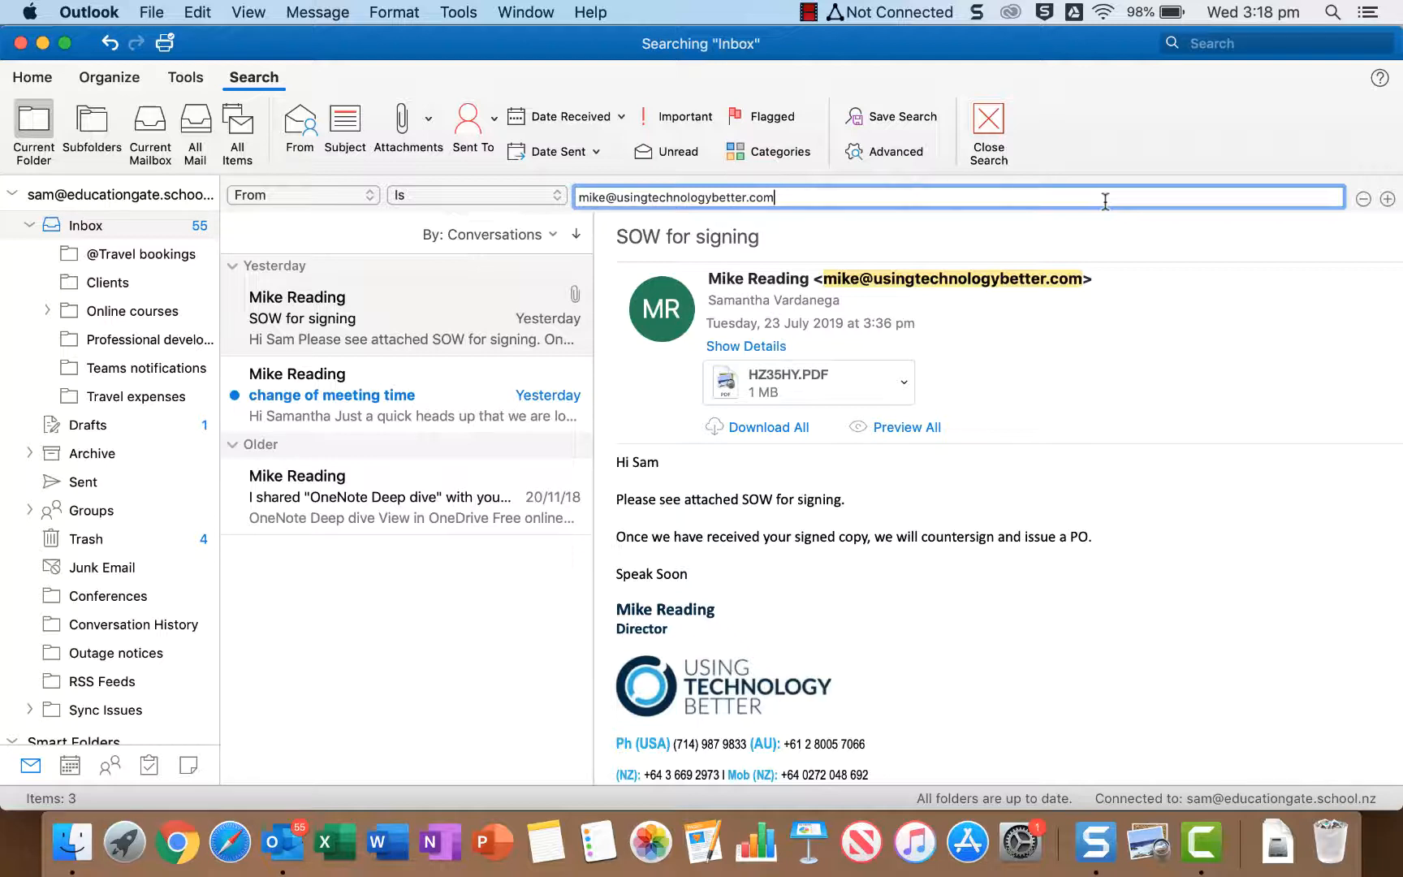
{"action": "mouse_move", "coordinate": [902, 76]}
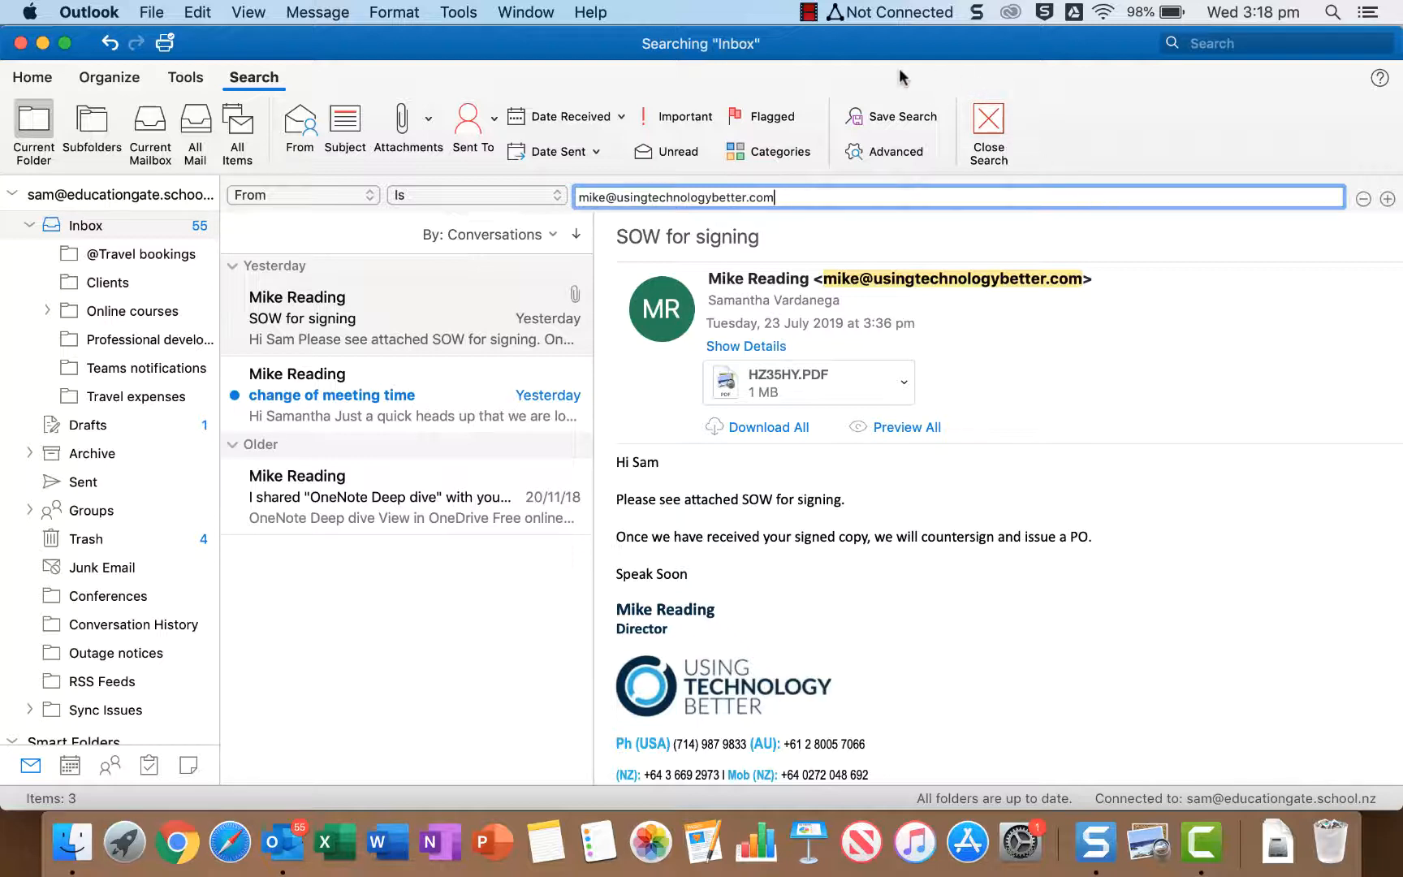
{"action": "mouse_move", "coordinate": [900, 117]}
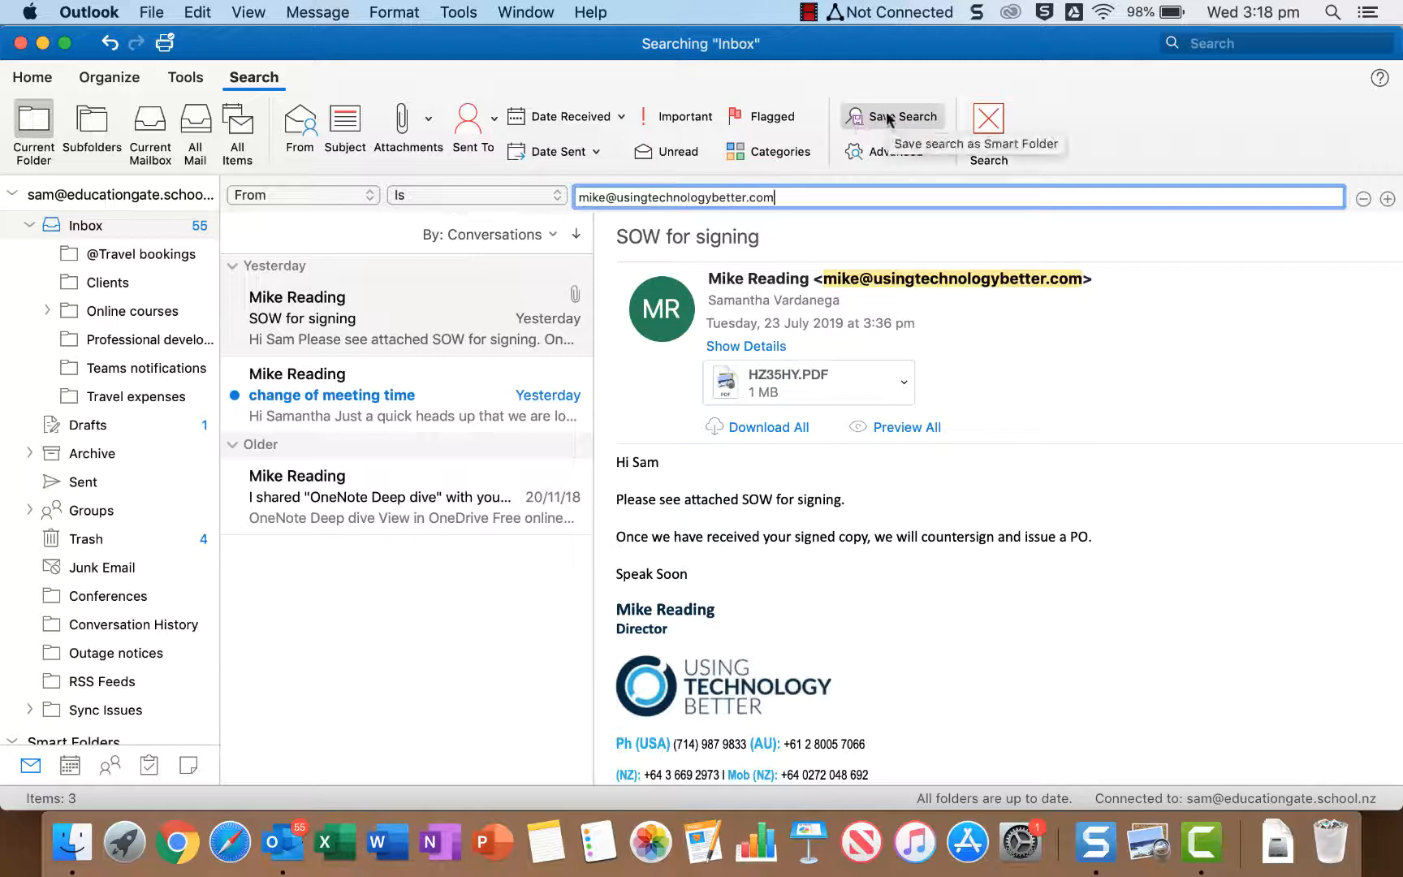
Save the sender search as a smart folder named 'Mike search'.
{"action": "left_click", "coordinate": [896, 117]}
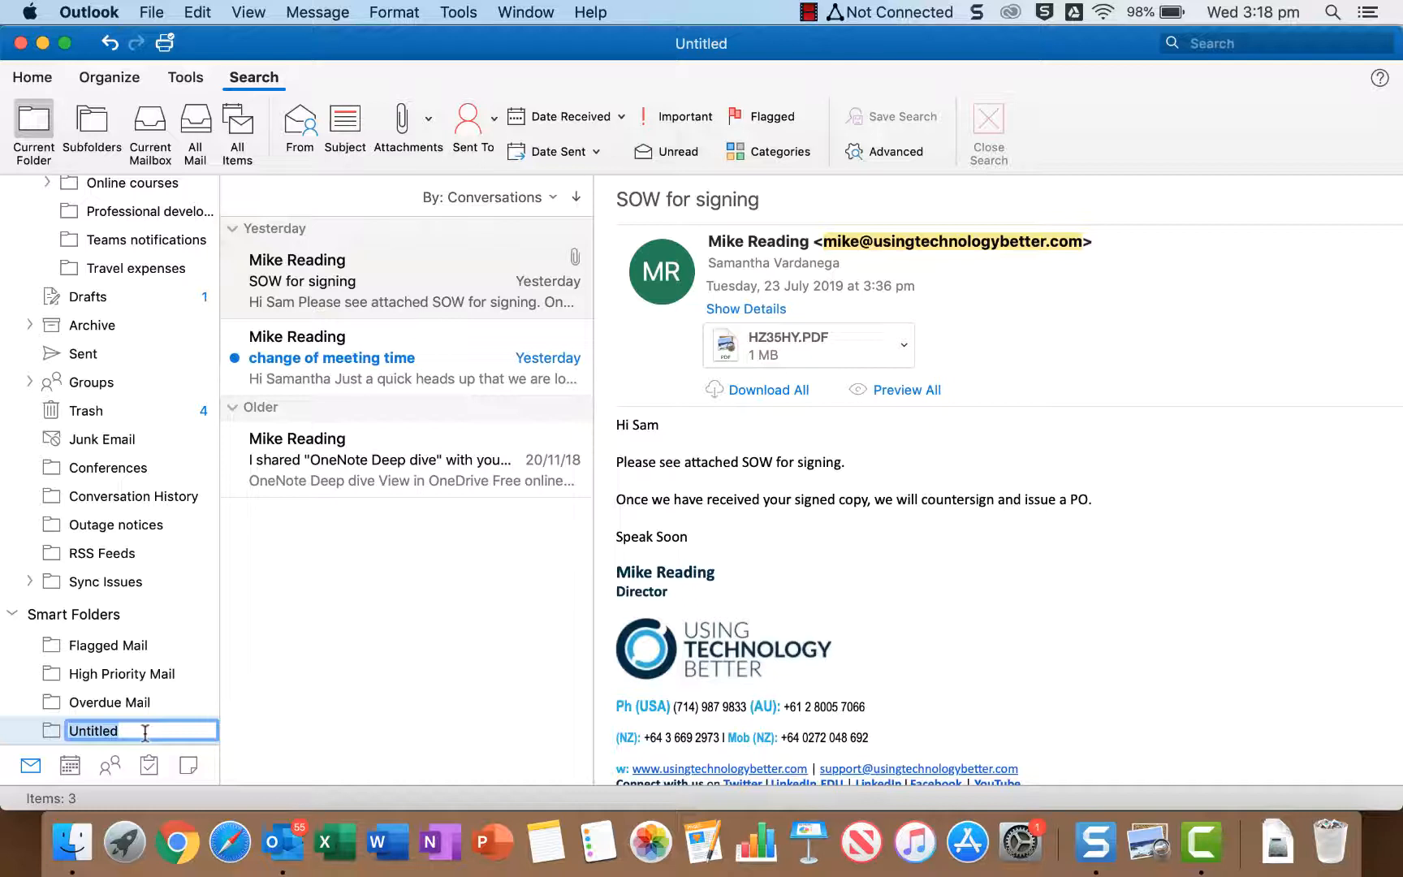
{"action": "type", "text": "Mike sear"}
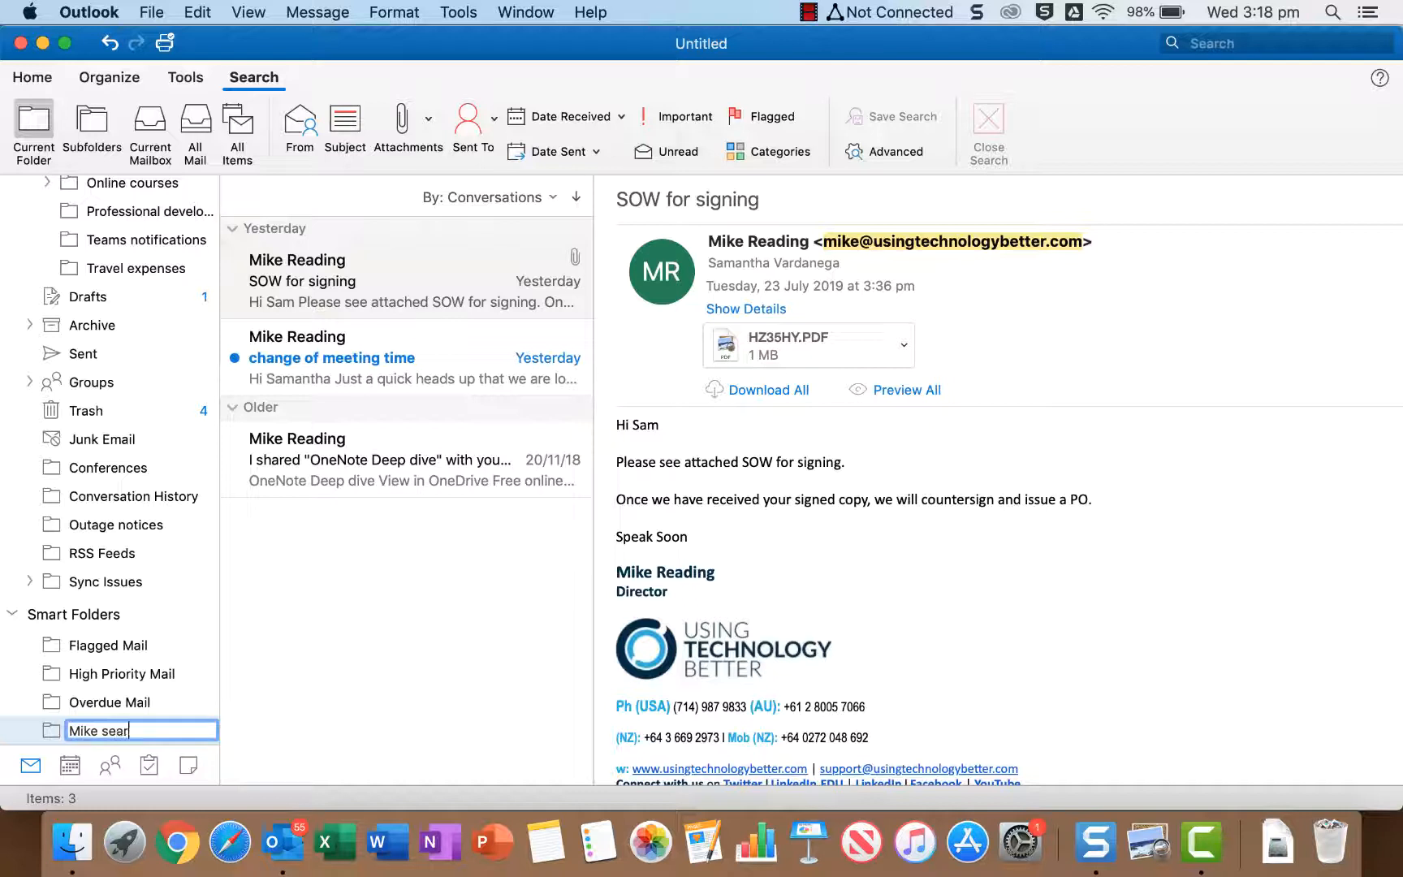
{"action": "key", "text": "Return"}
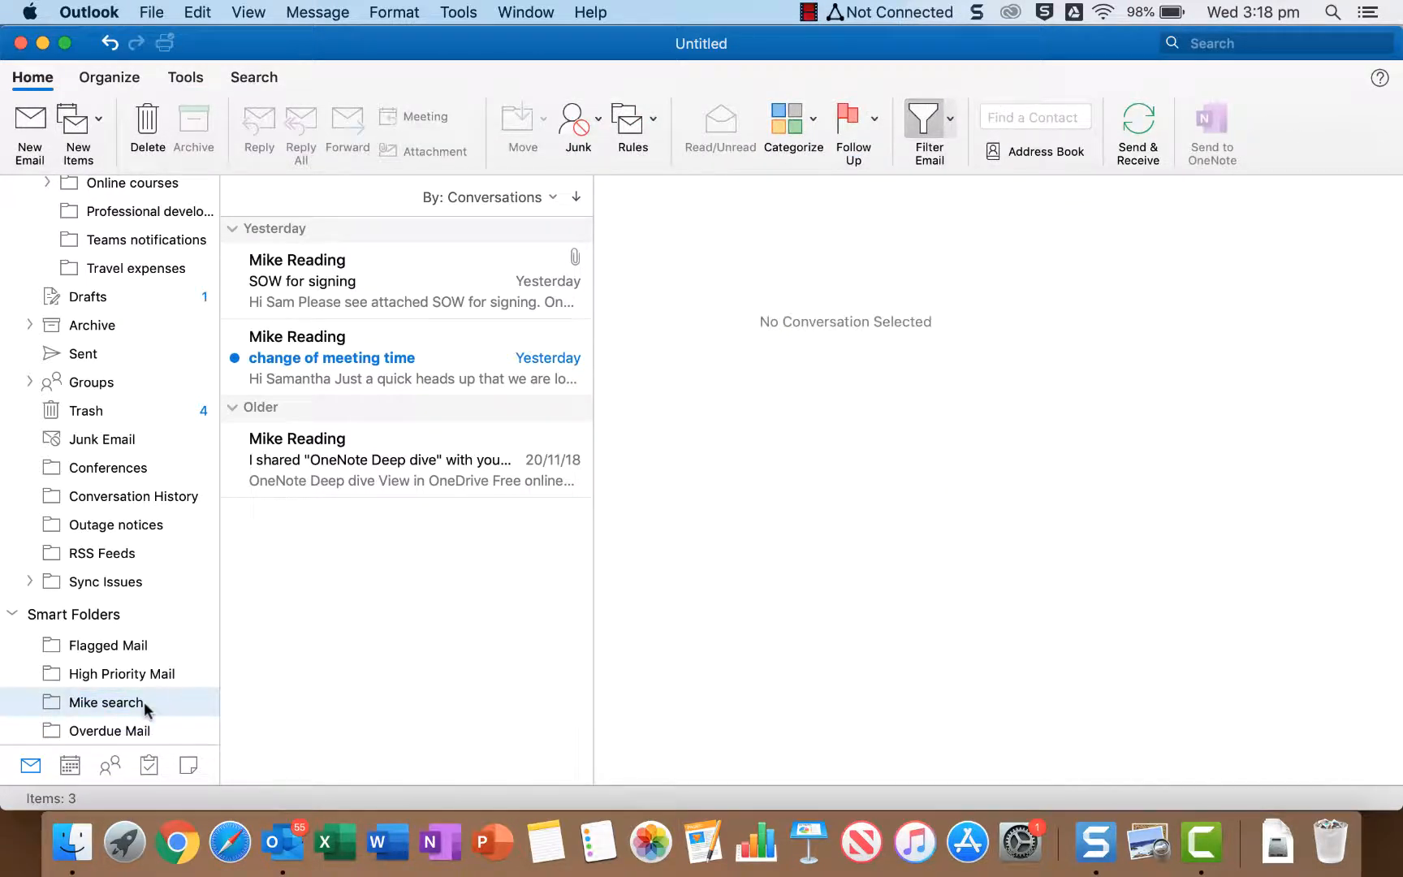
Bring up the Edit and Delete options for the 'Mike search' smart folder.
{"action": "double_click", "coordinate": [107, 702]}
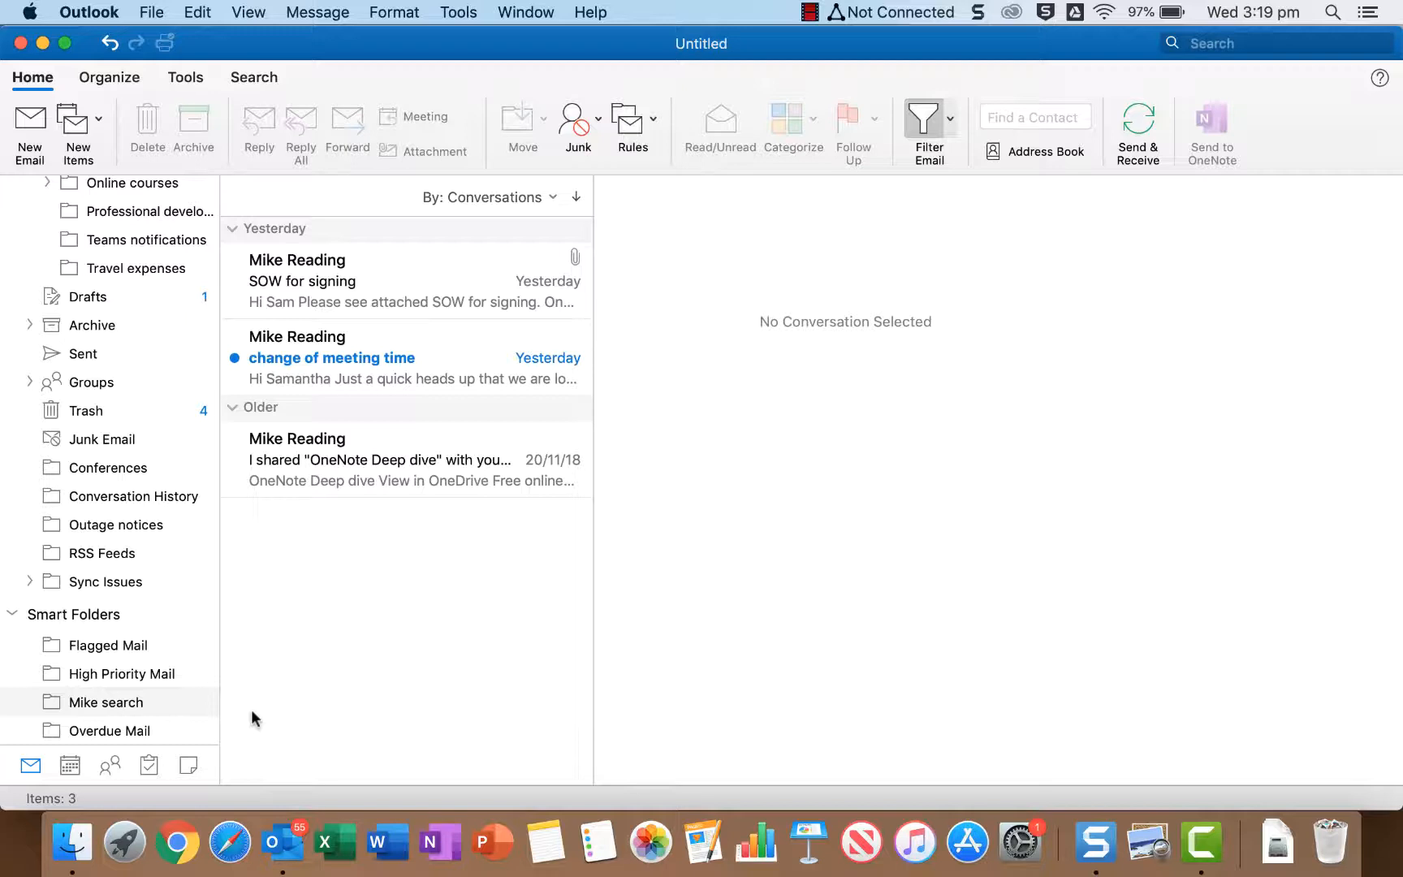
{"action": "mouse_move", "coordinate": [114, 706]}
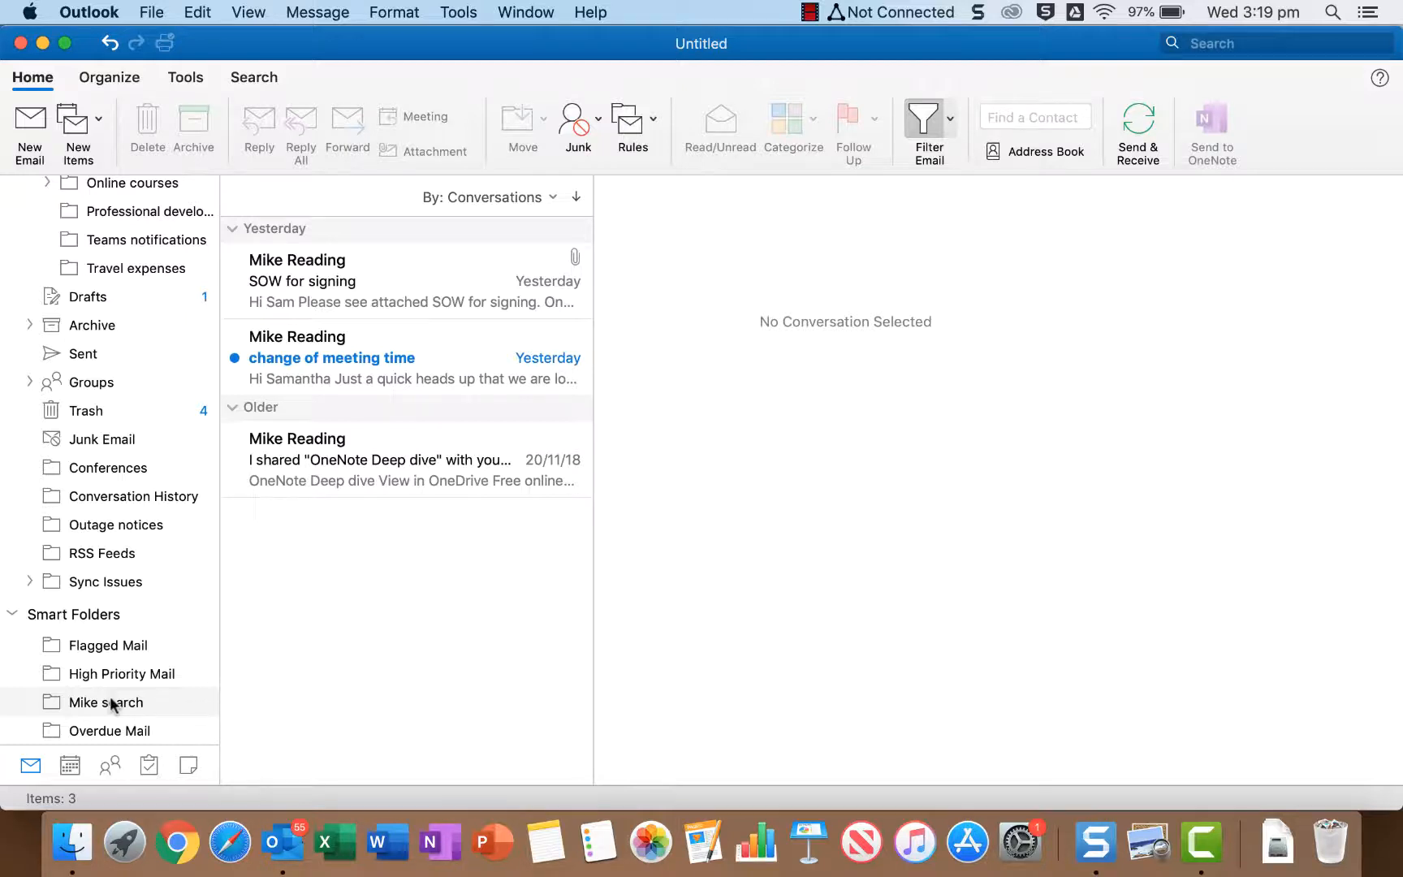
{"action": "right_click", "coordinate": [103, 701]}
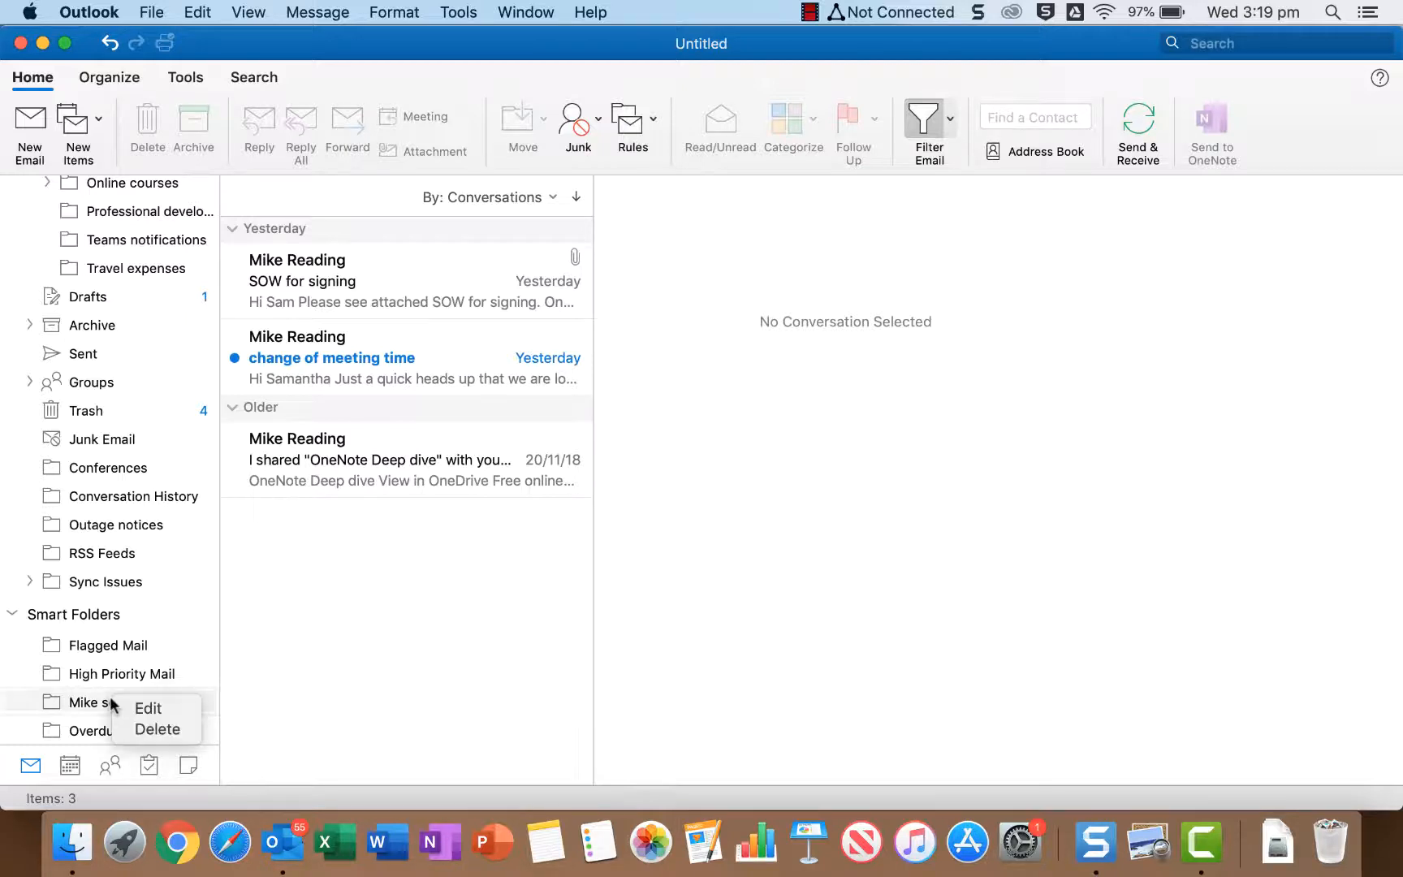
{"action": "mouse_move", "coordinate": [276, 687]}
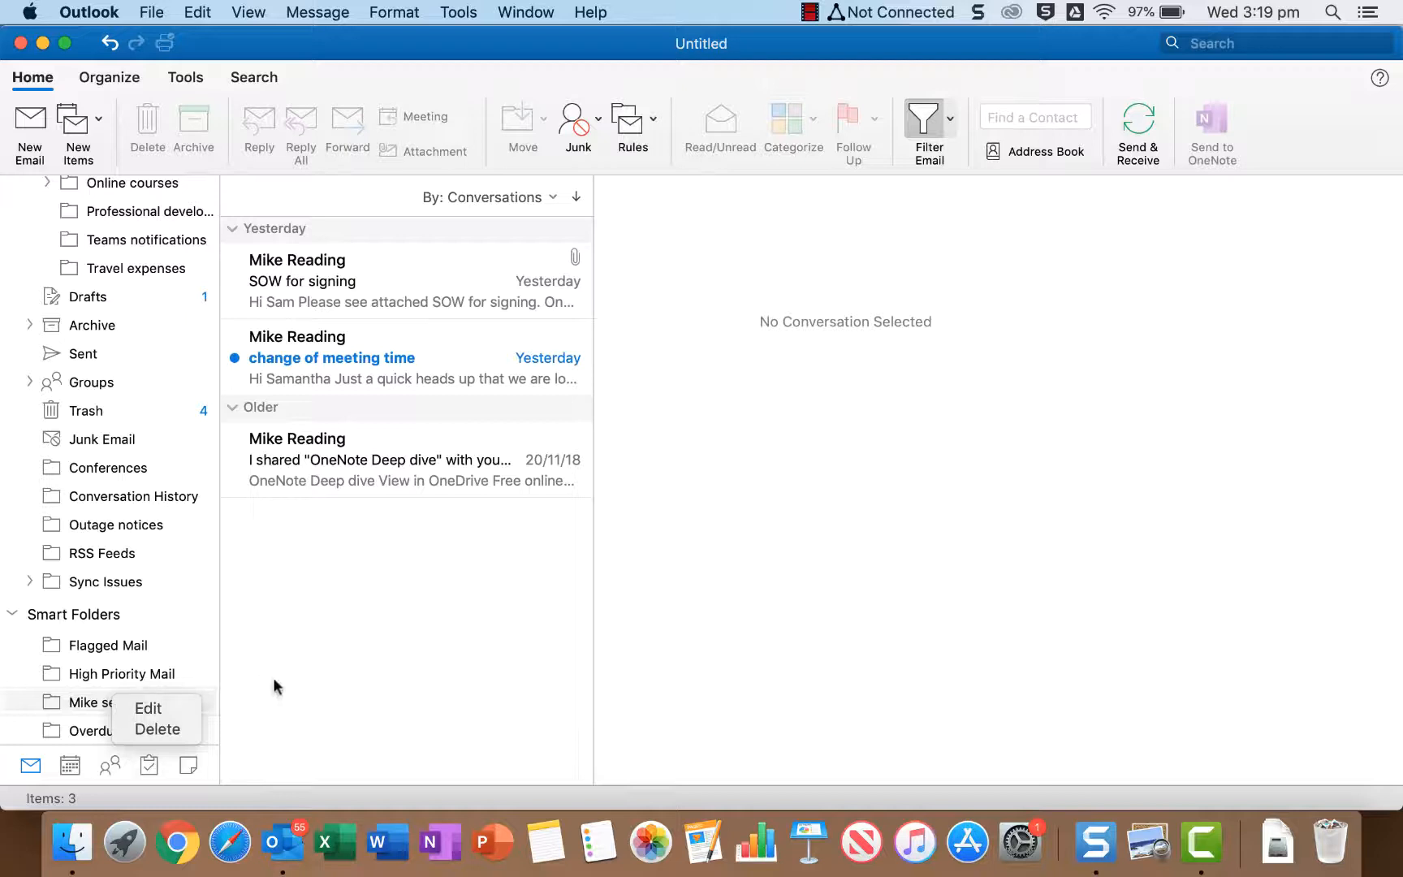